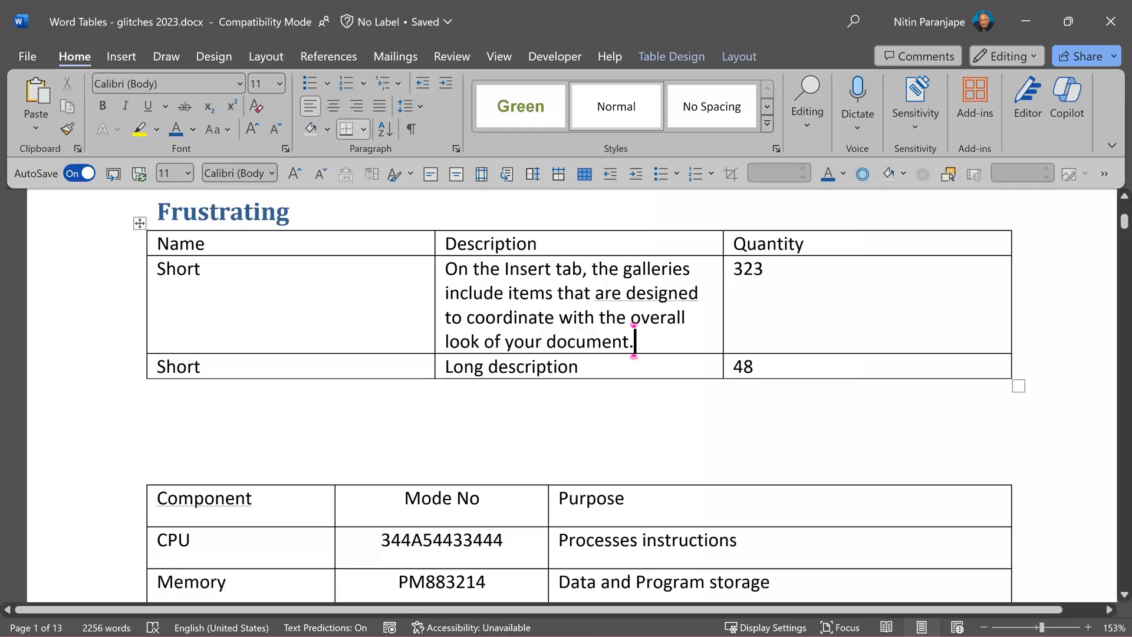
pyautogui.moveTo(759, 312)
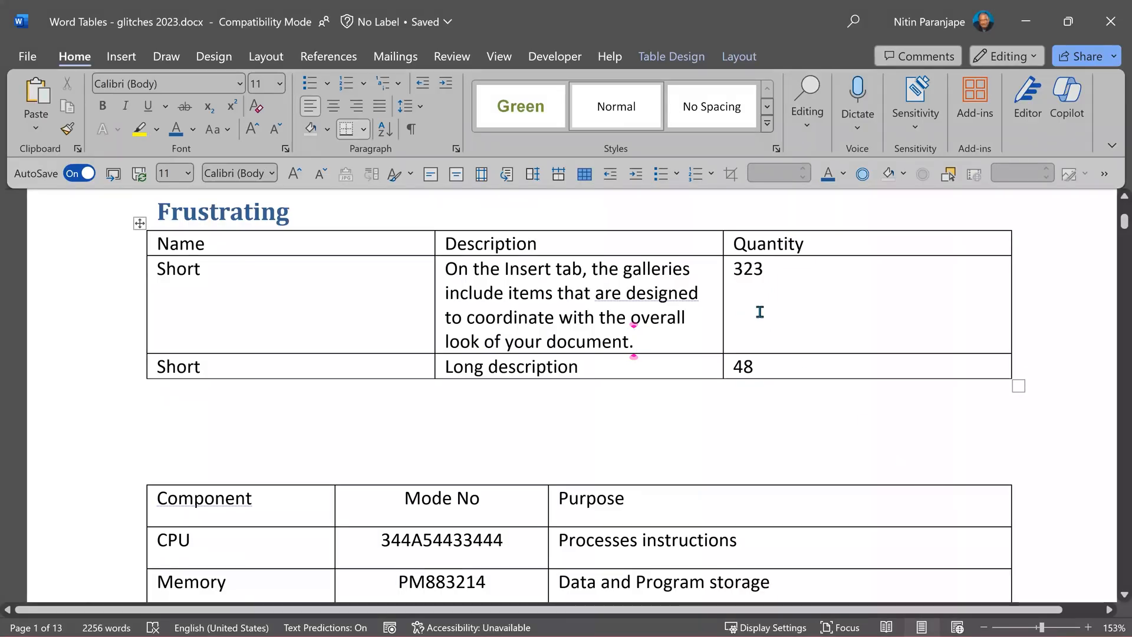
# Explore the shortcut menus for the Quantity and Description cells, ribbon and space between tables.
pyautogui.rightClick(759, 311)
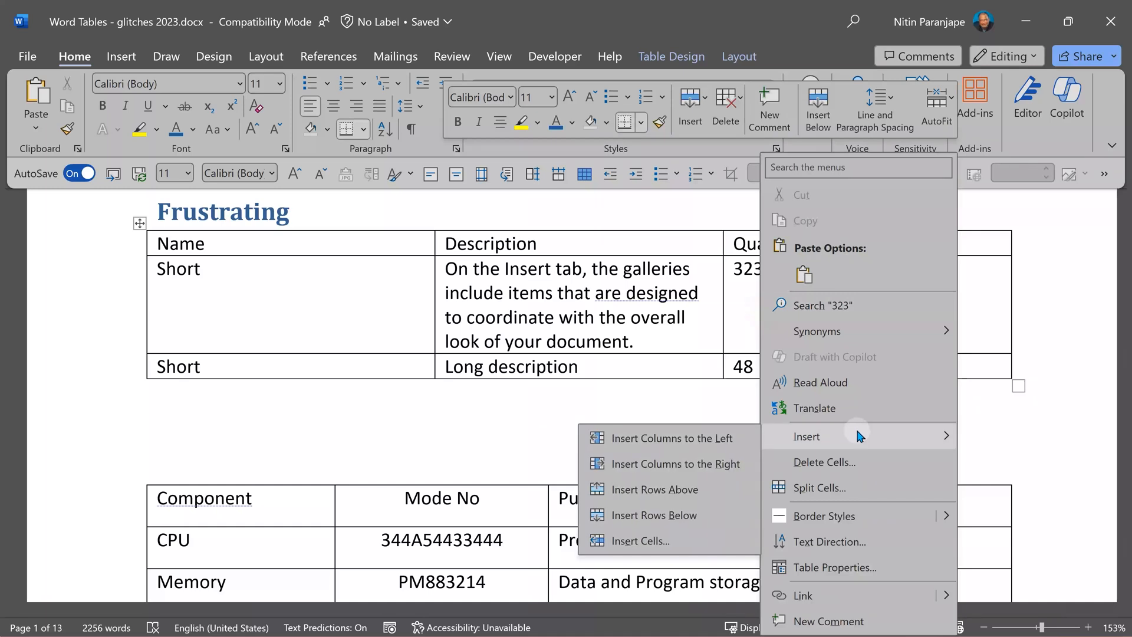
pyautogui.moveTo(821, 412)
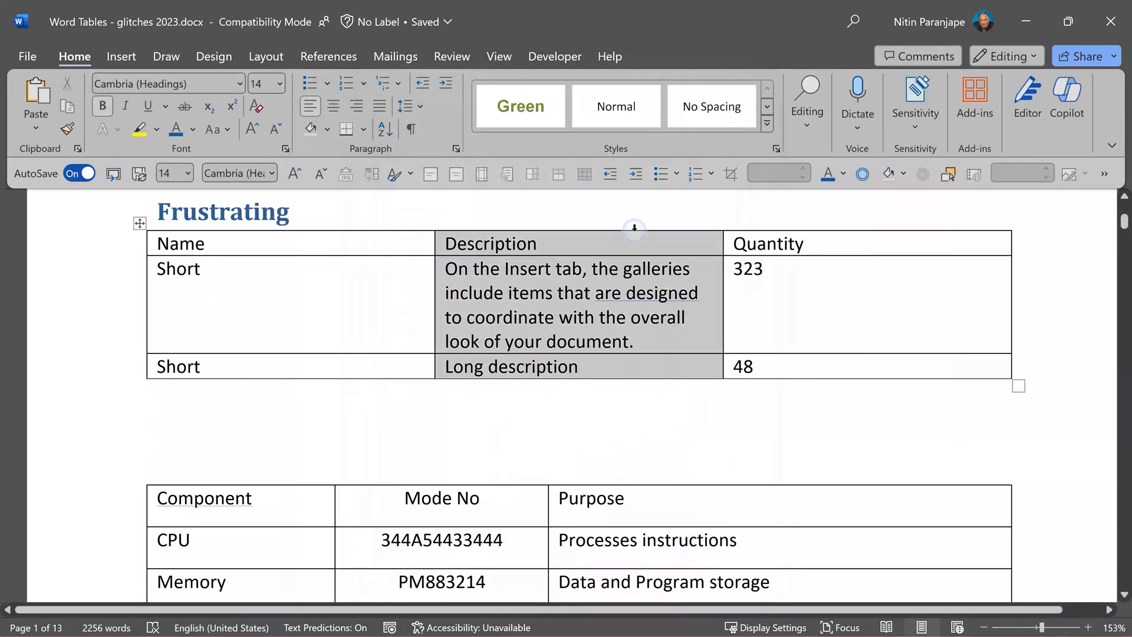
pyautogui.rightClick(634, 303)
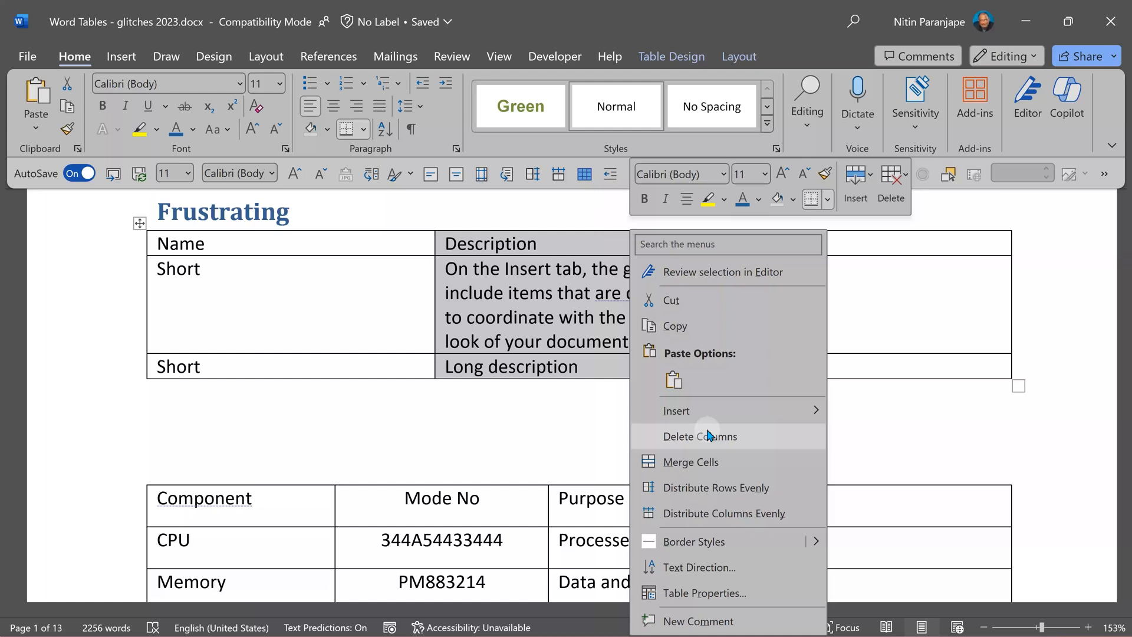
pyautogui.click(1083, 405)
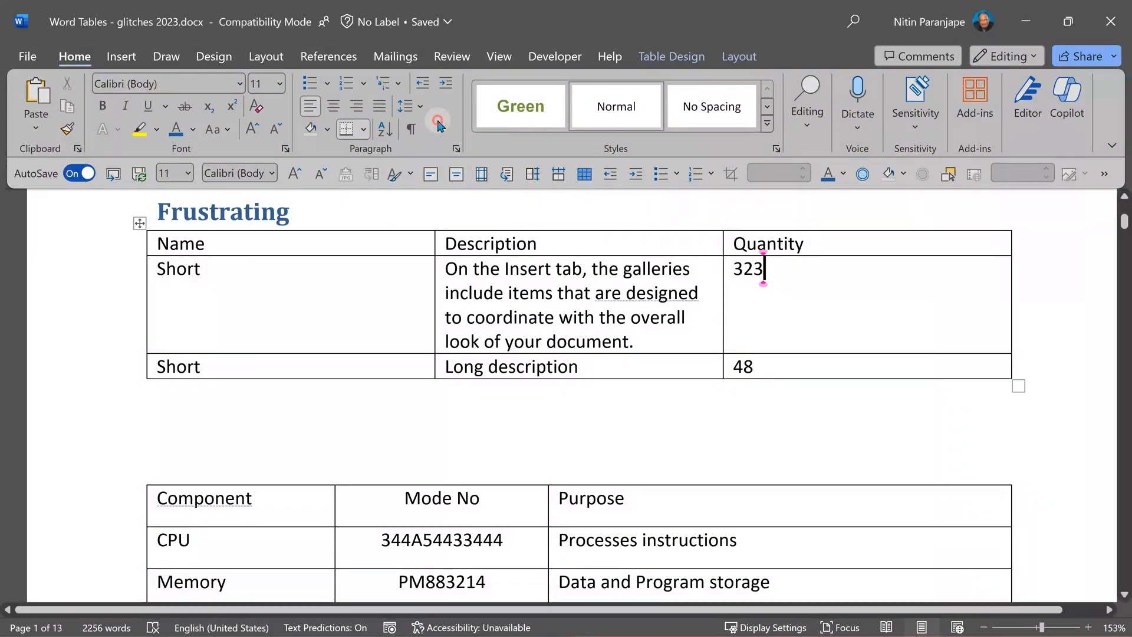
pyautogui.rightClick(437, 120)
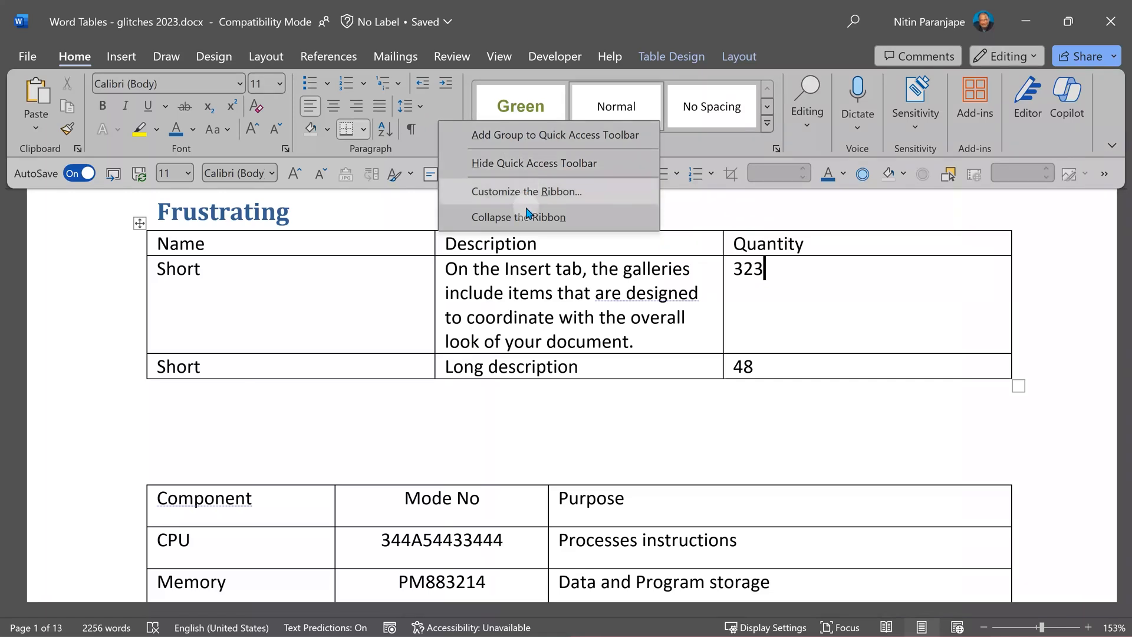
pyautogui.click(545, 430)
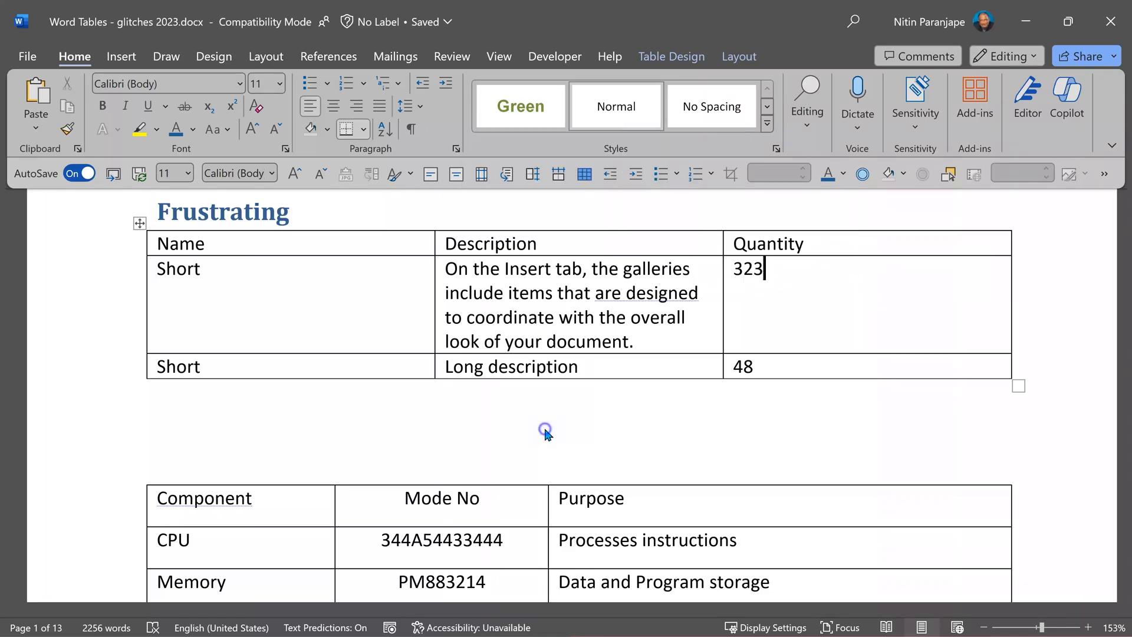
pyautogui.rightClick(544, 429)
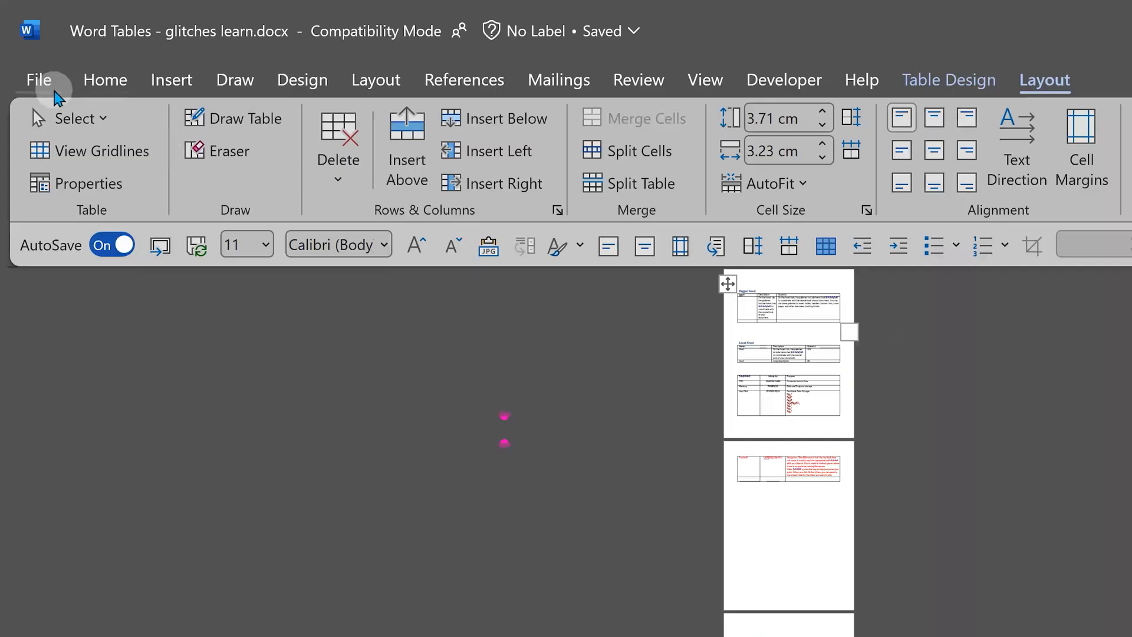
pyautogui.moveTo(476, 79)
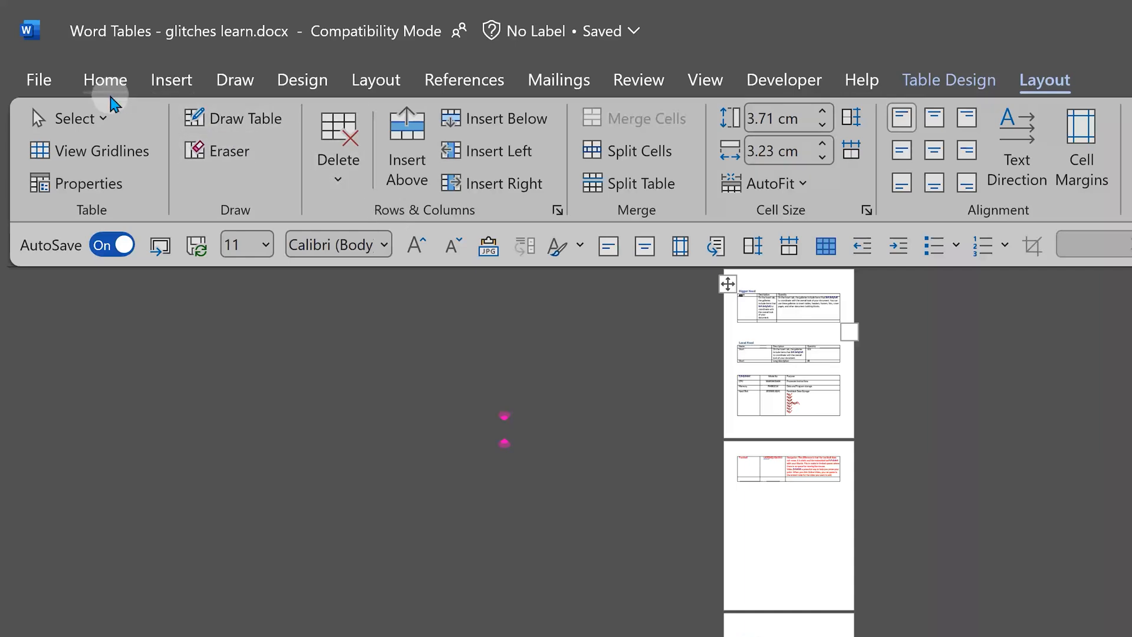
# Switch from Home to View and choose Multiple Pages to show all 13 pages.
pyautogui.click(105, 79)
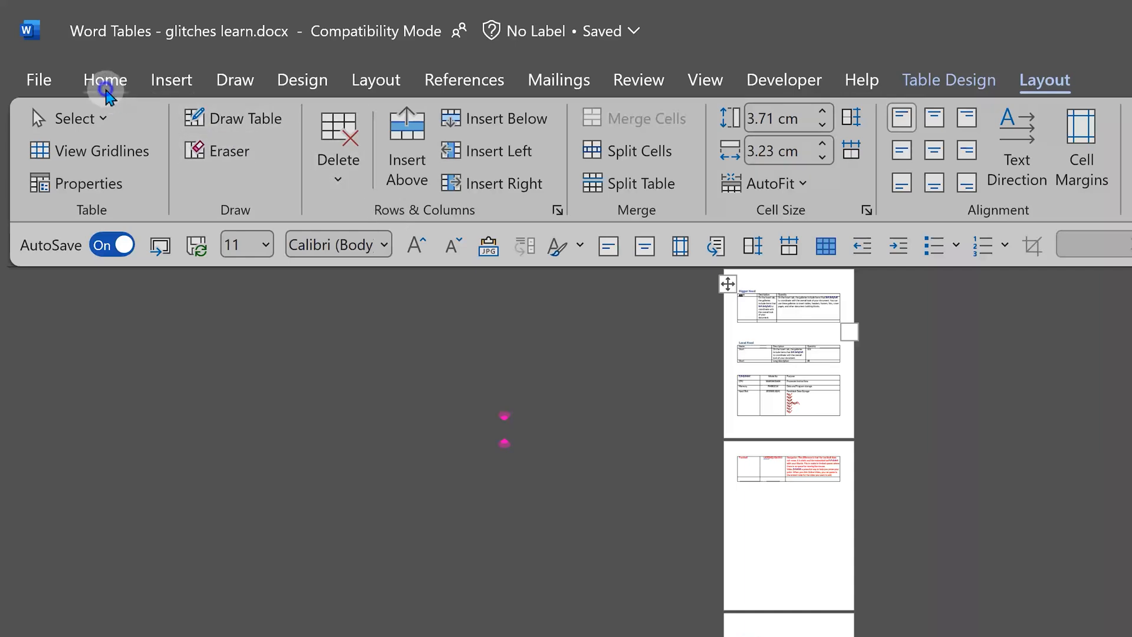
pyautogui.click(106, 79)
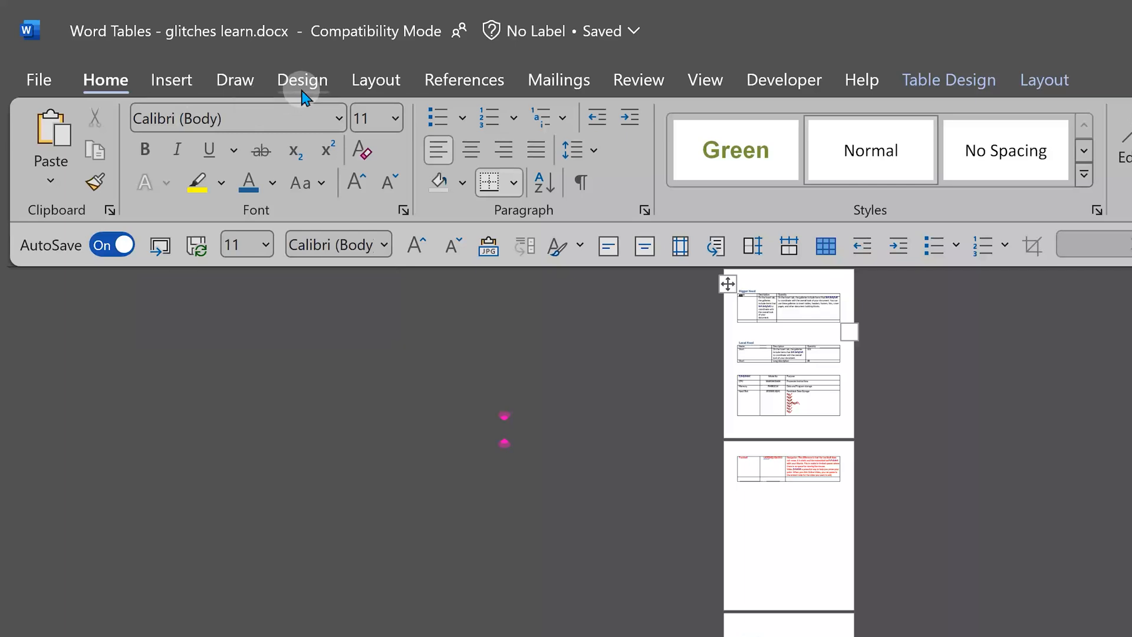
pyautogui.moveTo(704, 80)
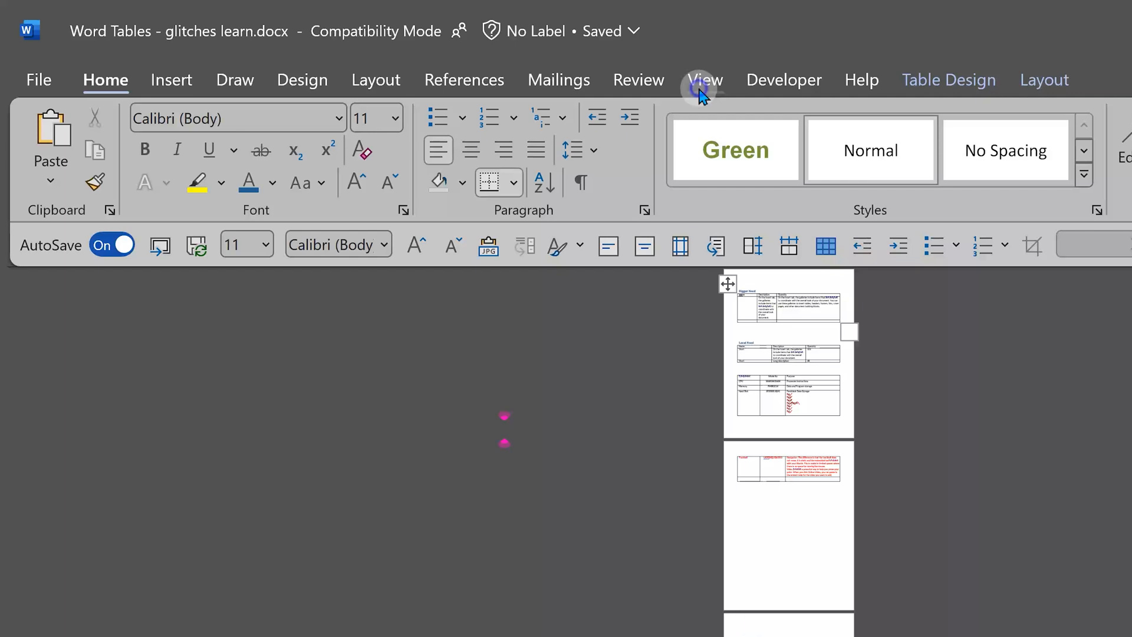
pyautogui.click(704, 79)
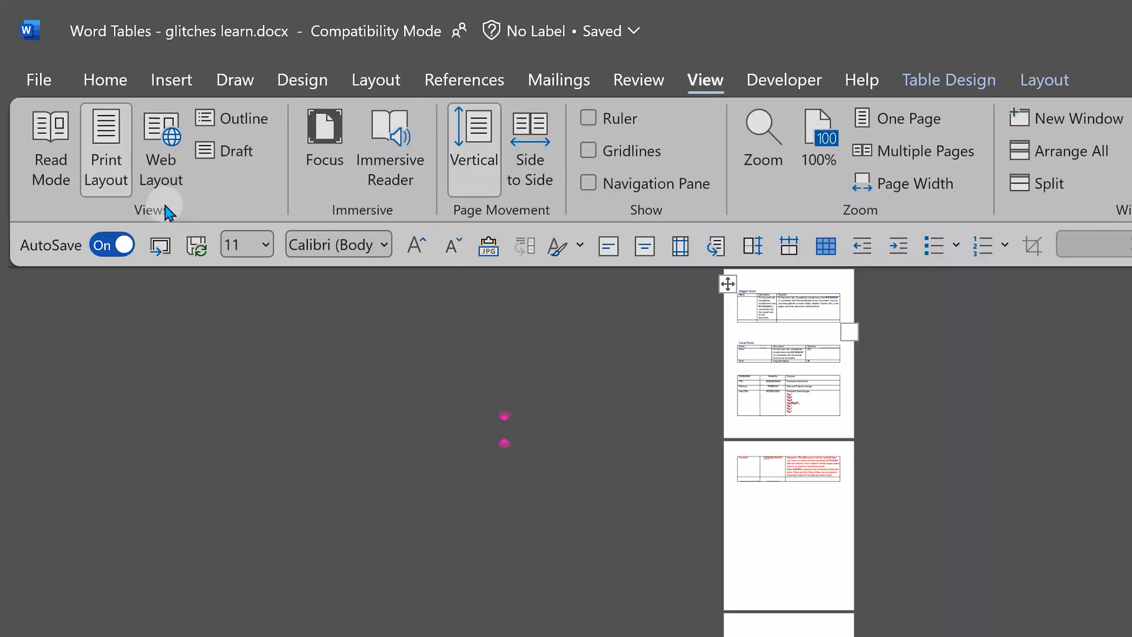
pyautogui.moveTo(519, 225)
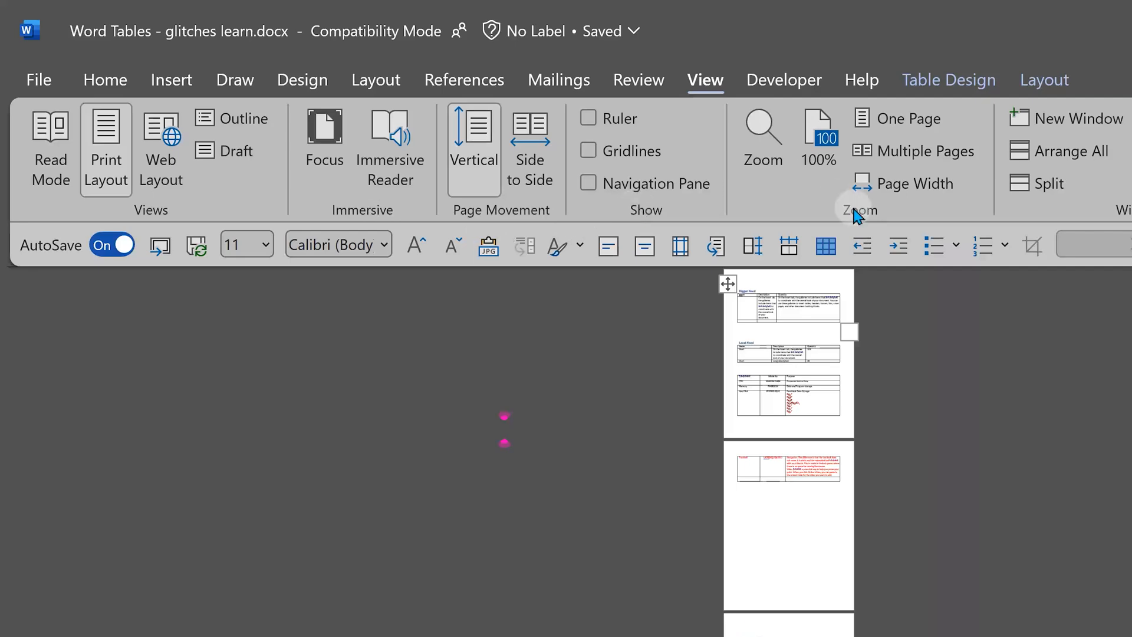
pyautogui.moveTo(864, 220)
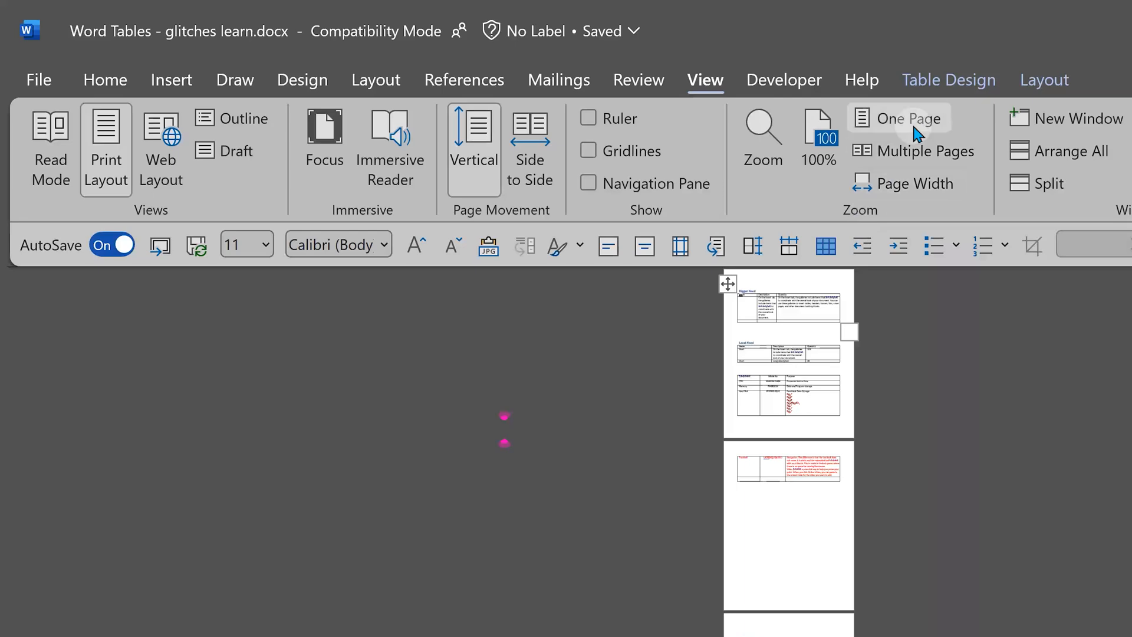
pyautogui.moveTo(910, 118)
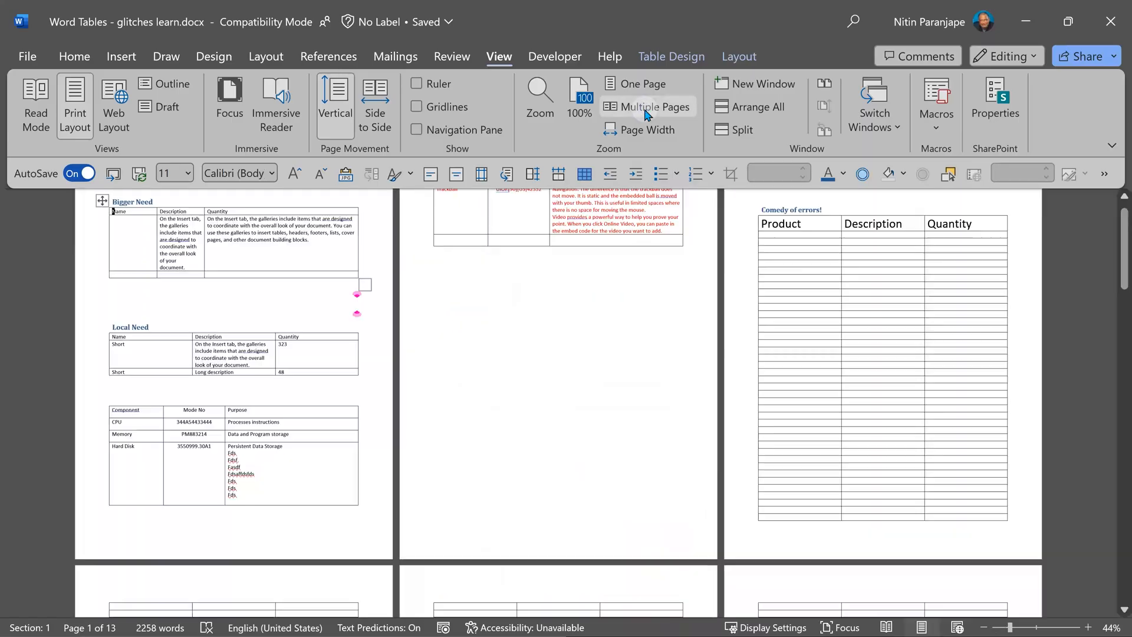
pyautogui.click(647, 106)
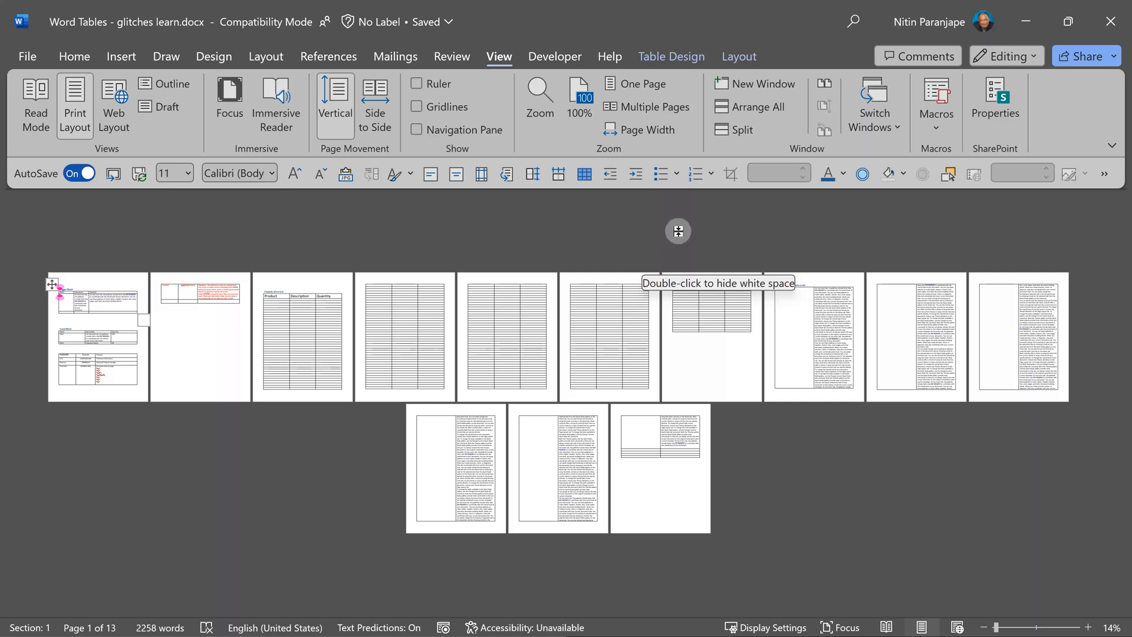
pyautogui.moveTo(385, 76)
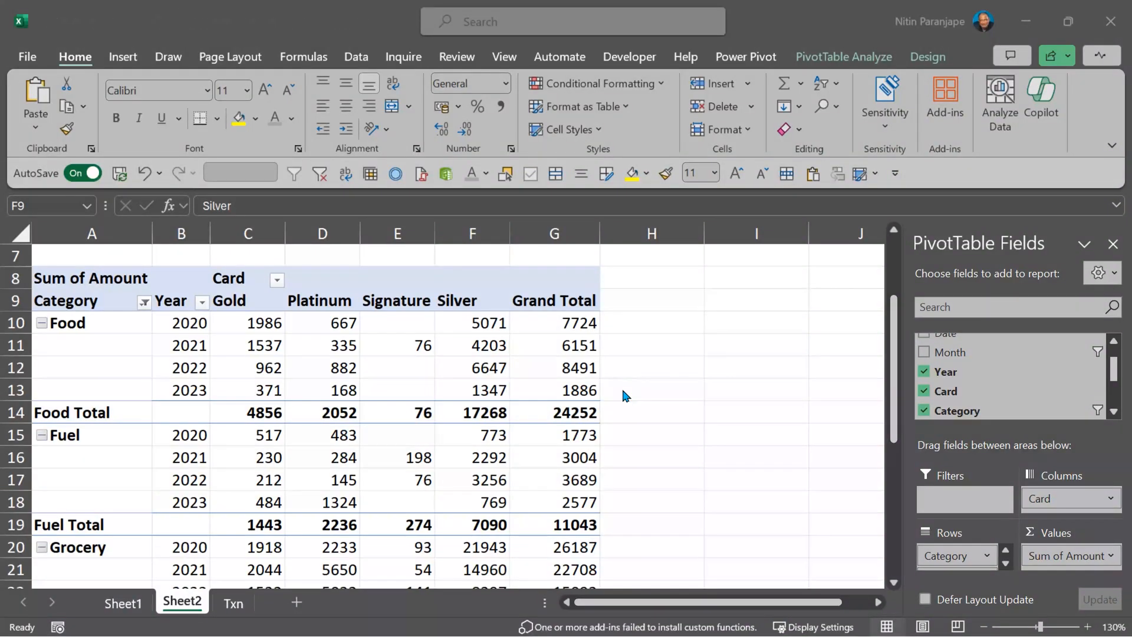
pyautogui.click(472, 300)
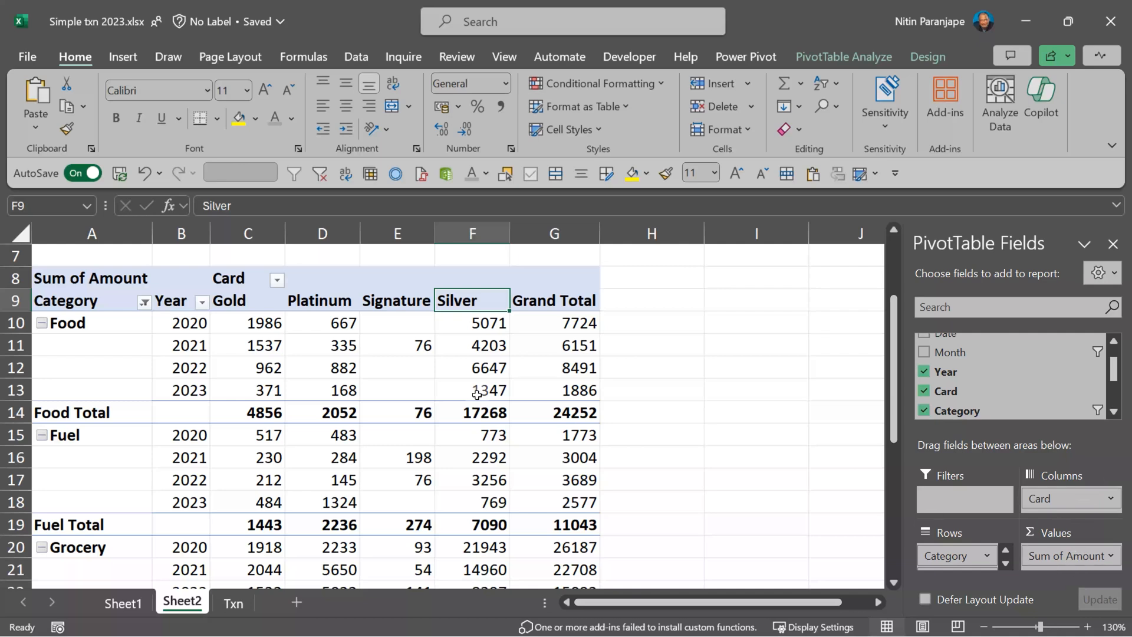
pyautogui.moveTo(473, 300)
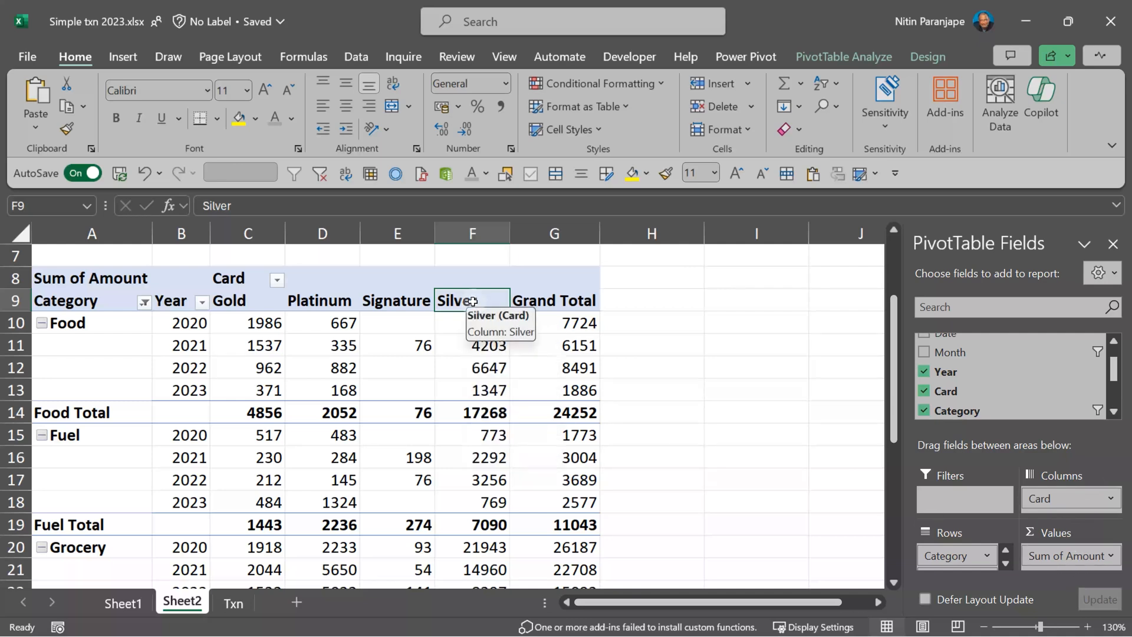
pyautogui.rightClick(469, 300)
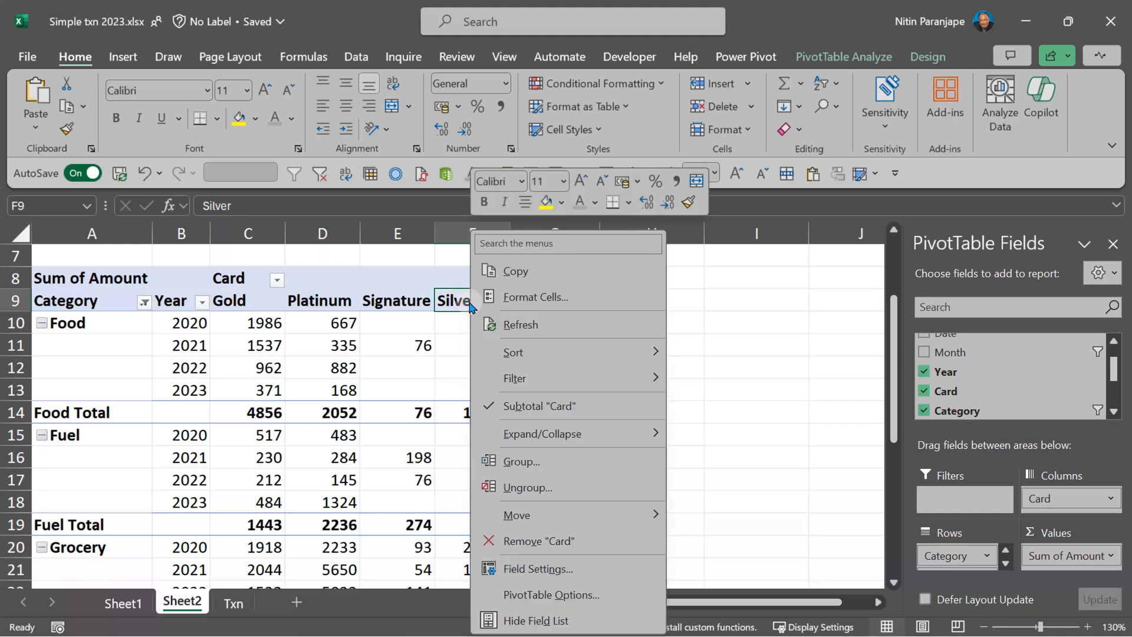
pyautogui.moveTo(469, 305)
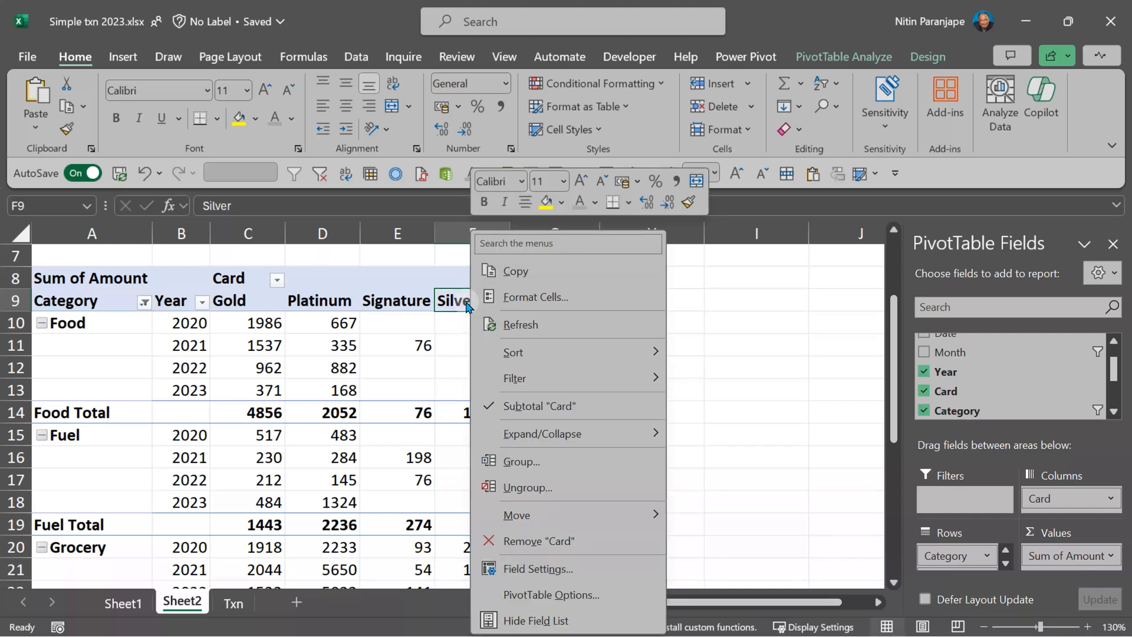
pyautogui.moveTo(537, 540)
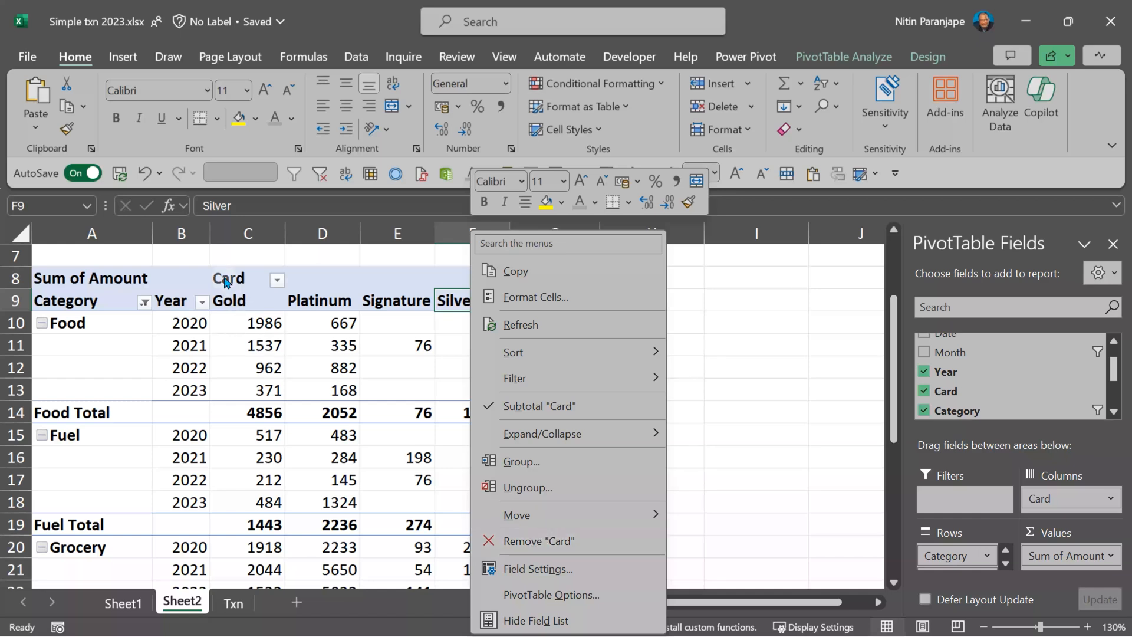
pyautogui.click(537, 541)
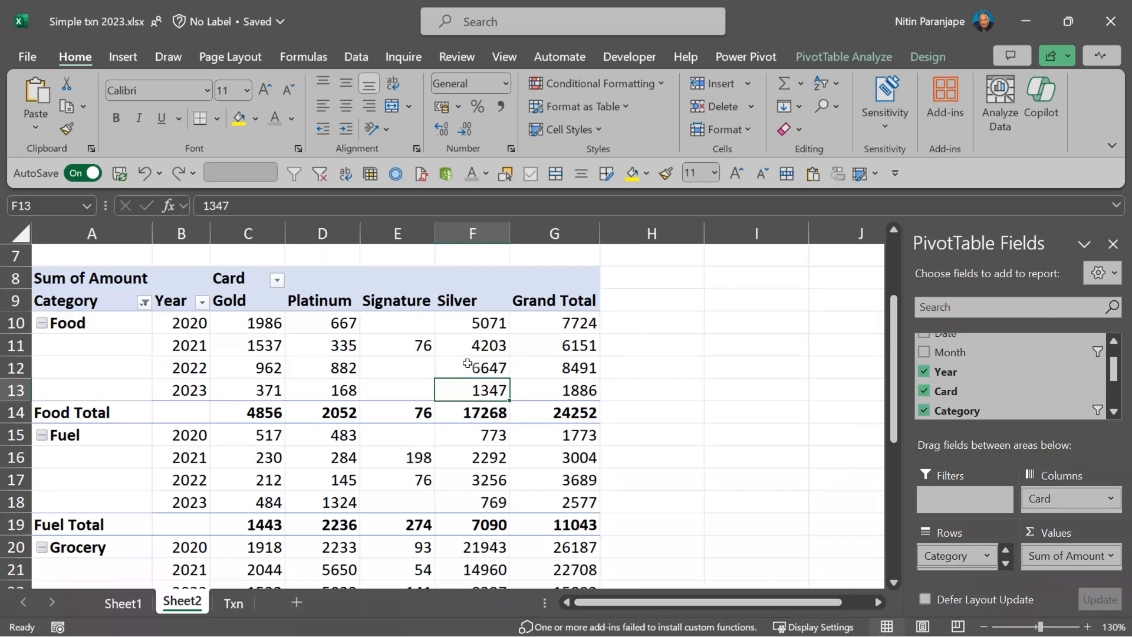
pyautogui.click(473, 345)
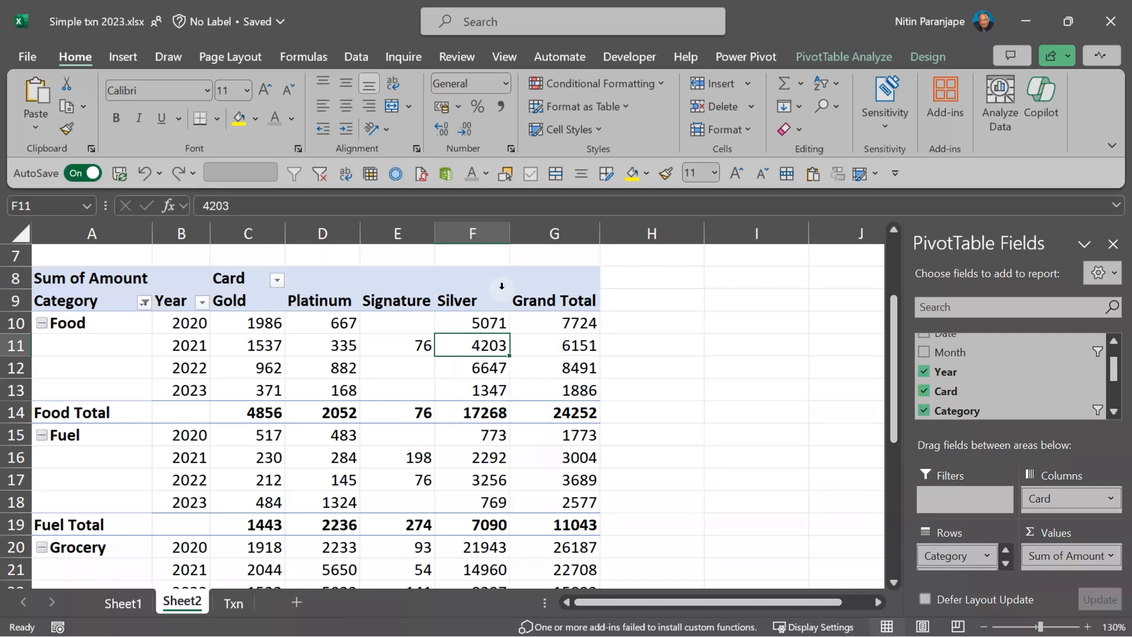
# Open the Clear split button under PivotTable Analyze and choose Clear All.
pyautogui.rightClick(456, 300)
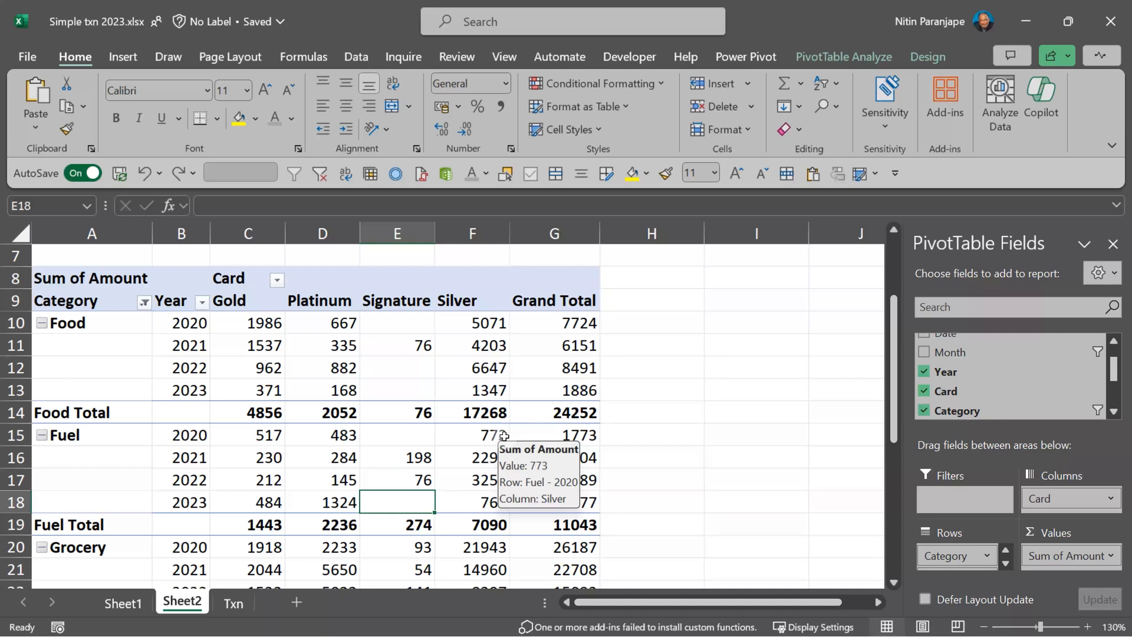
pyautogui.moveTo(877, 44)
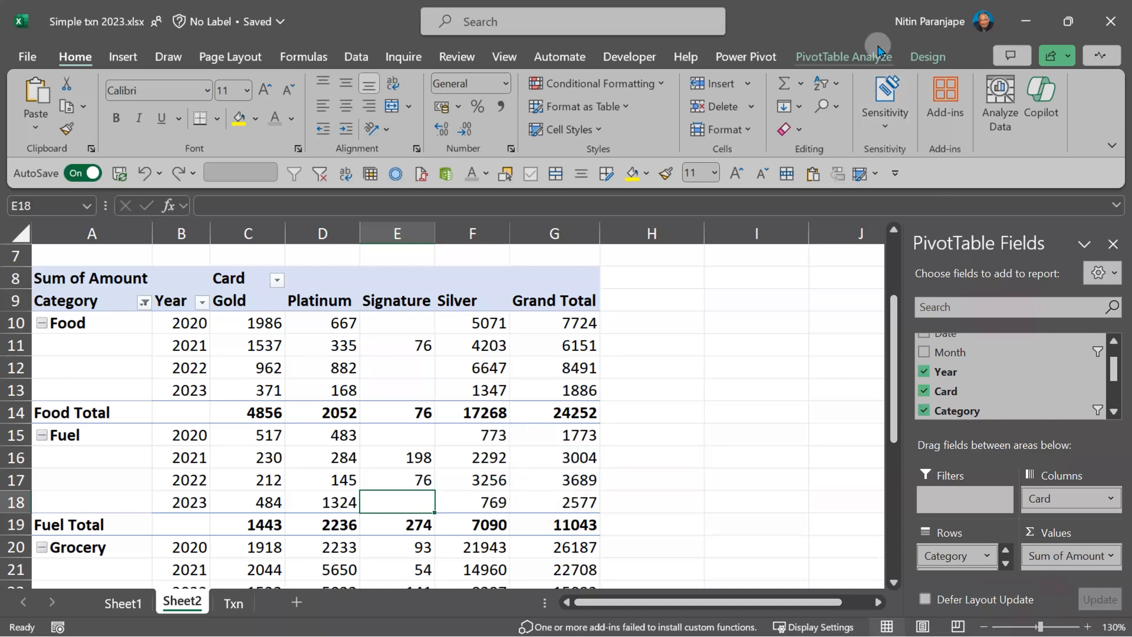
pyautogui.moveTo(843, 71)
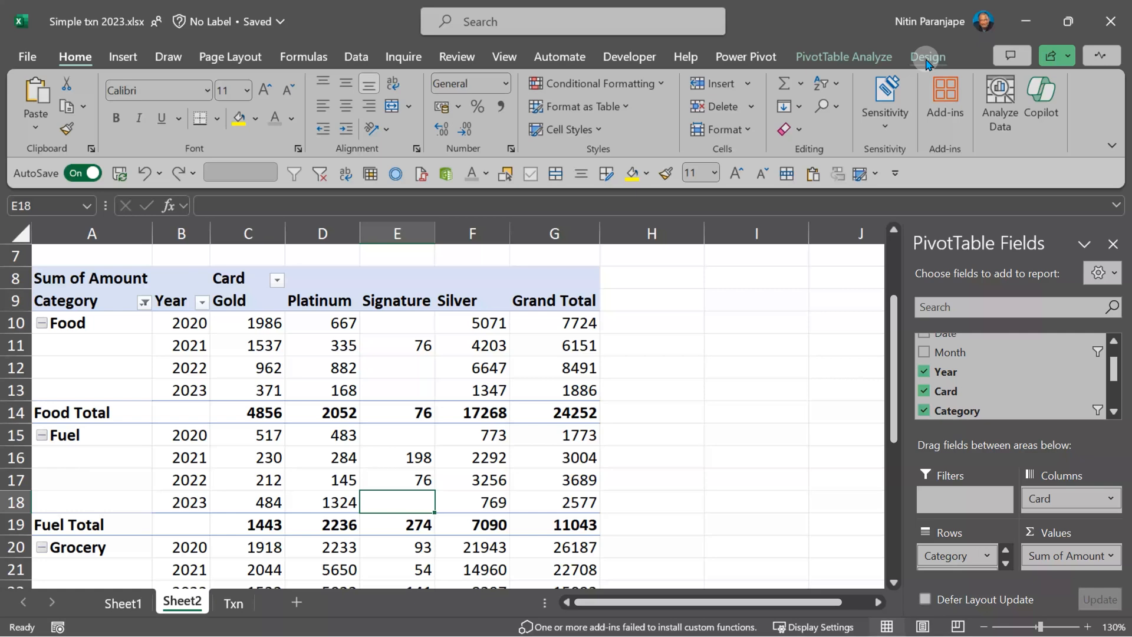
pyautogui.click(843, 57)
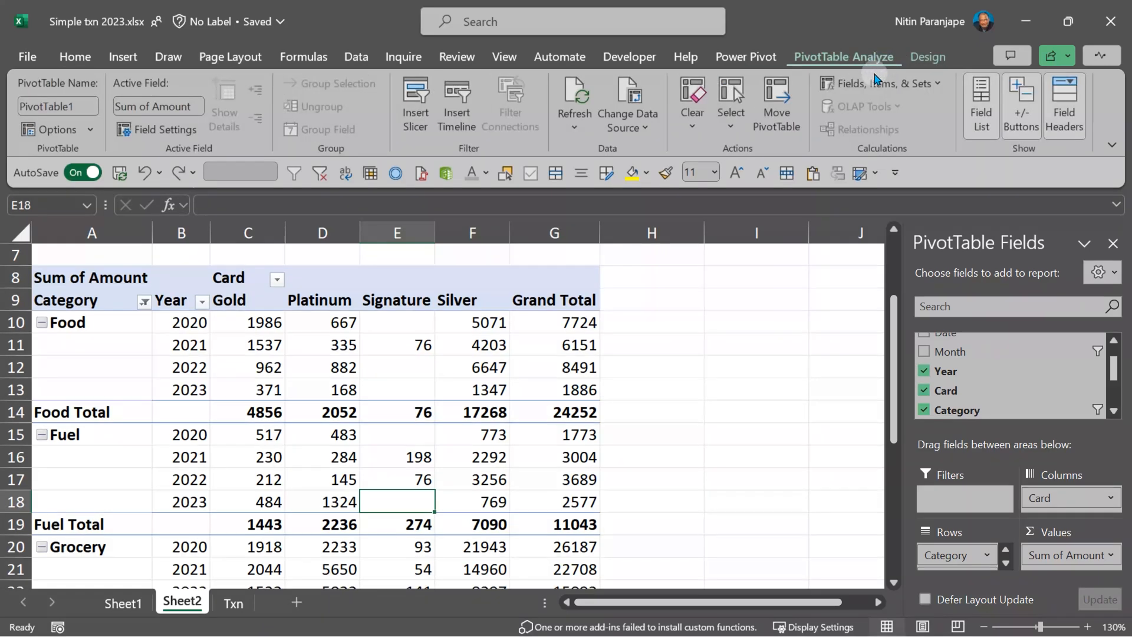
pyautogui.moveTo(743, 154)
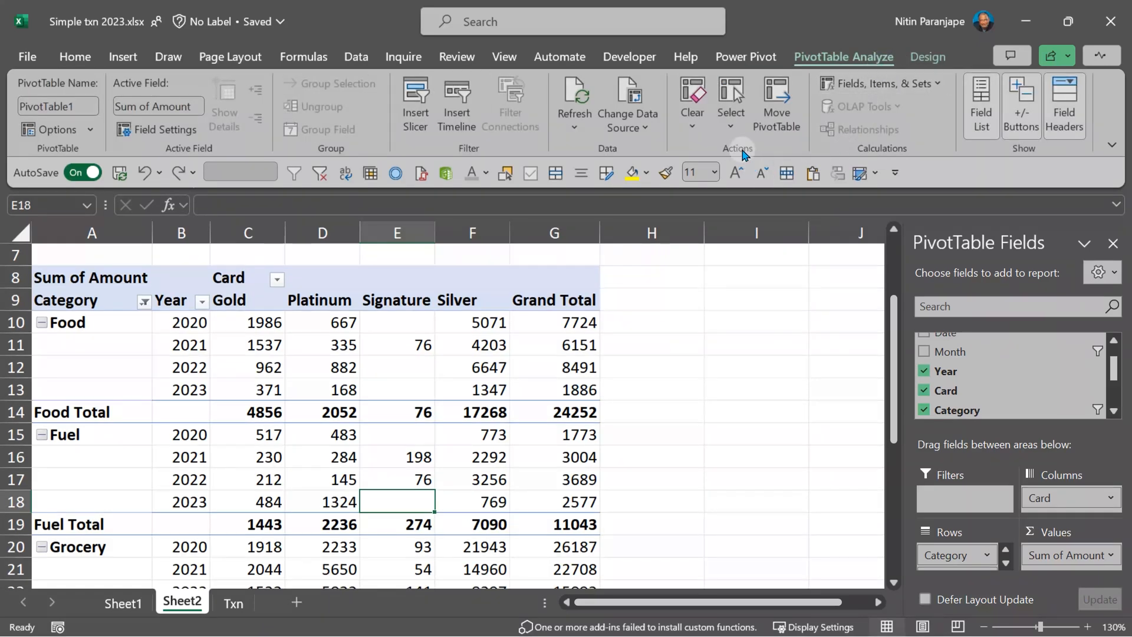
pyautogui.click(691, 104)
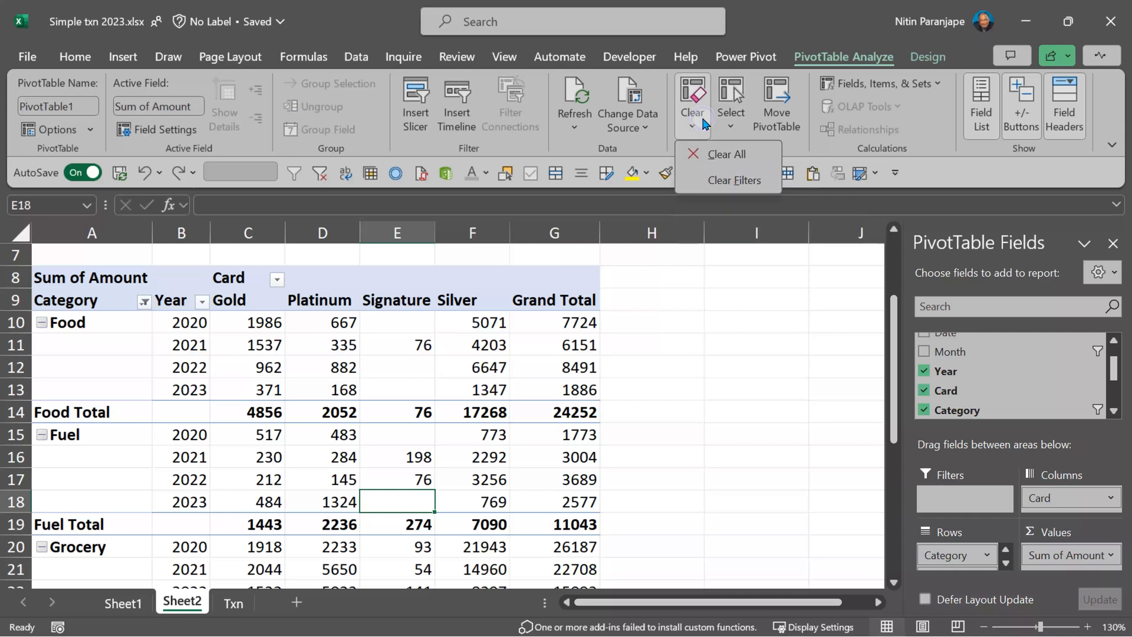
pyautogui.click(726, 154)
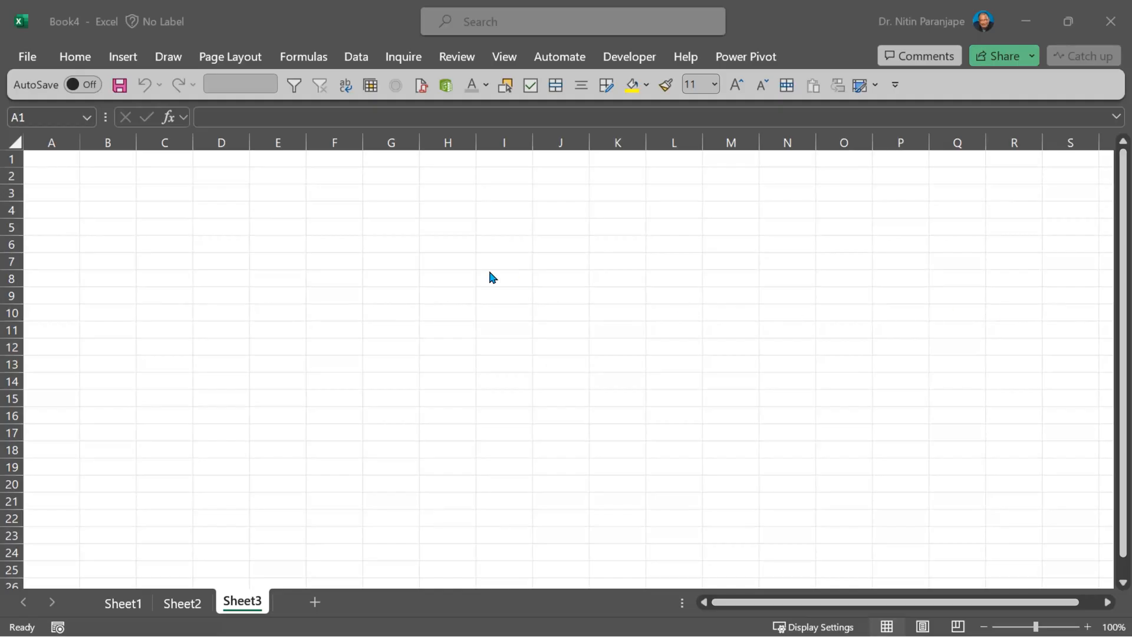
# Open Excel Options and edit the 'Include this many sheets' box on General.
pyautogui.click(27, 57)
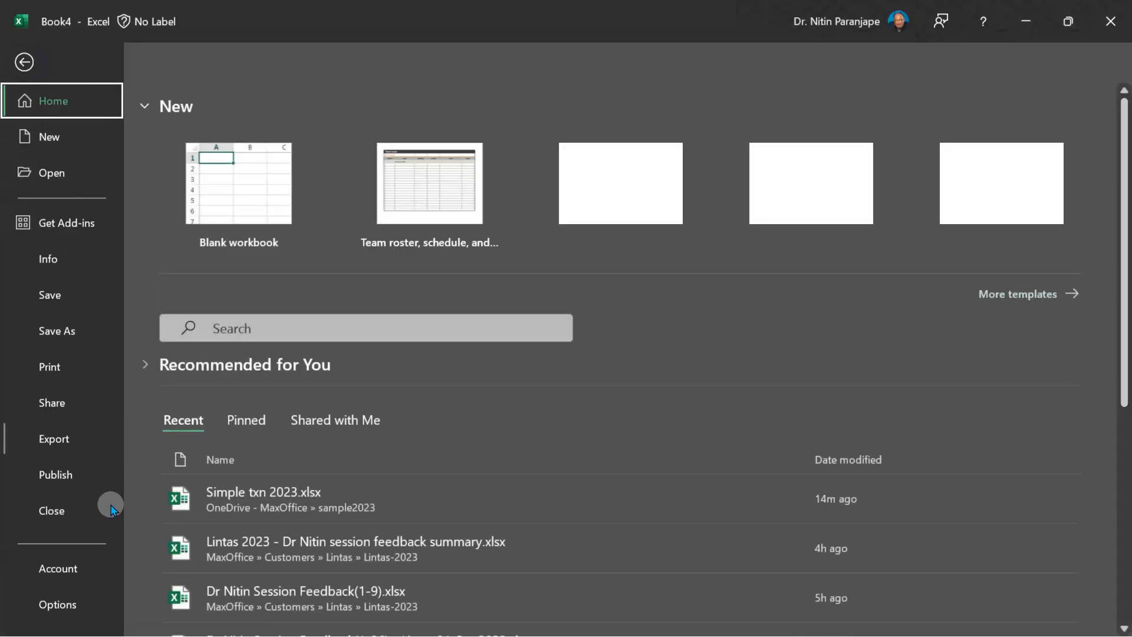
pyautogui.click(57, 604)
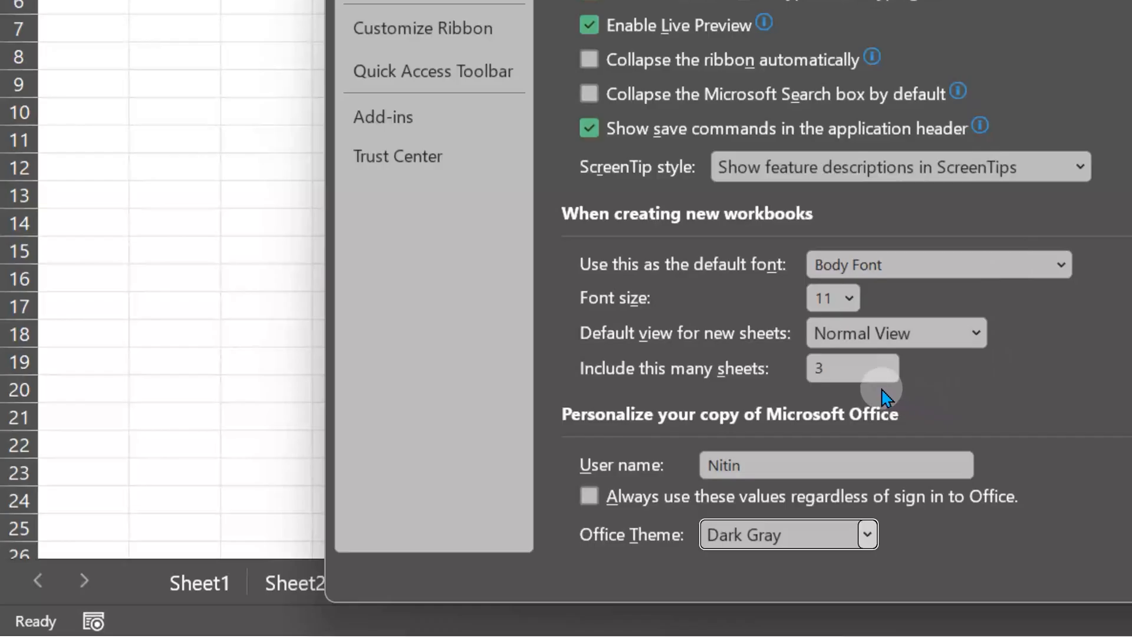
pyautogui.click(852, 368)
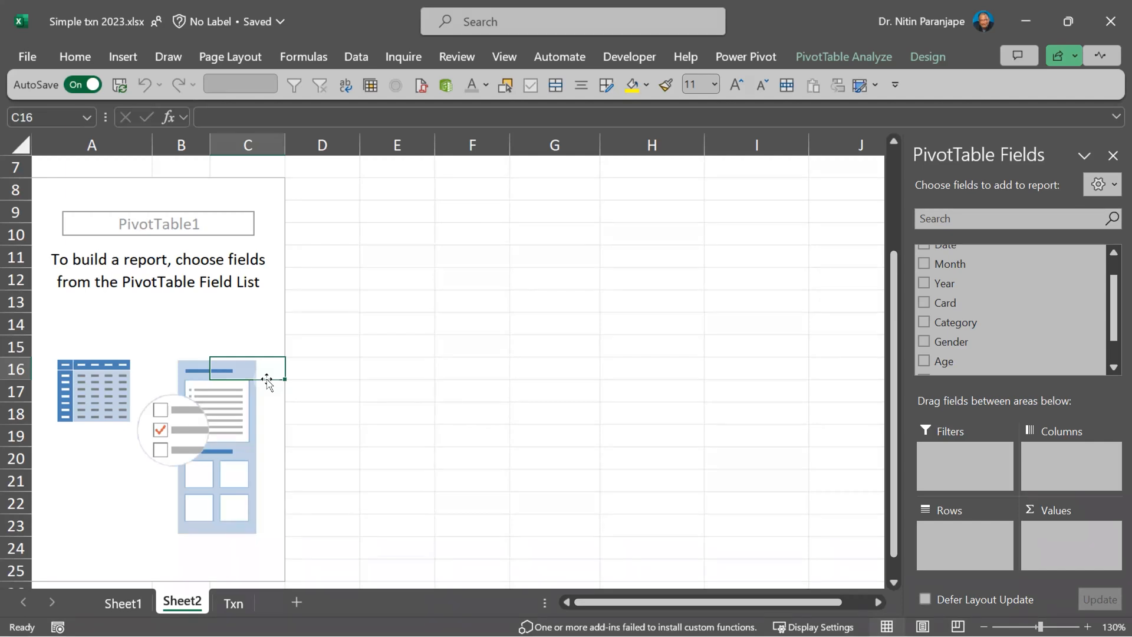
# Deselect the empty PivotTable1 by clicking a nearby Sheet2 cell.
pyautogui.click(396, 344)
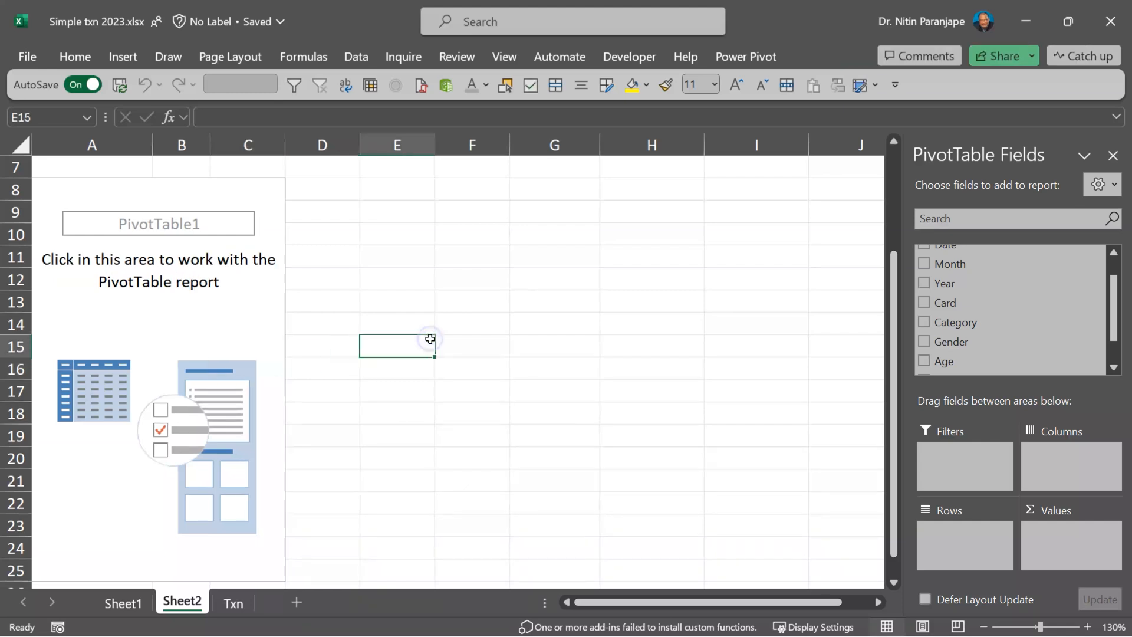
# Review Edit Default Layout and the PivotTable Options display settings under Excel Options Data.
pyautogui.click(1112, 155)
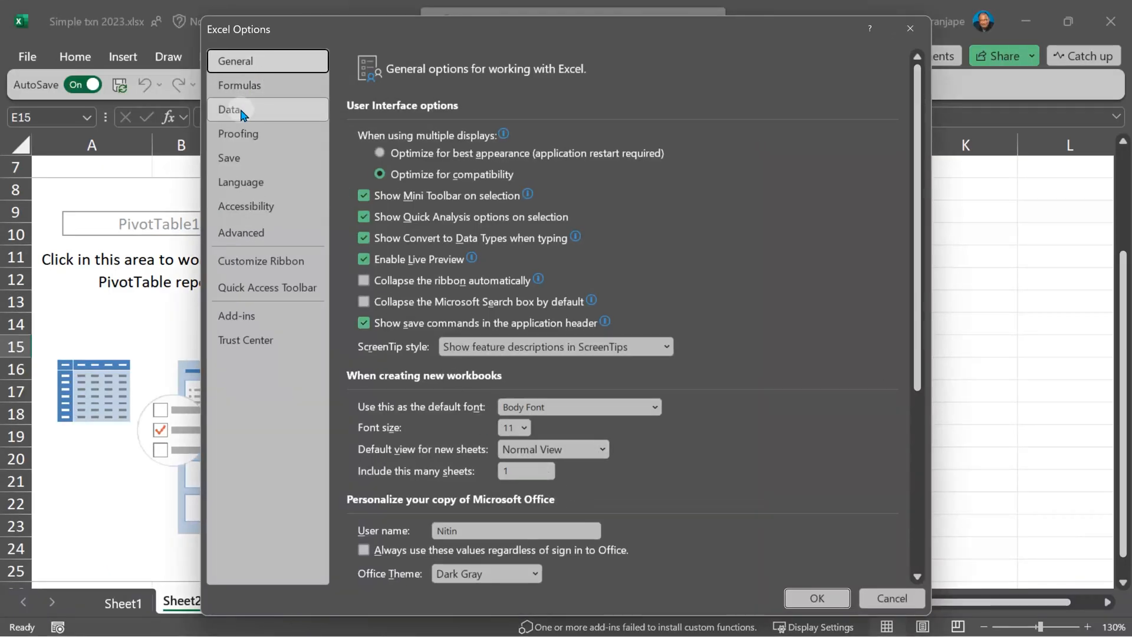
pyautogui.click(229, 109)
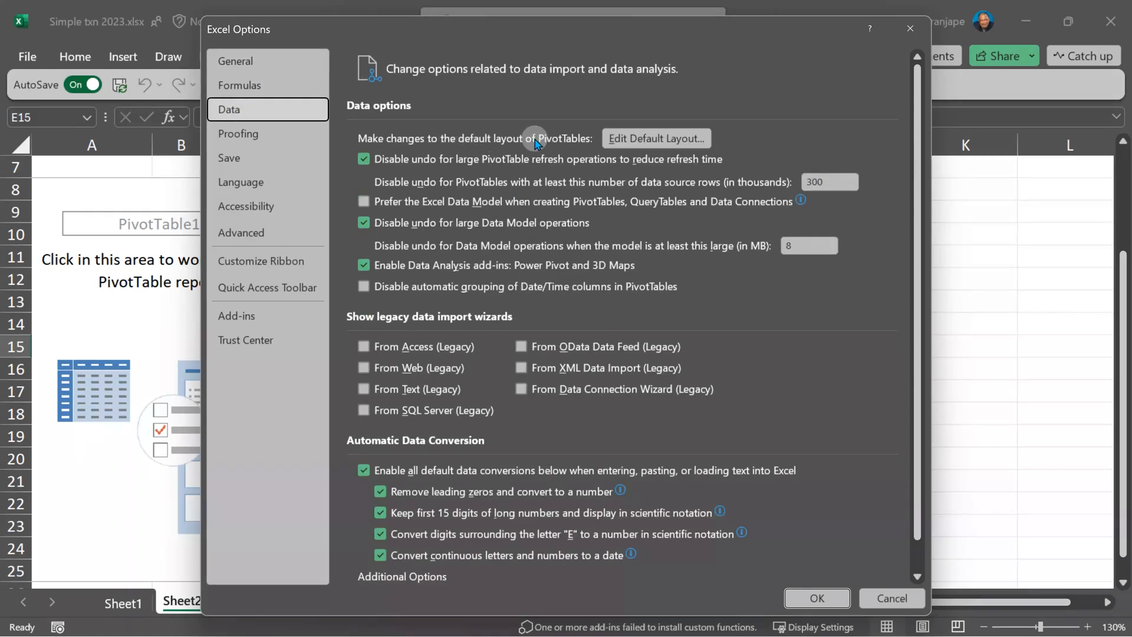
pyautogui.moveTo(655, 138)
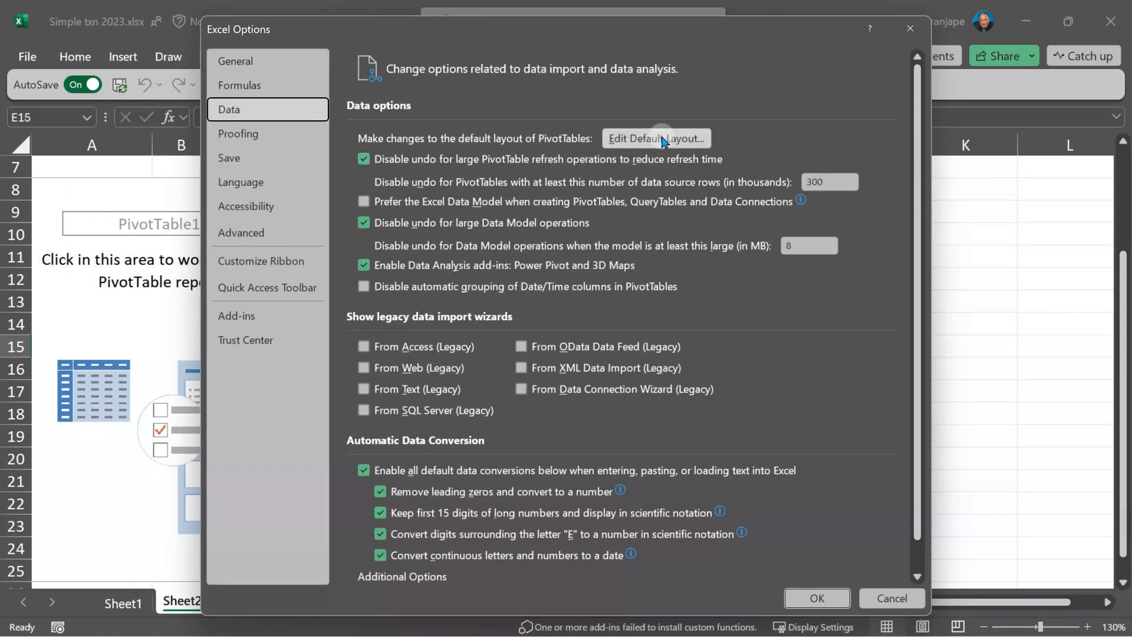
pyautogui.click(655, 138)
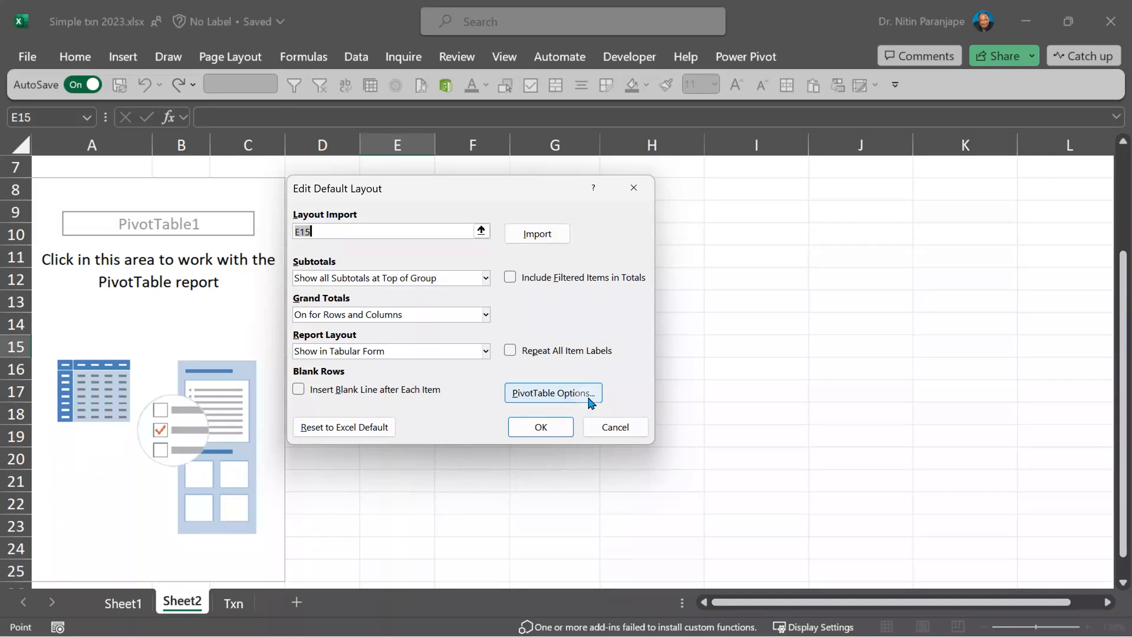
pyautogui.click(553, 393)
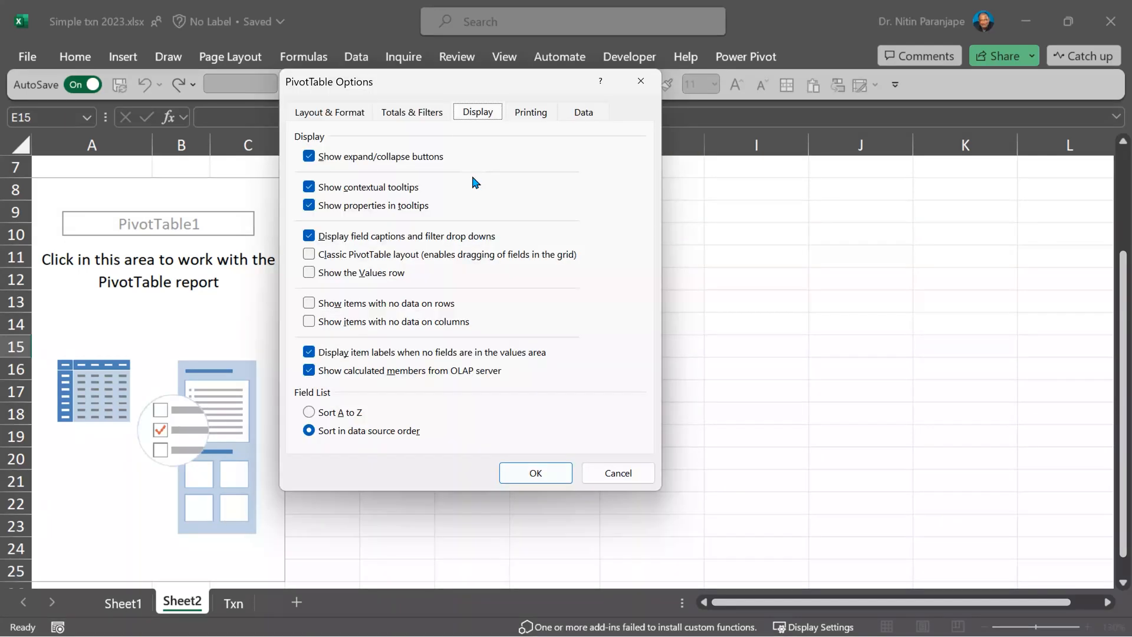
pyautogui.click(309, 254)
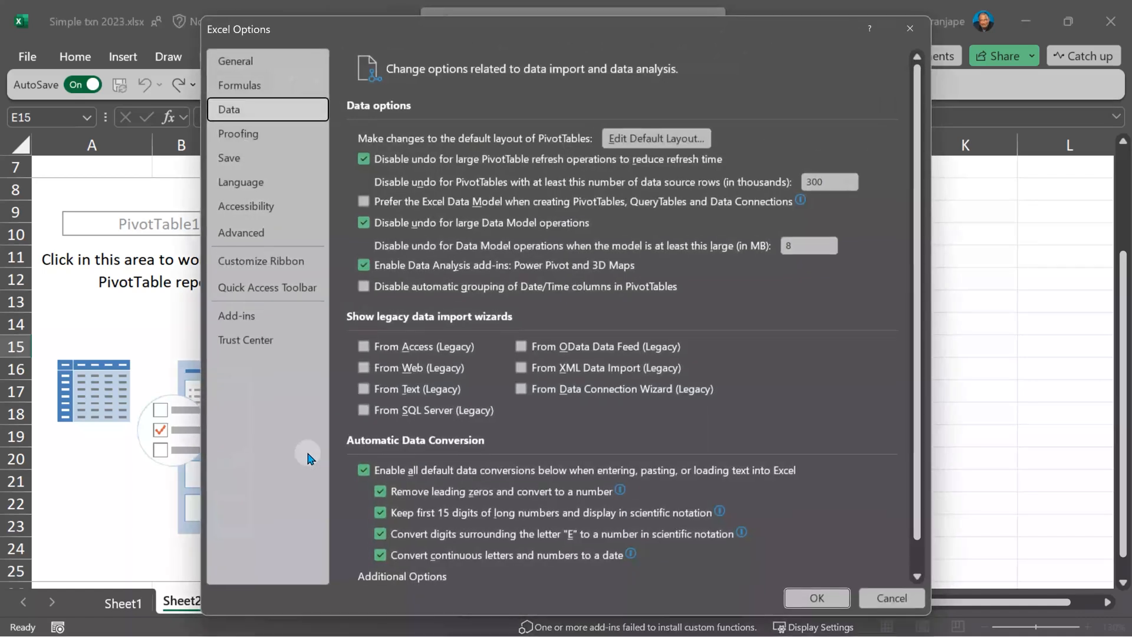
pyautogui.click(814, 598)
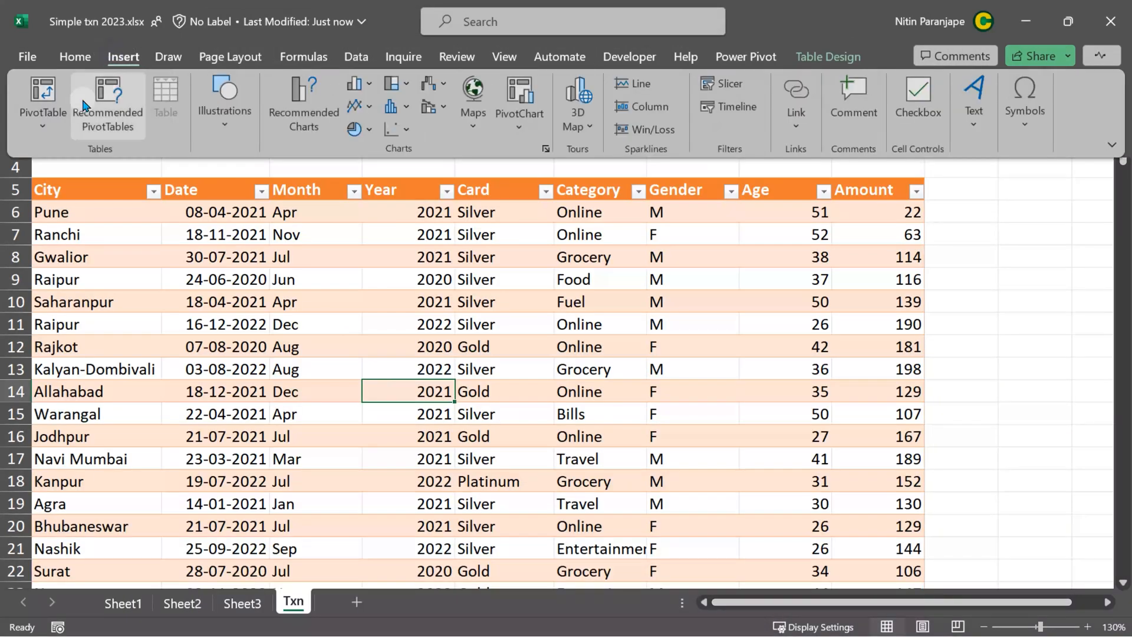
# Start a PivotTable from the txn table on the Txn sheet.
pyautogui.click(41, 101)
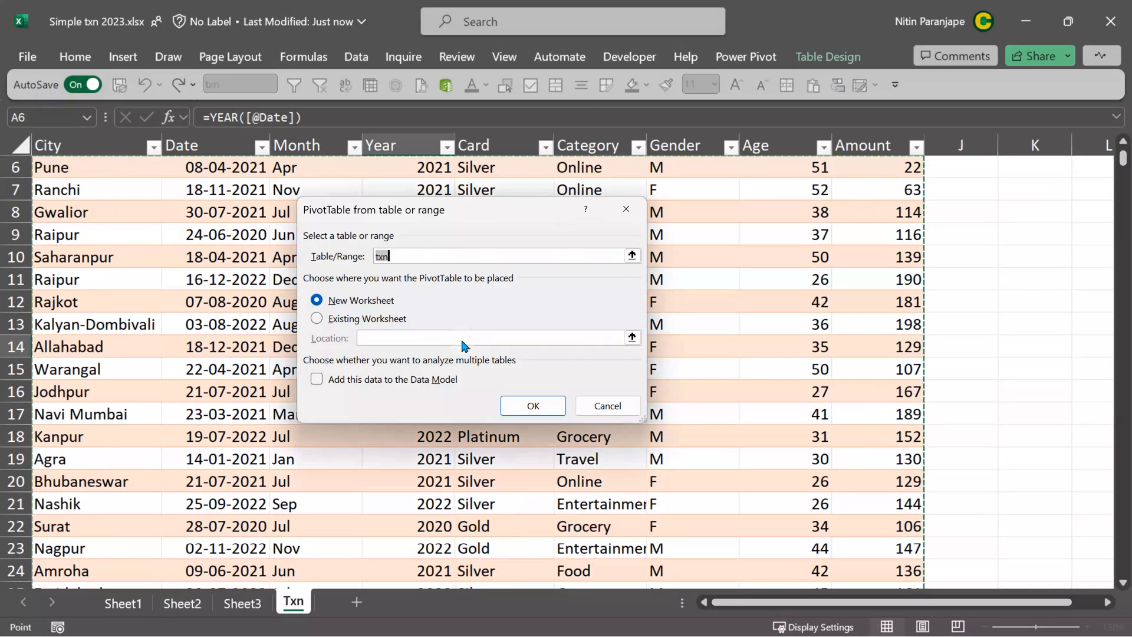
pyautogui.click(533, 405)
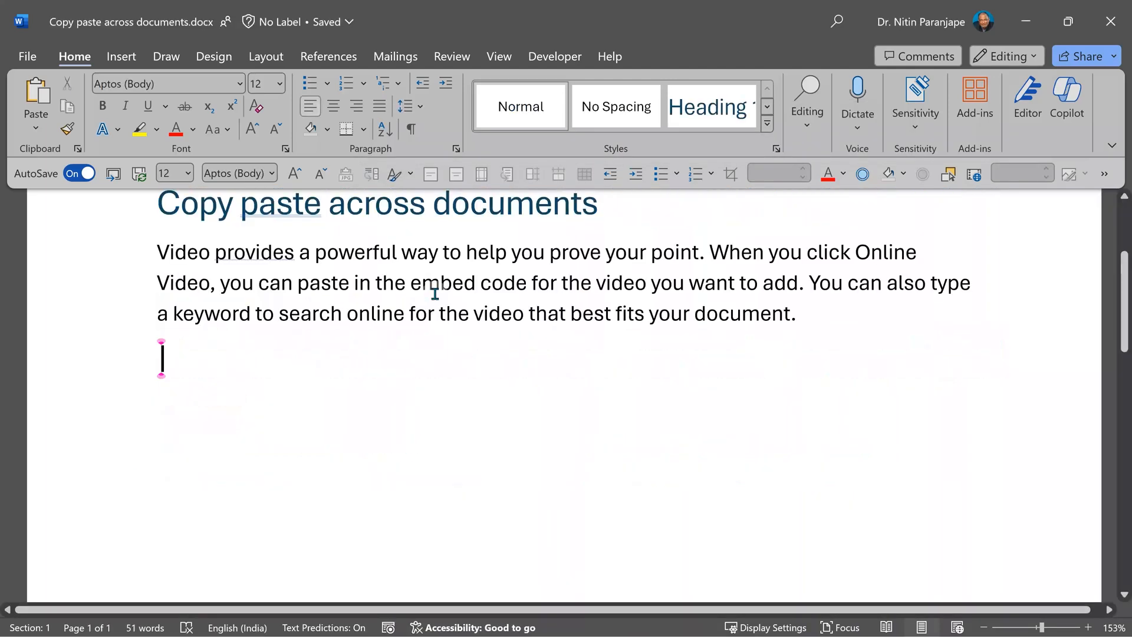
# Paste the Why Contoso? section on the blank line and choose Set Default Paste.
pyautogui.doubleClick(277, 203)
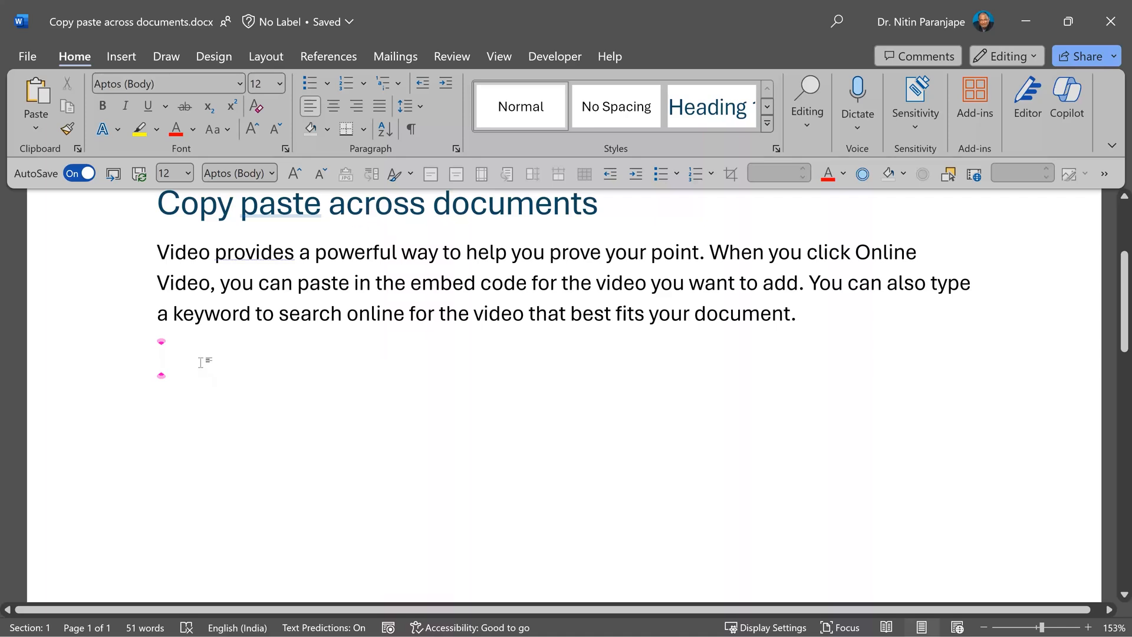
pyautogui.press('ctrl+v')
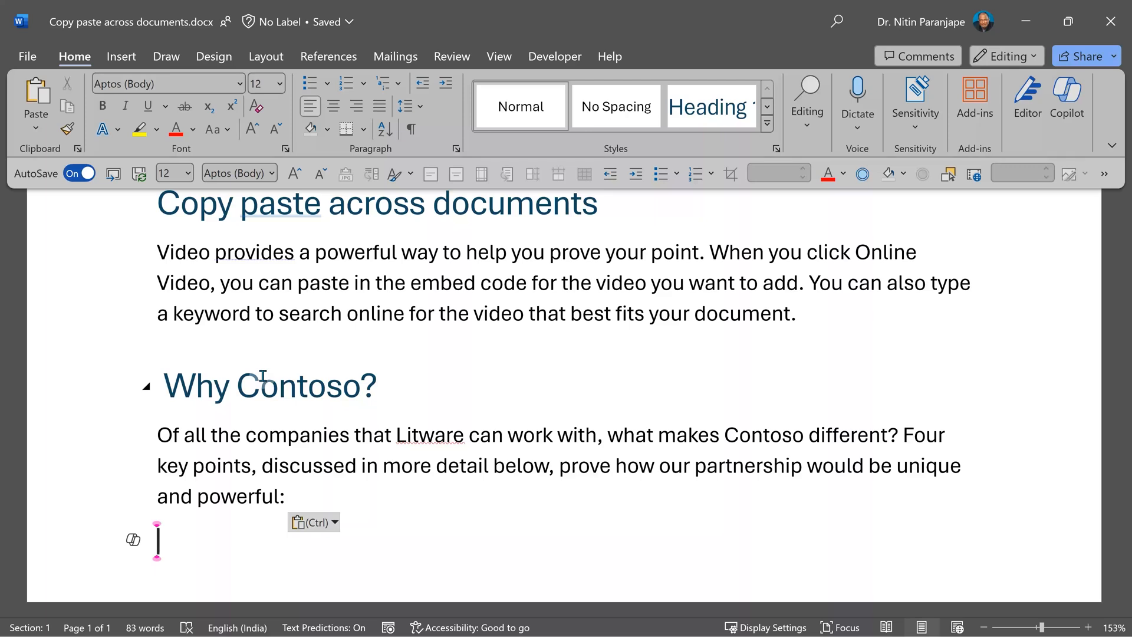
pyautogui.click(313, 522)
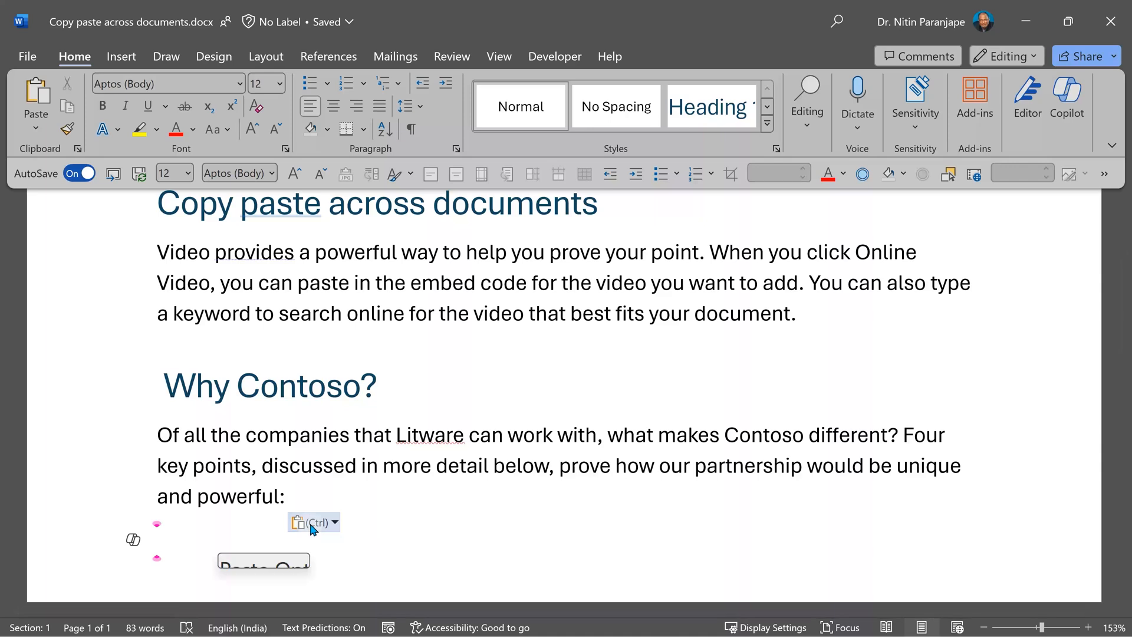
pyautogui.click(313, 522)
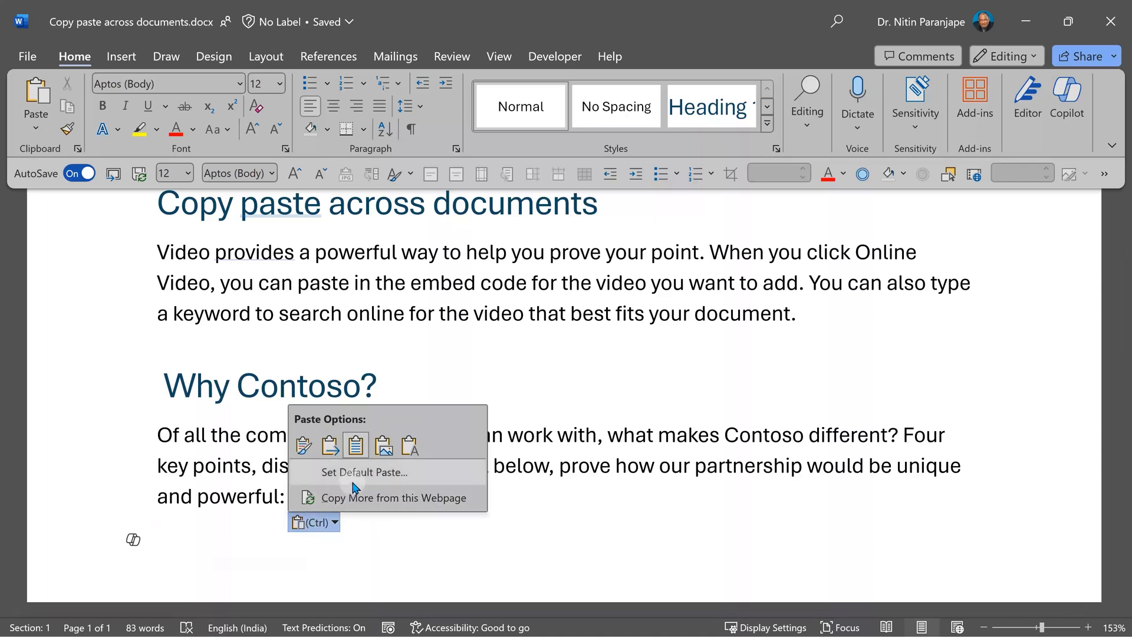
pyautogui.click(363, 472)
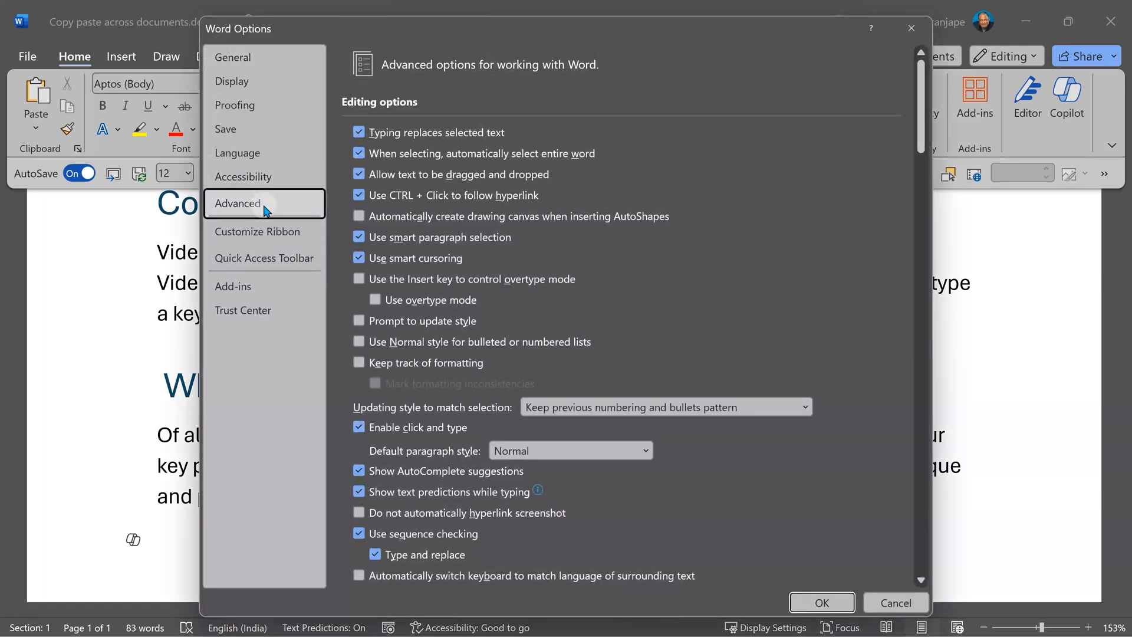
# Set conflicting-style pasting between documents to Keep Source Formatting and confirm with OK.
pyautogui.scroll(-3)
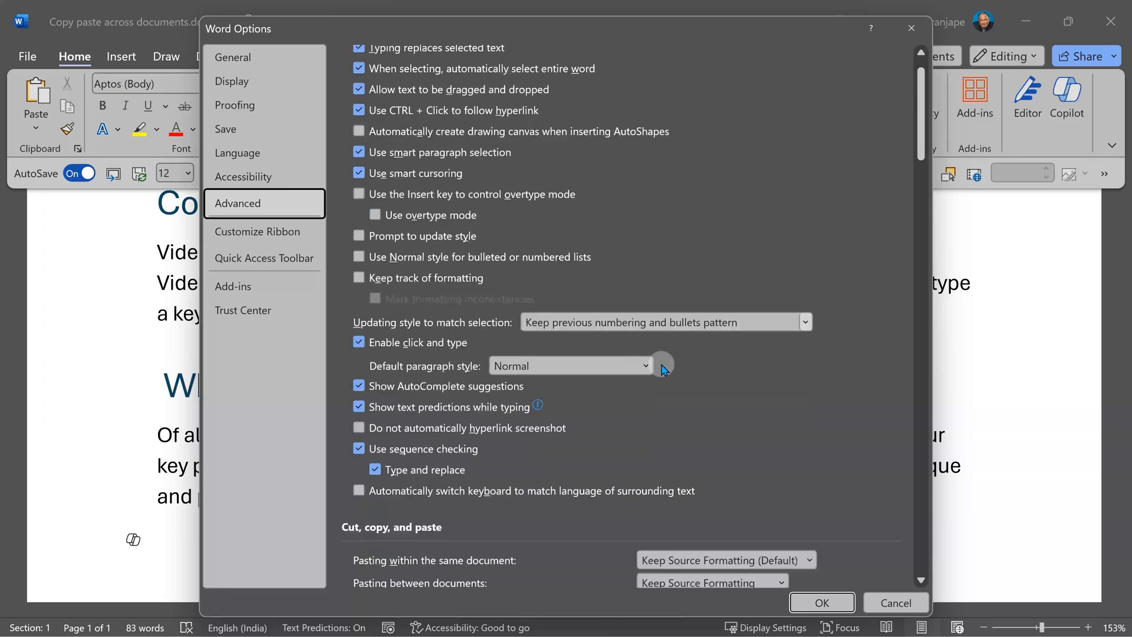
pyautogui.scroll(-3)
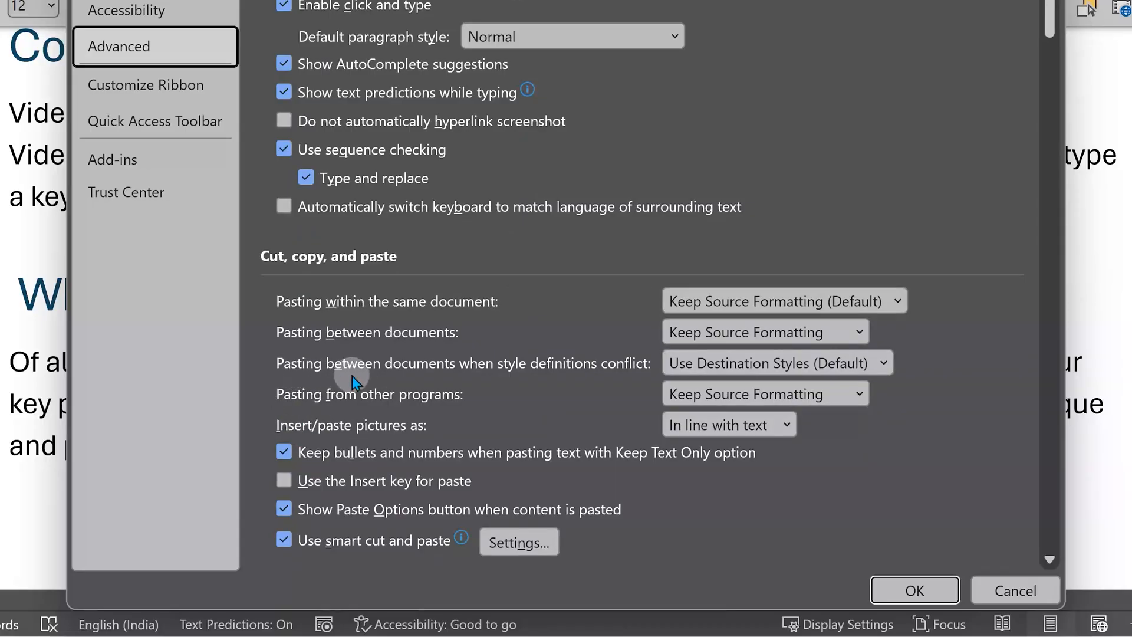
pyautogui.moveTo(538, 379)
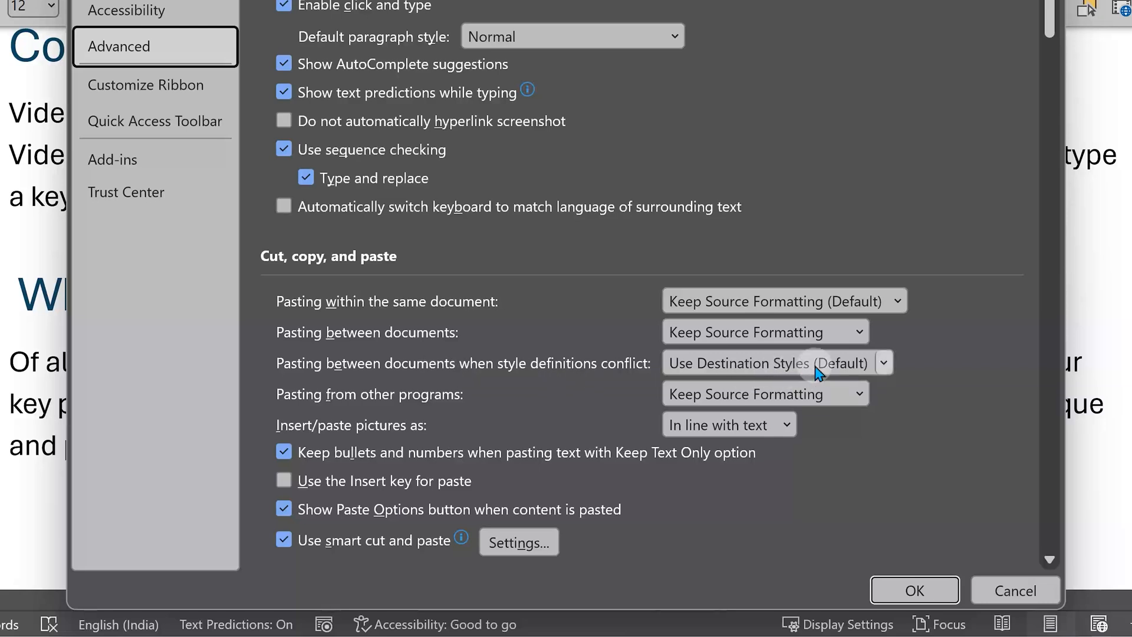
pyautogui.click(882, 363)
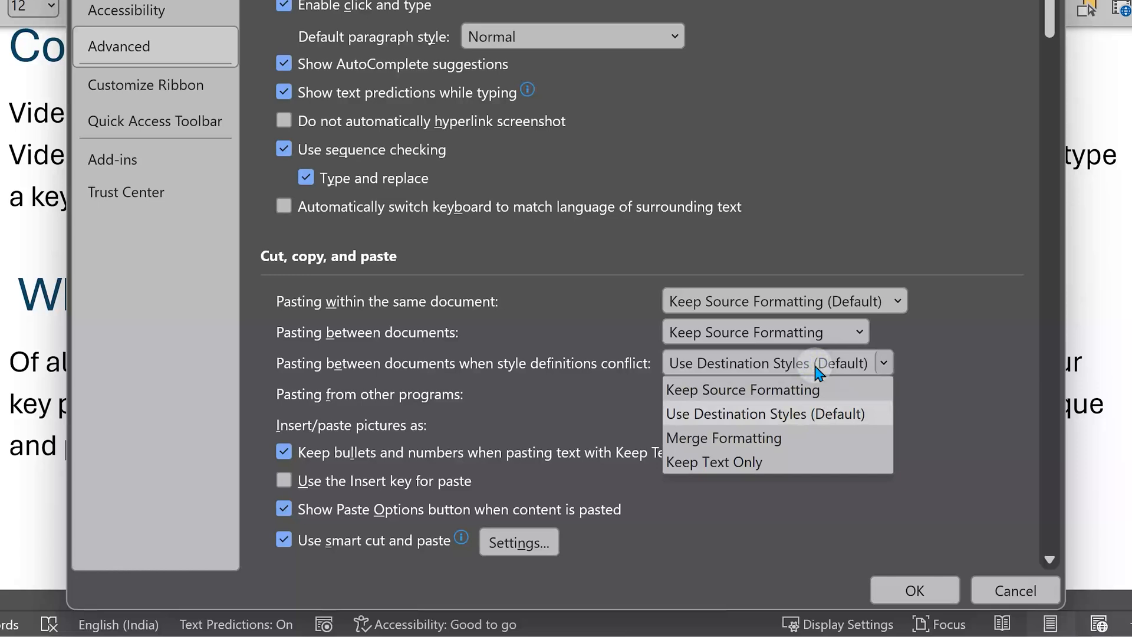
pyautogui.click(743, 389)
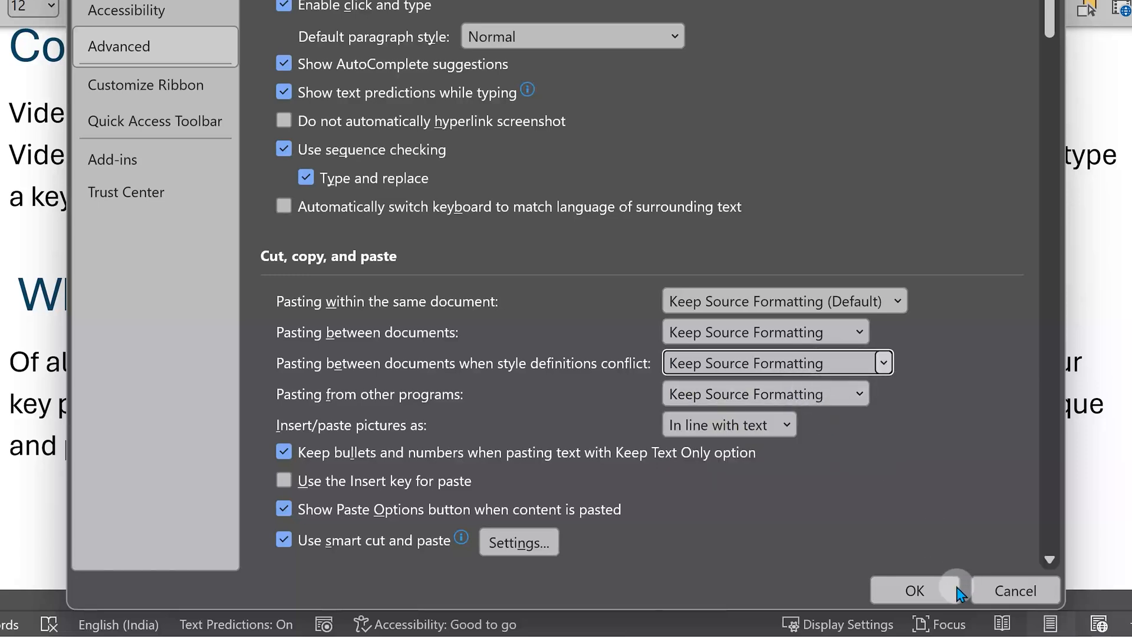
pyautogui.click(913, 591)
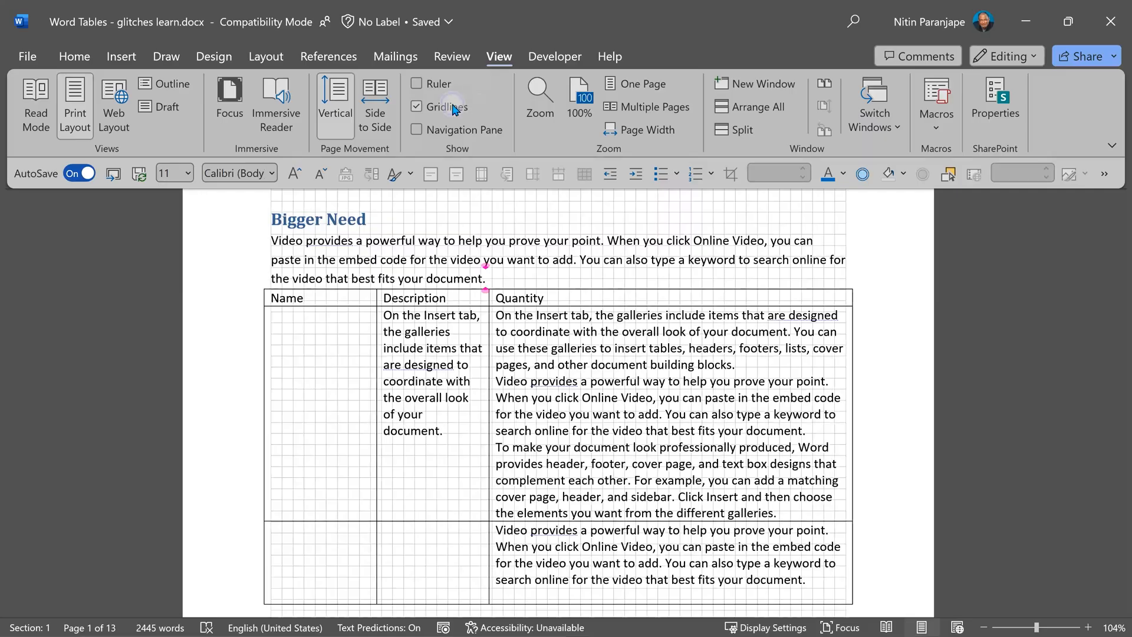
# Turn off Gridlines and select the paragraph under the Bigger Need heading.
pyautogui.click(456, 260)
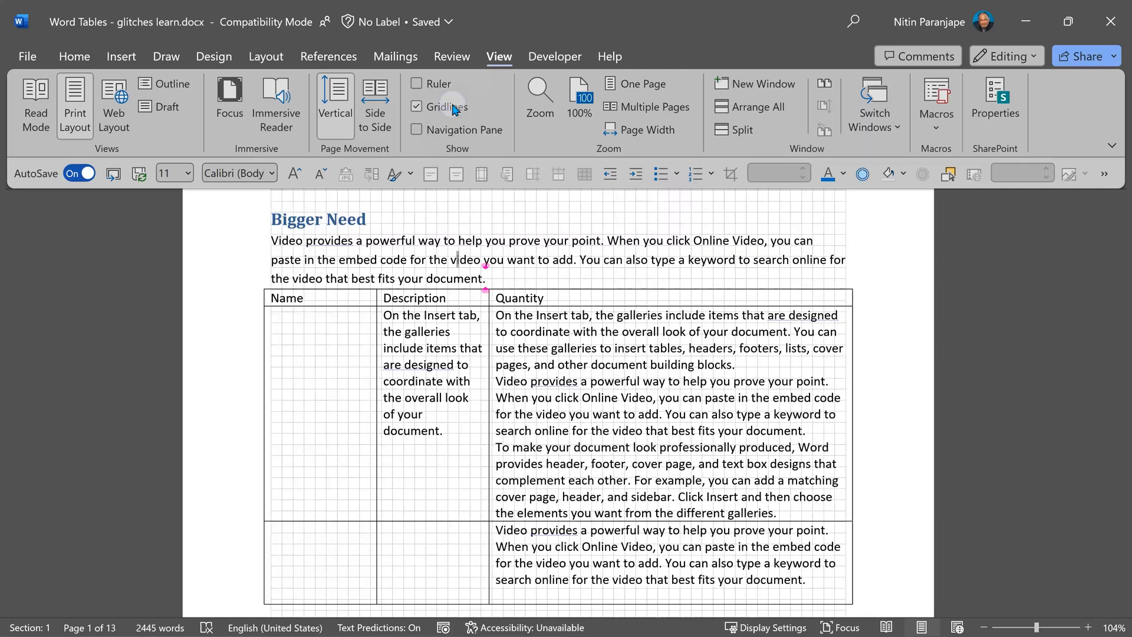
pyautogui.click(417, 106)
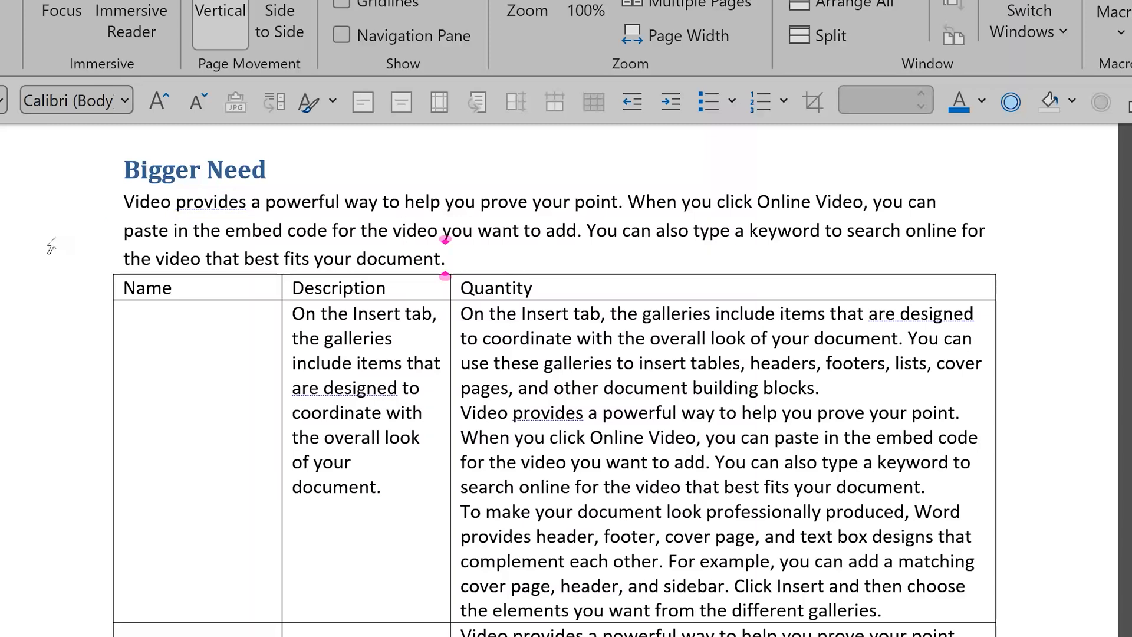
pyautogui.click(402, 229)
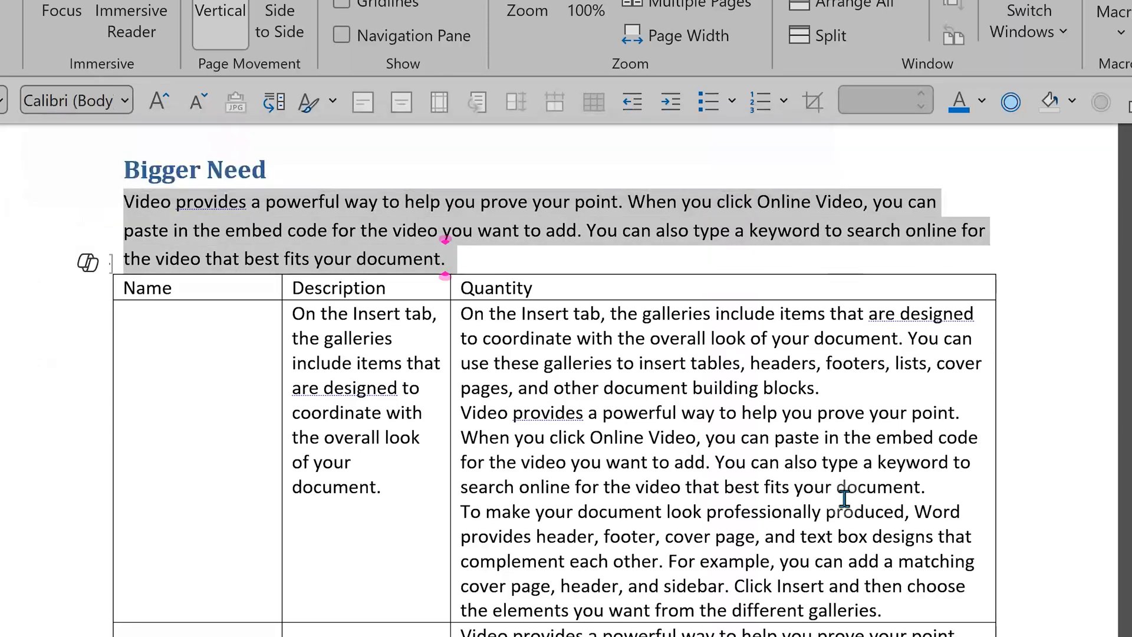
pyautogui.doubleClick(546, 412)
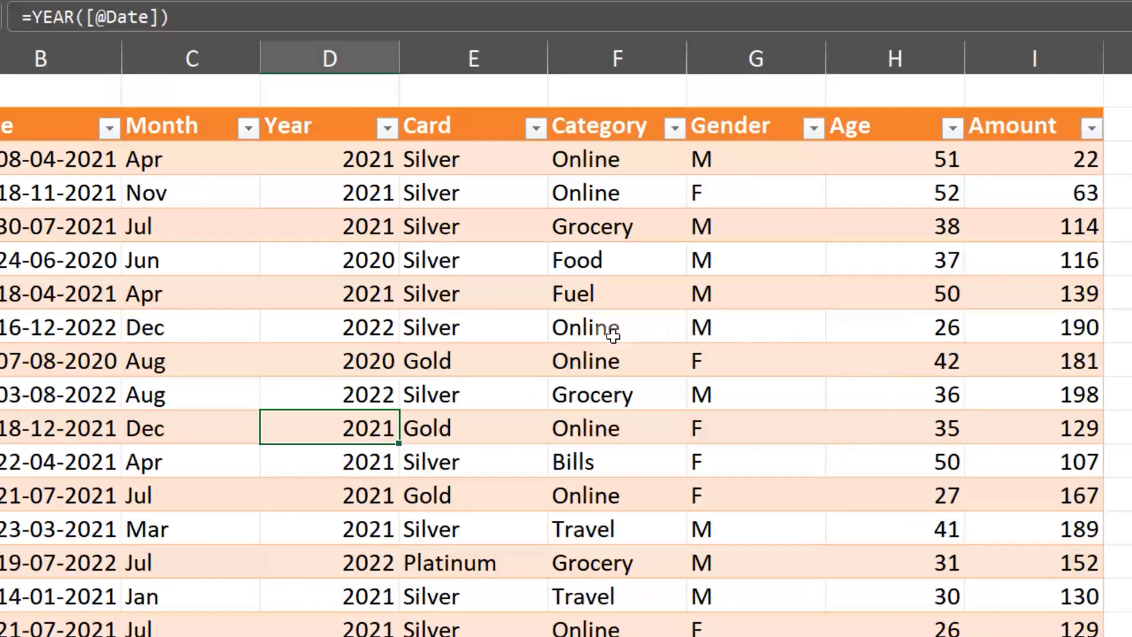
# Select the Age column values to bold them, then select and right-click column H.
pyautogui.click(616, 327)
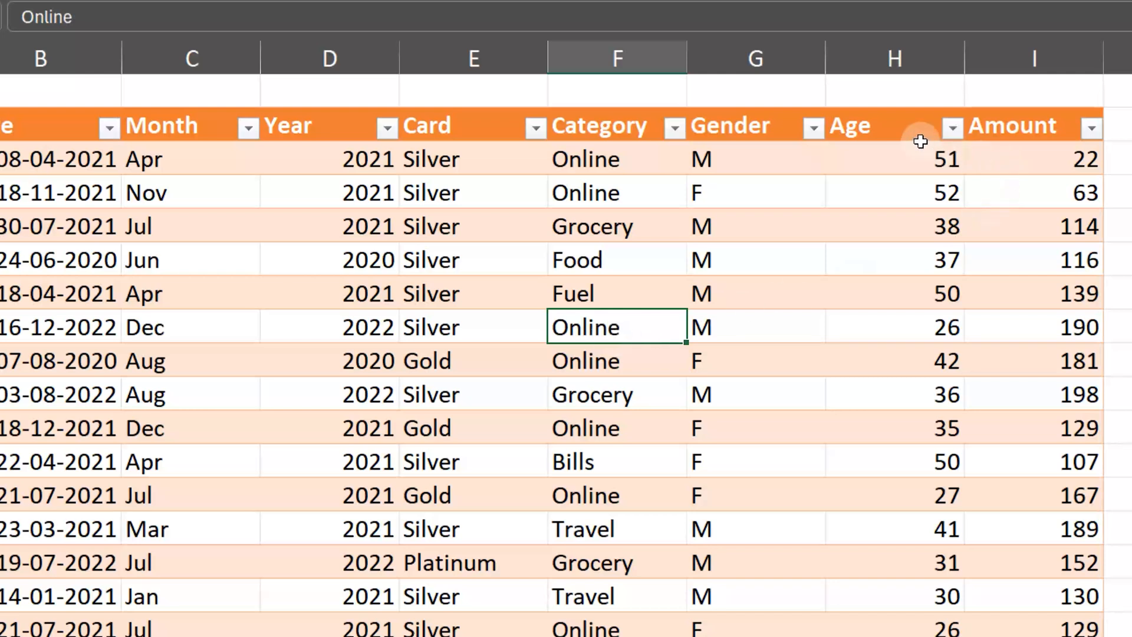
pyautogui.moveTo(916, 143)
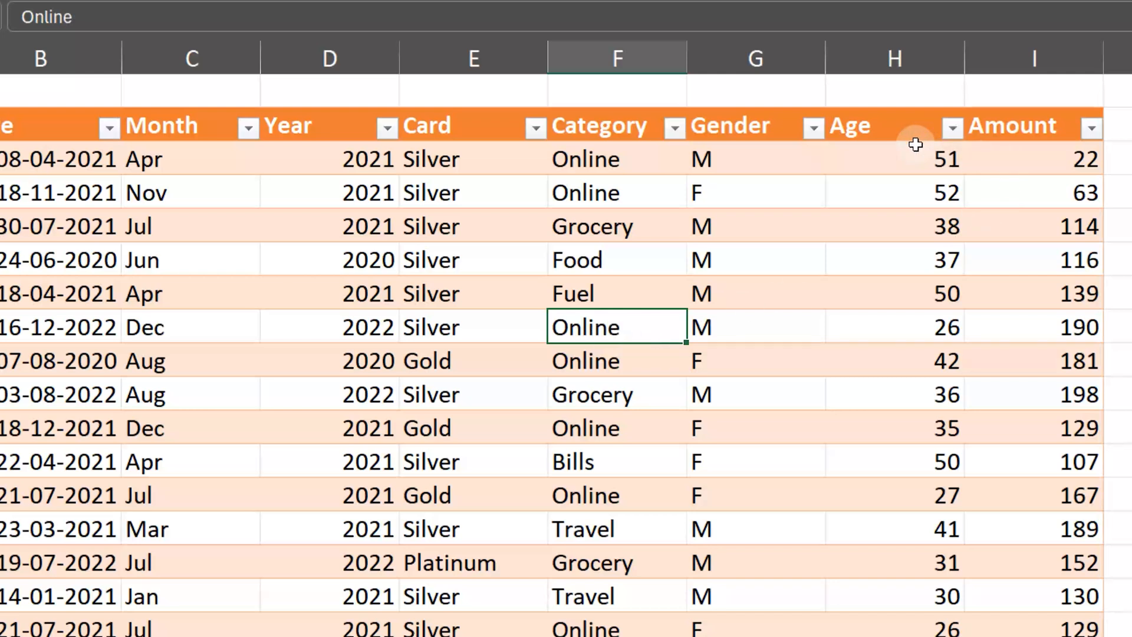
pyautogui.click(895, 57)
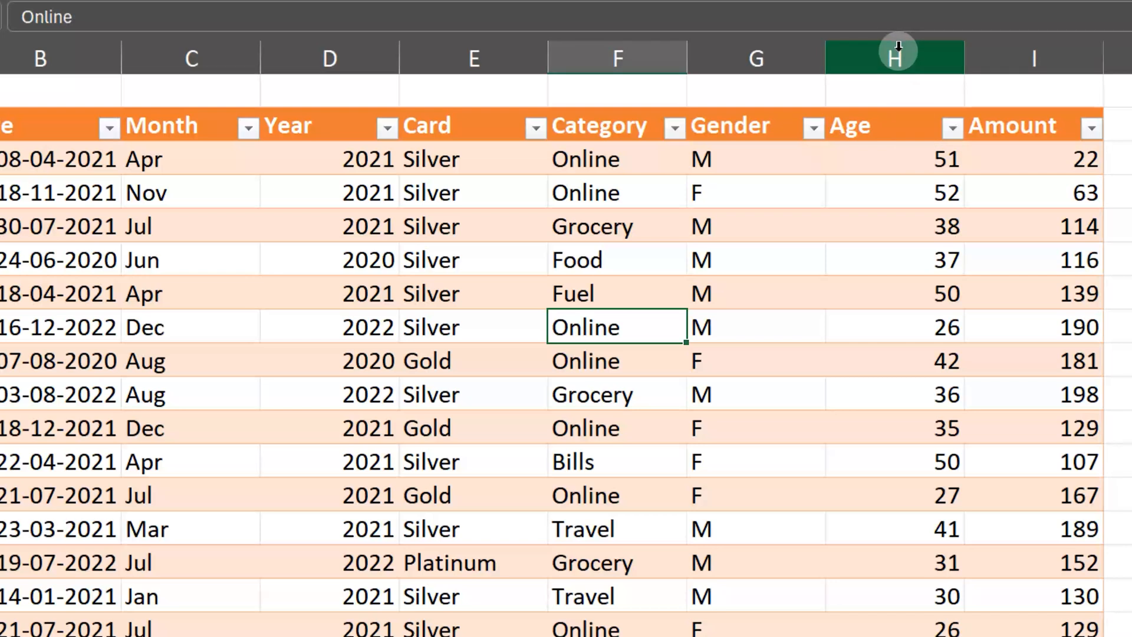
pyautogui.click(895, 58)
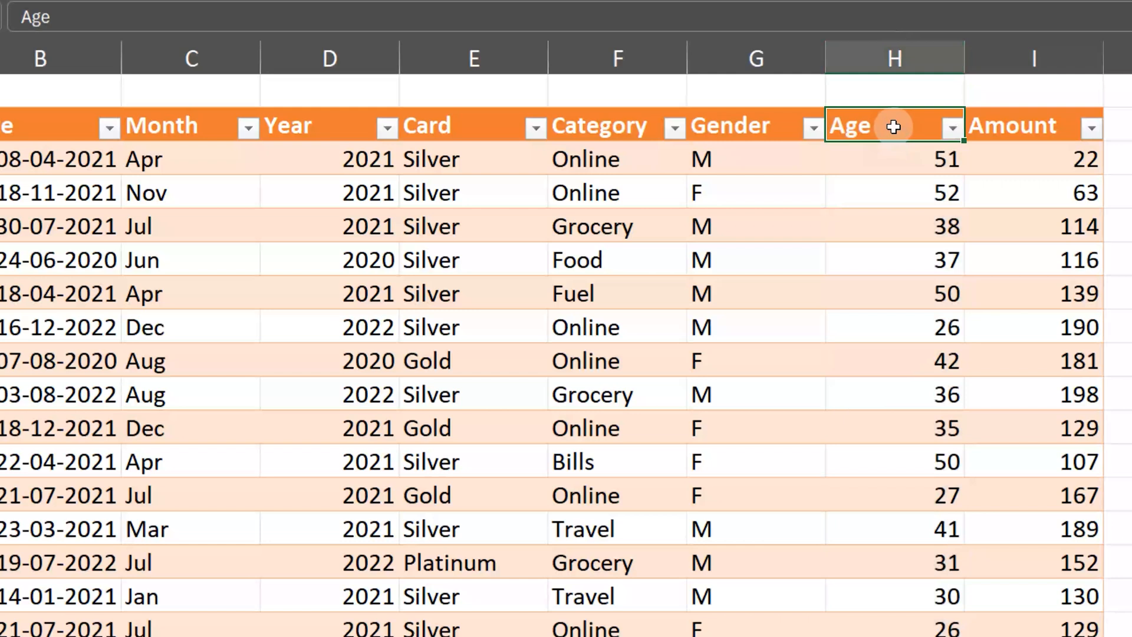
pyautogui.click(893, 58)
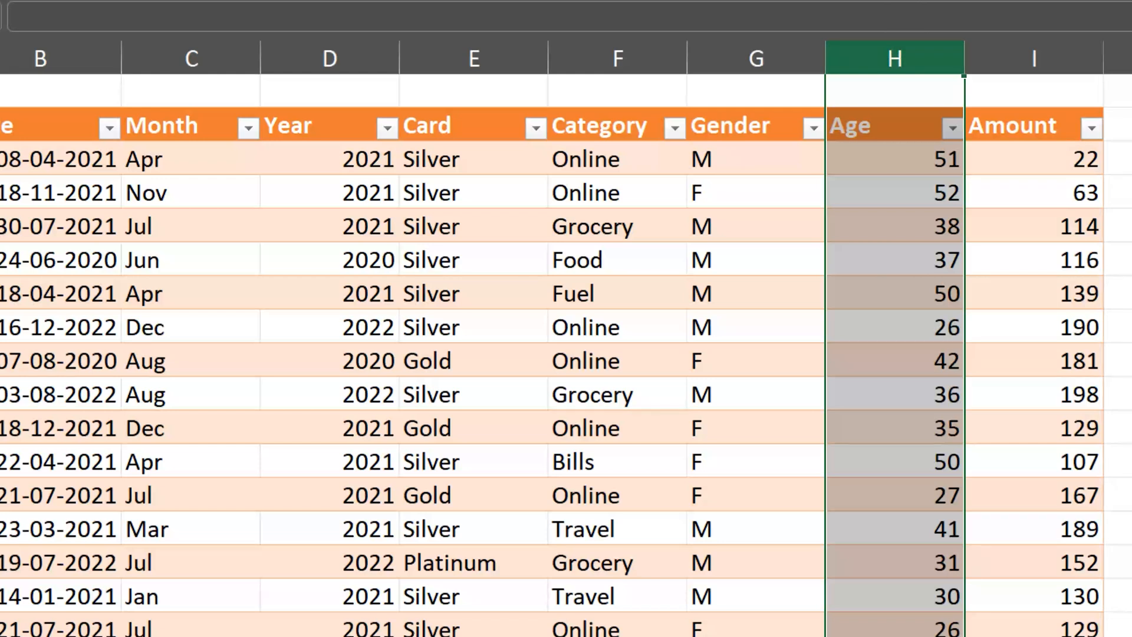
pyautogui.moveTo(946, 309)
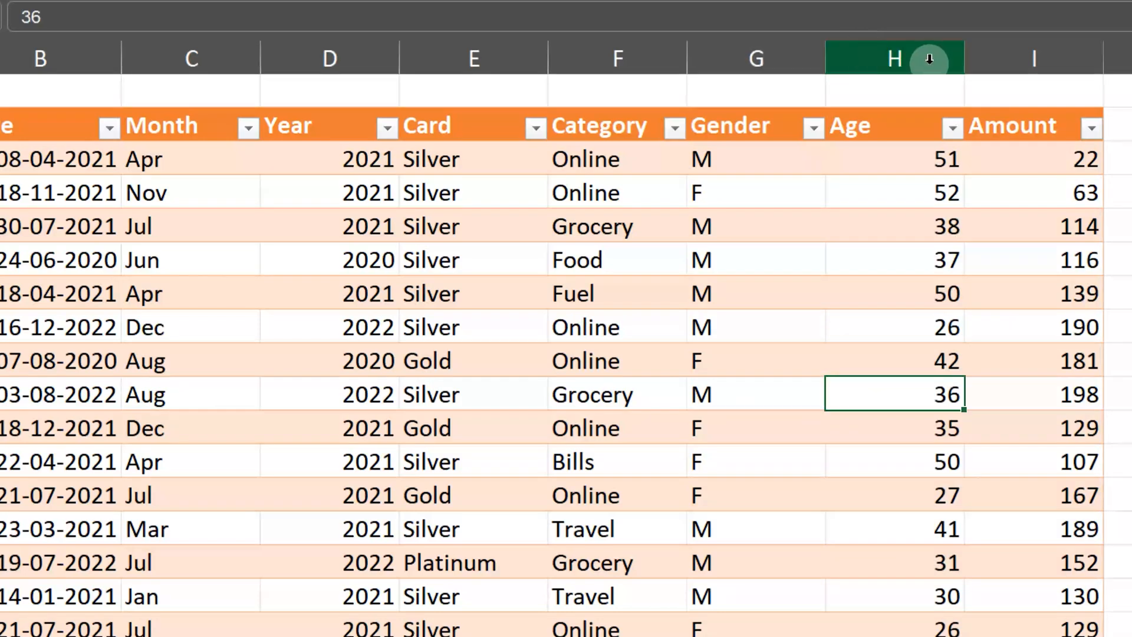
pyautogui.moveTo(837, 58)
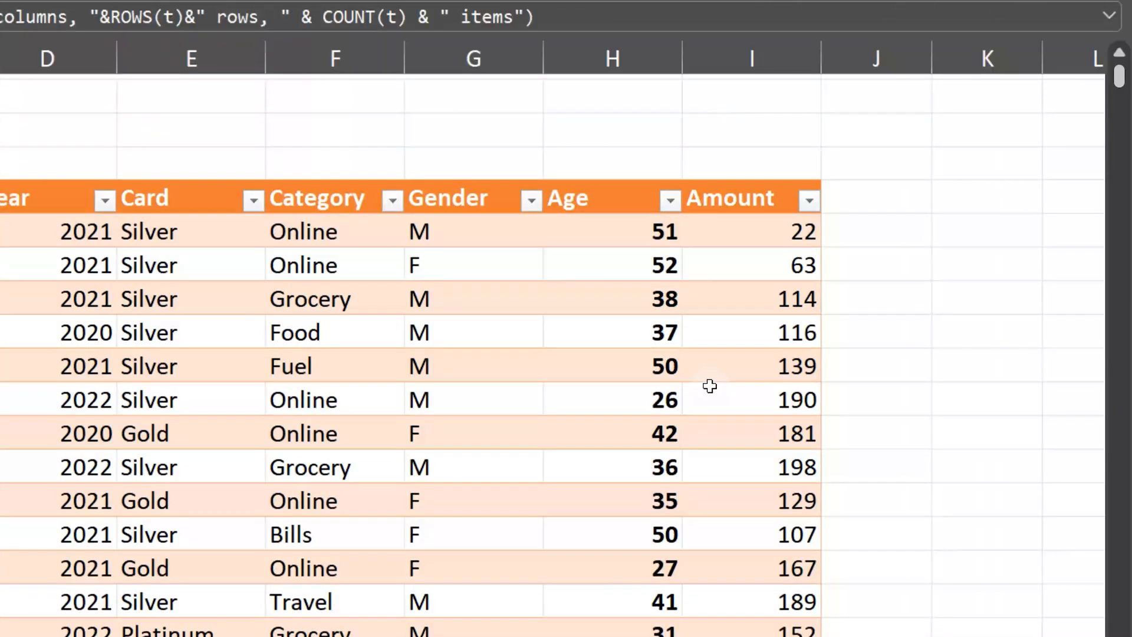
pyautogui.moveTo(629, 76)
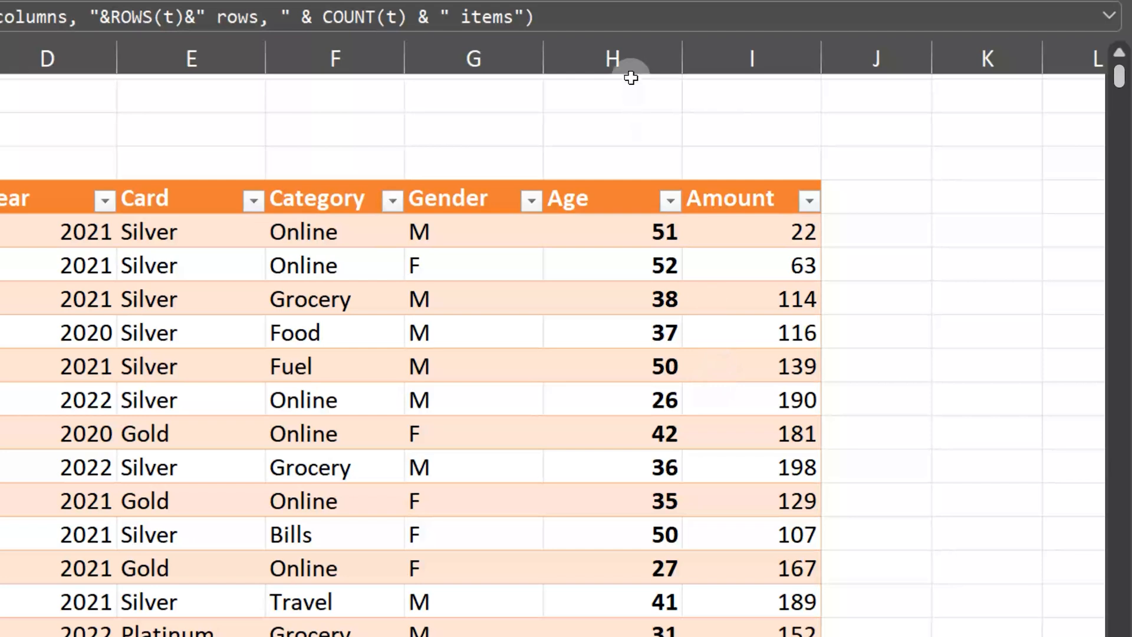
pyautogui.click(612, 58)
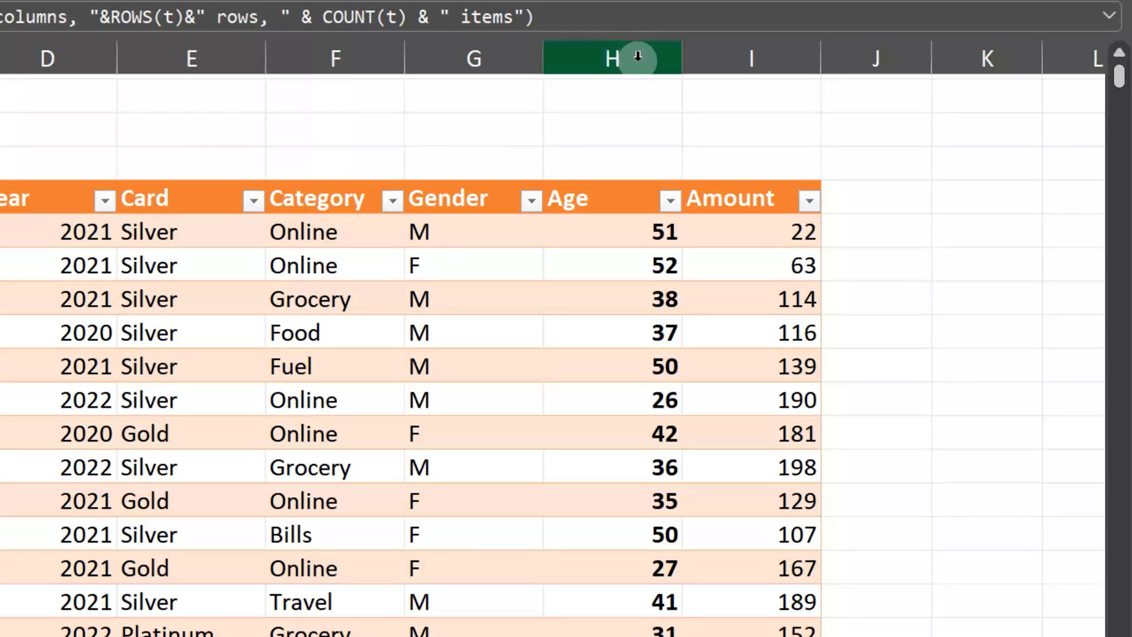
pyautogui.rightClick(612, 58)
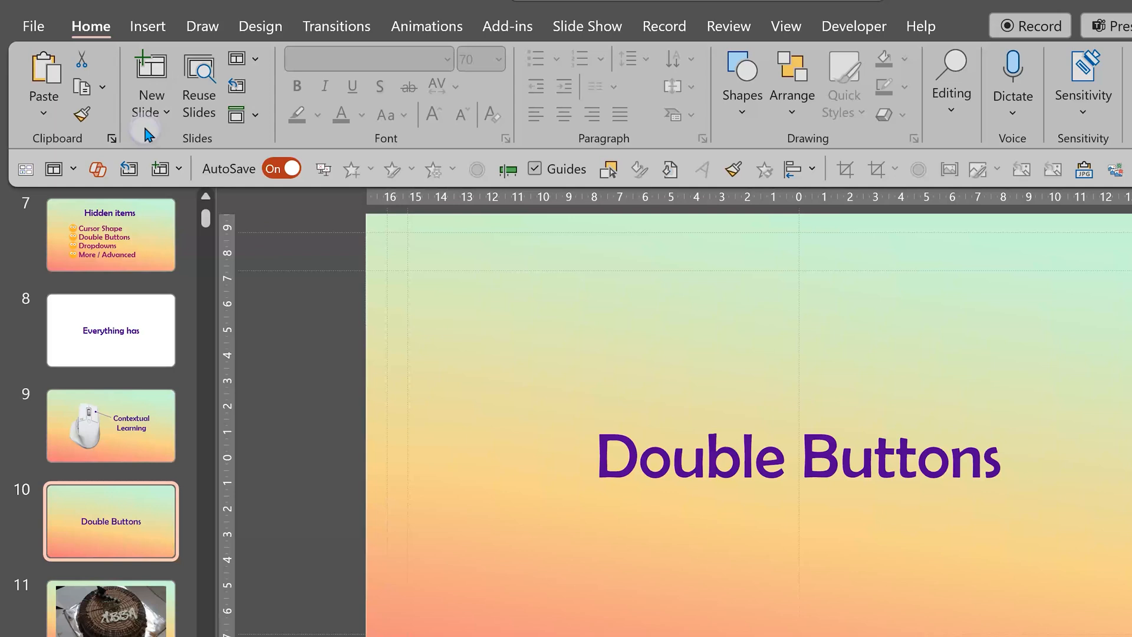
pyautogui.moveTo(151, 72)
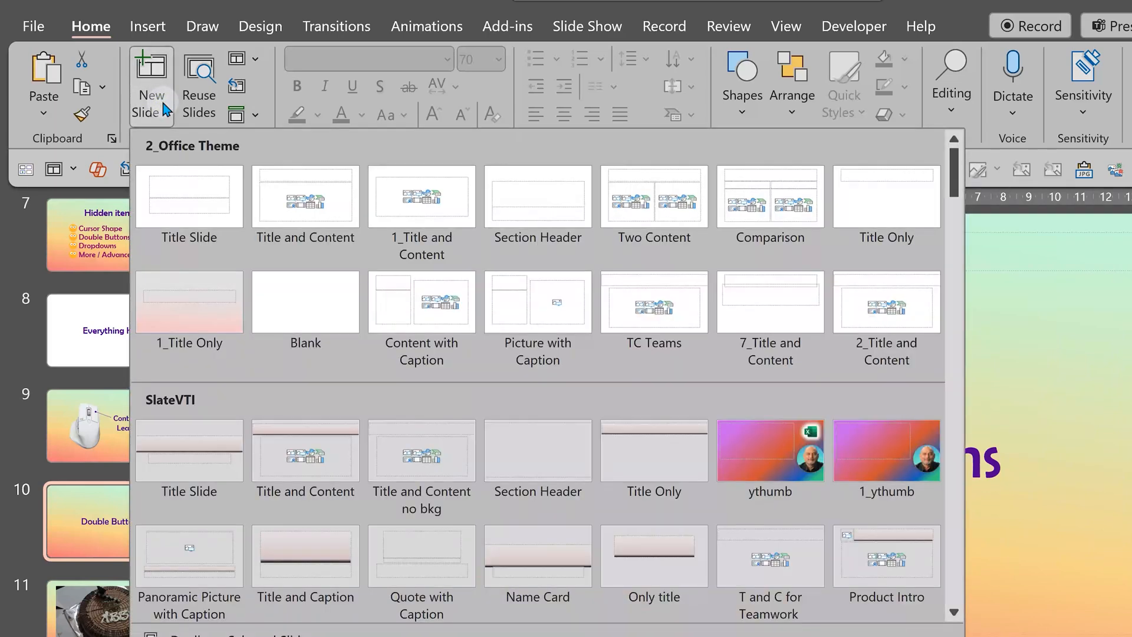
# Try a thumbnail layout slide, undo it, then insert a Title and Content slide.
pyautogui.click(887, 451)
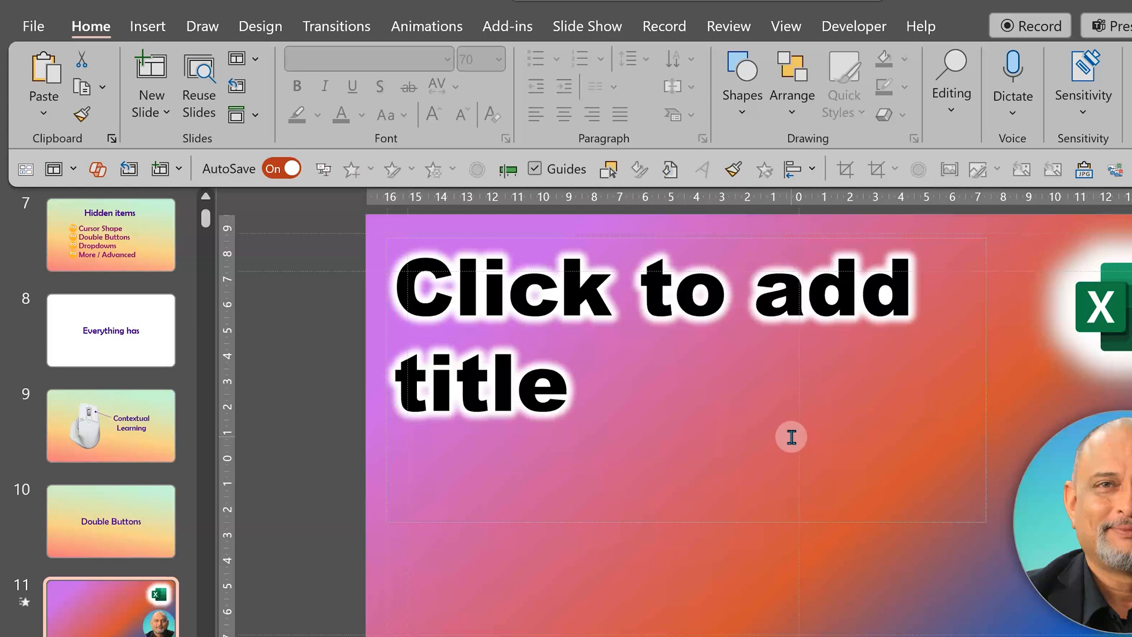
pyautogui.click(110, 520)
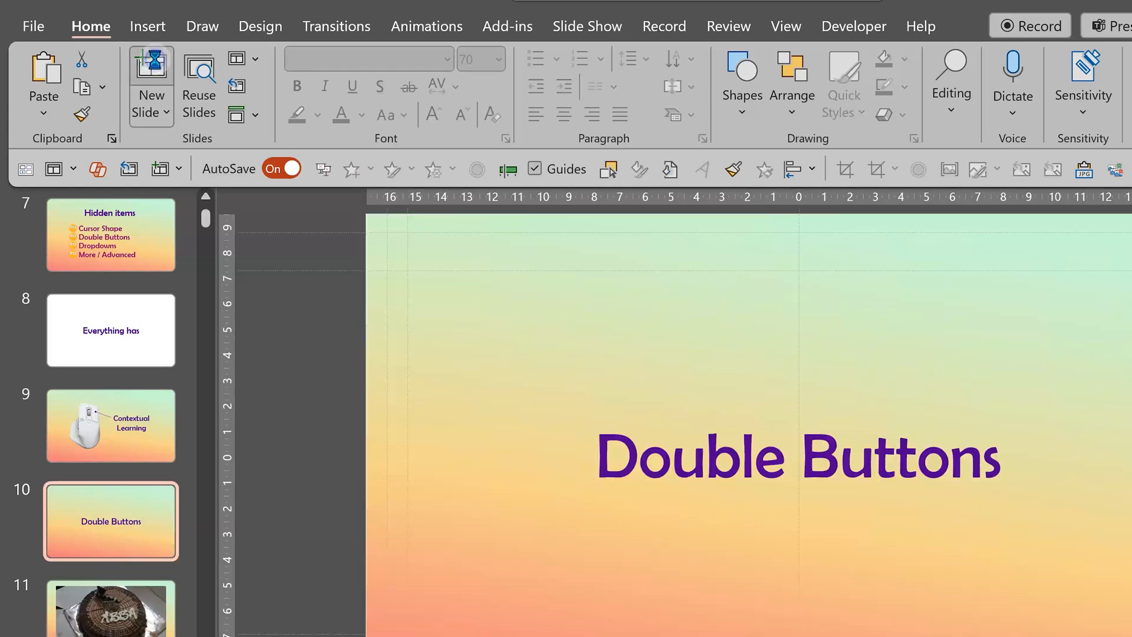
pyautogui.click(145, 84)
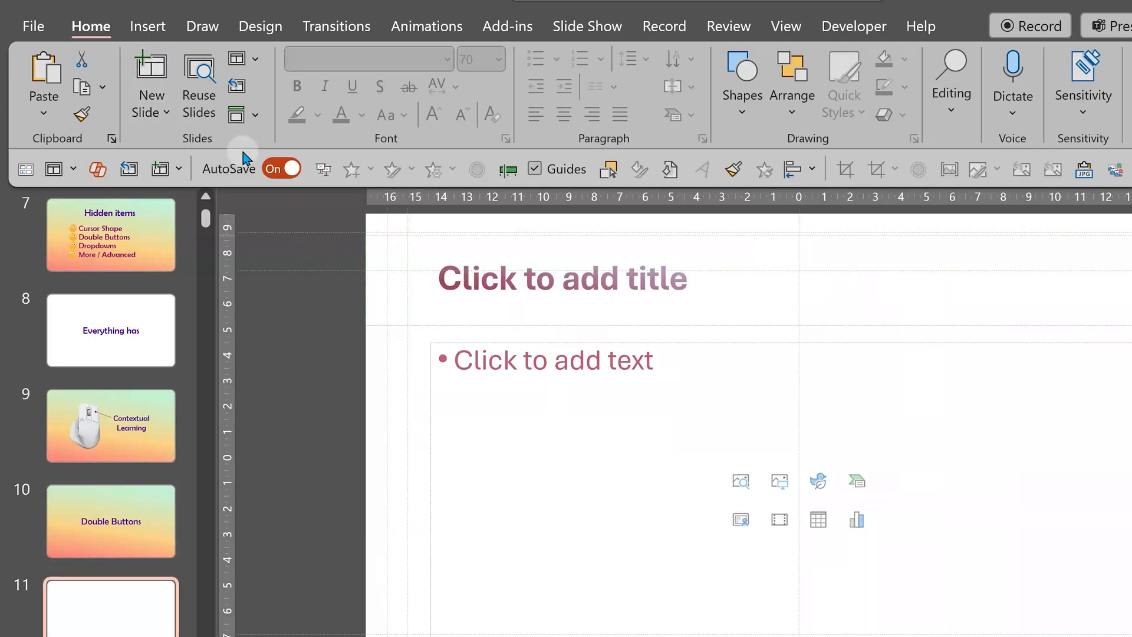
pyautogui.click(150, 105)
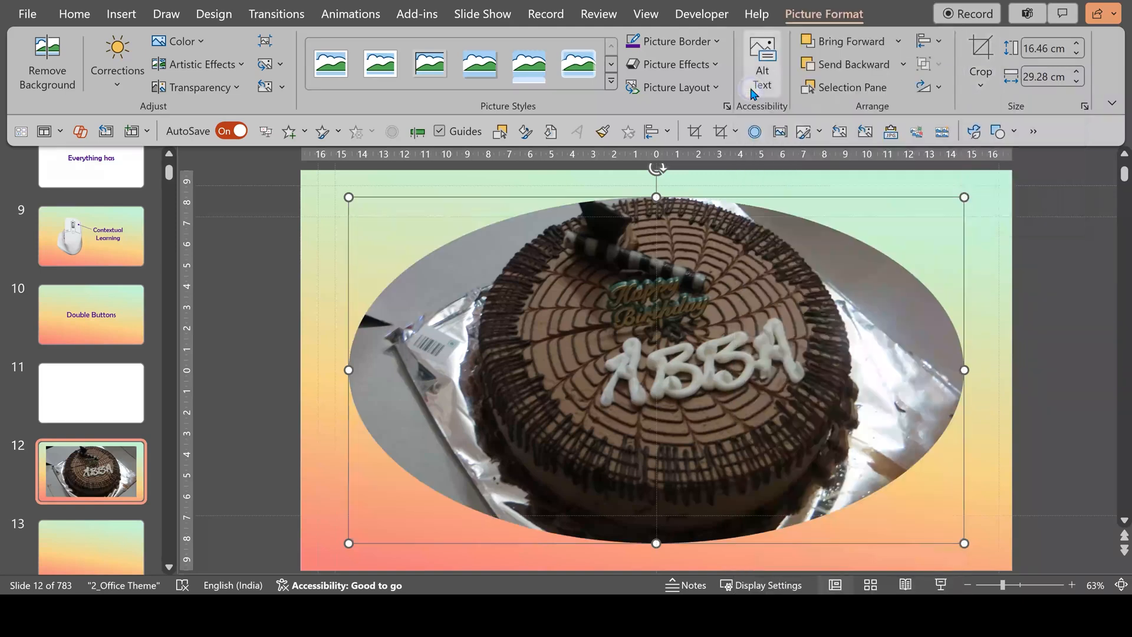
pyautogui.moveTo(761, 65)
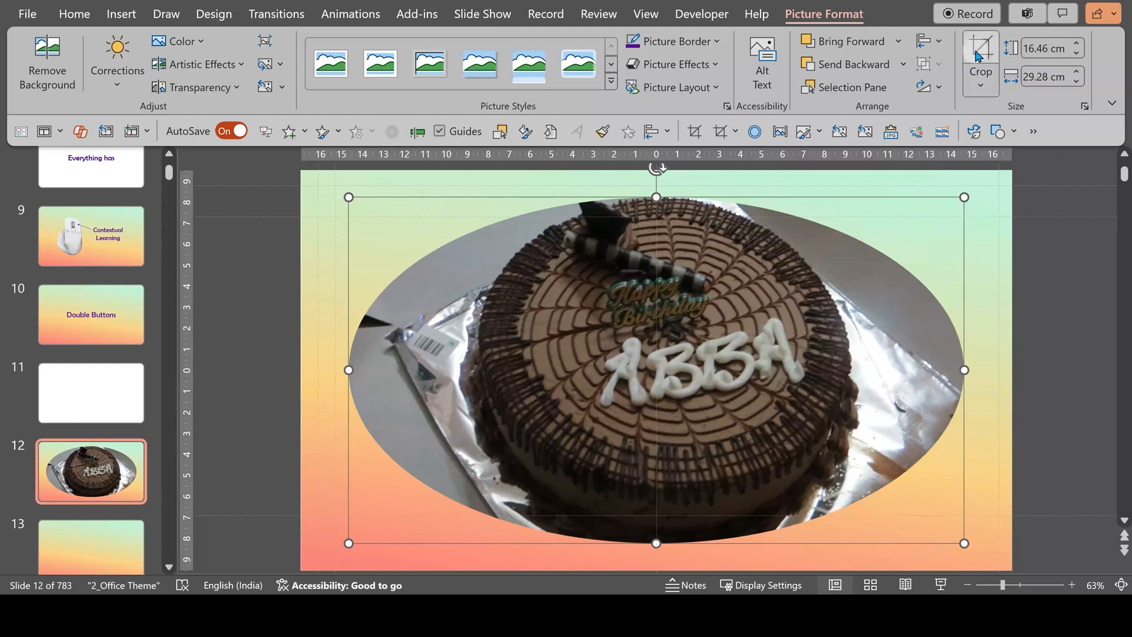
# Crop the slide 12 cake photo to a 1:1 aspect ratio and deselect it.
pyautogui.click(979, 62)
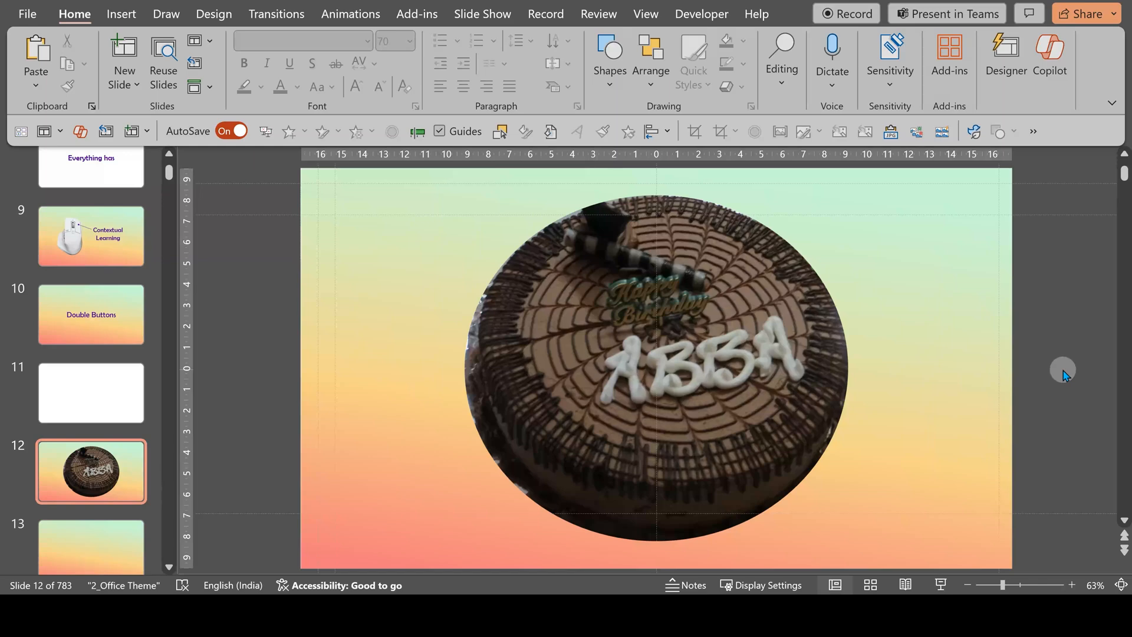
pyautogui.click(91, 462)
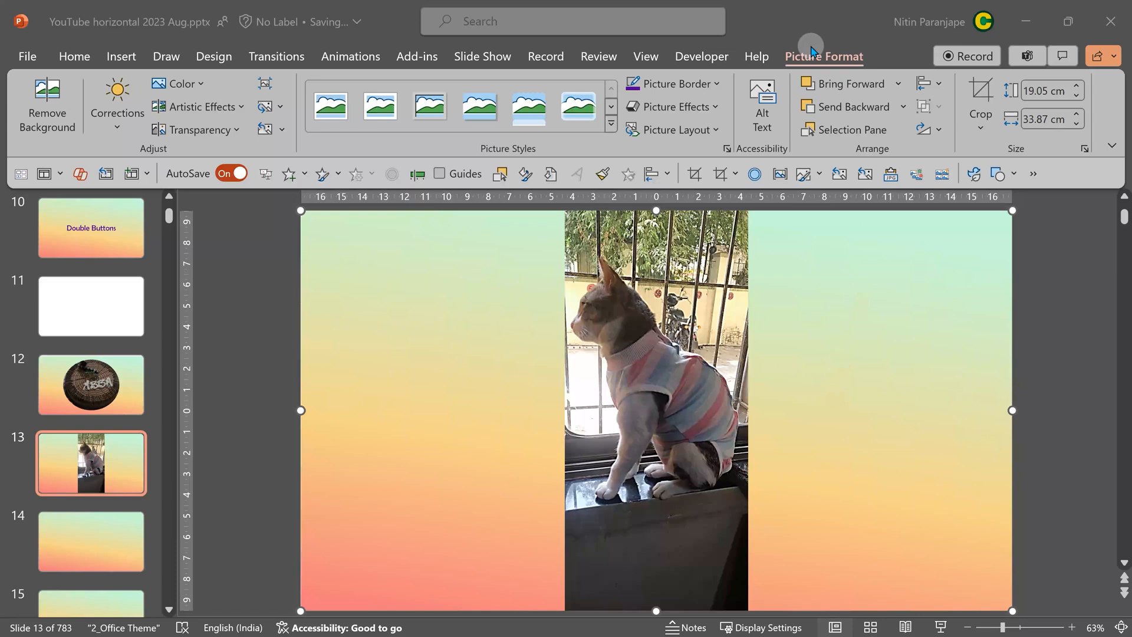
pyautogui.moveTo(177, 118)
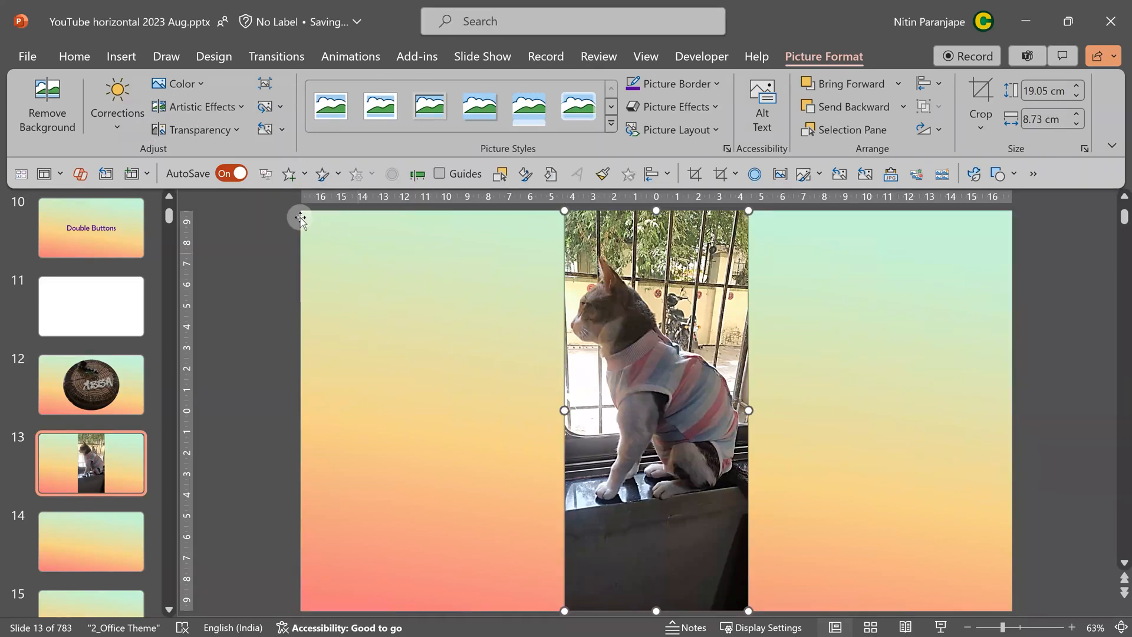
pyautogui.click(116, 105)
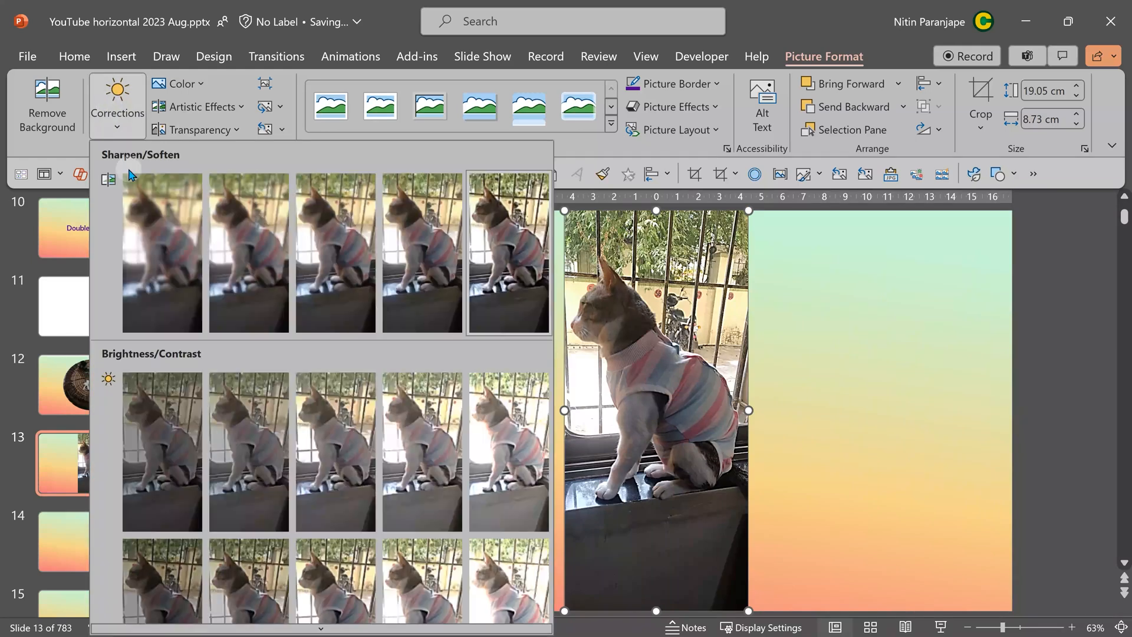
pyautogui.moveTo(509, 277)
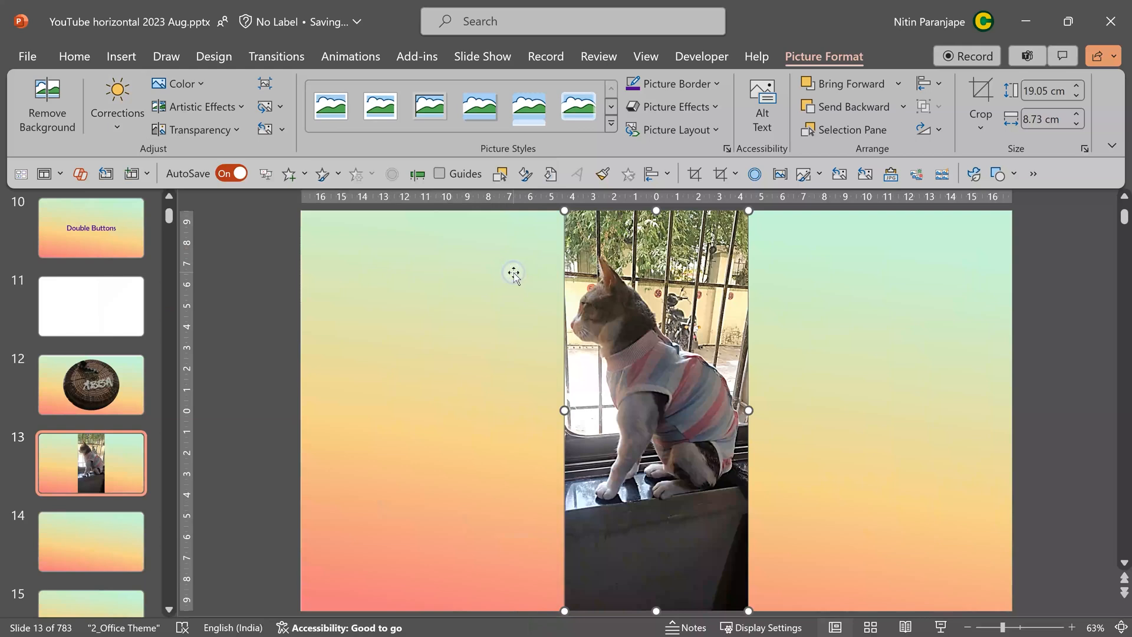
pyautogui.moveTo(979, 109)
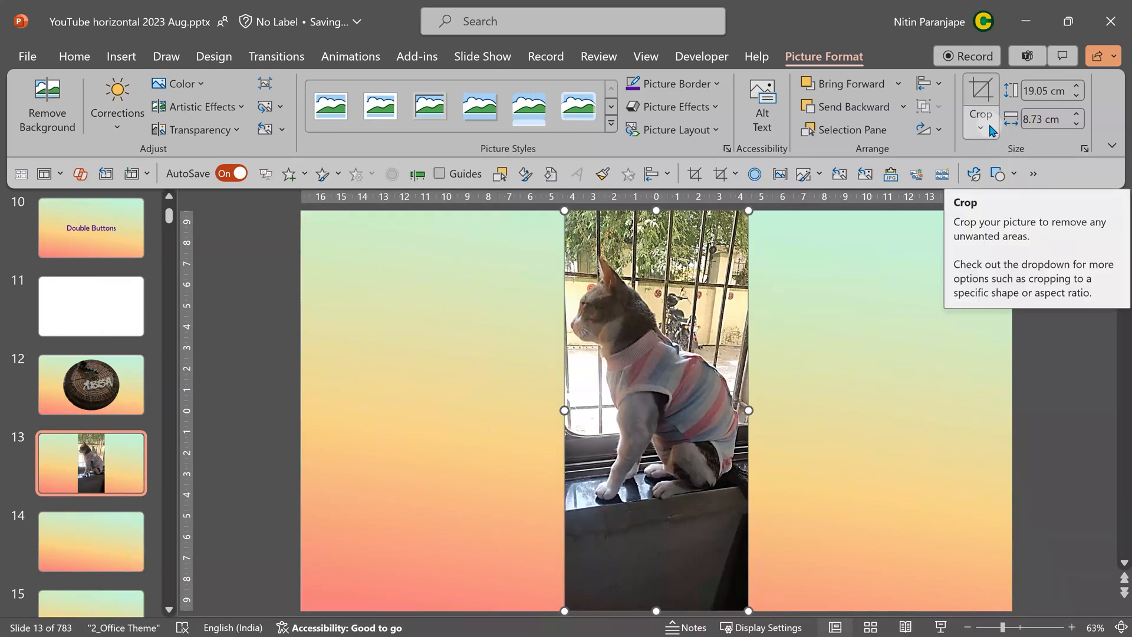
pyautogui.click(980, 128)
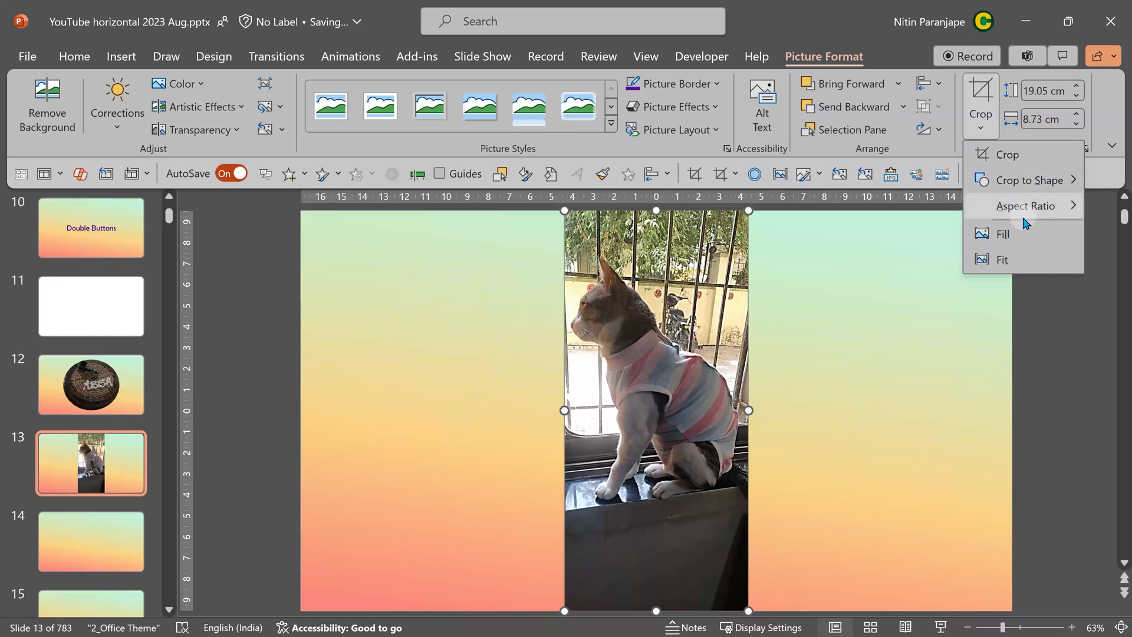
# Crop the slide 13 cat photo to the 16:9 landscape aspect ratio.
pyautogui.click(1024, 206)
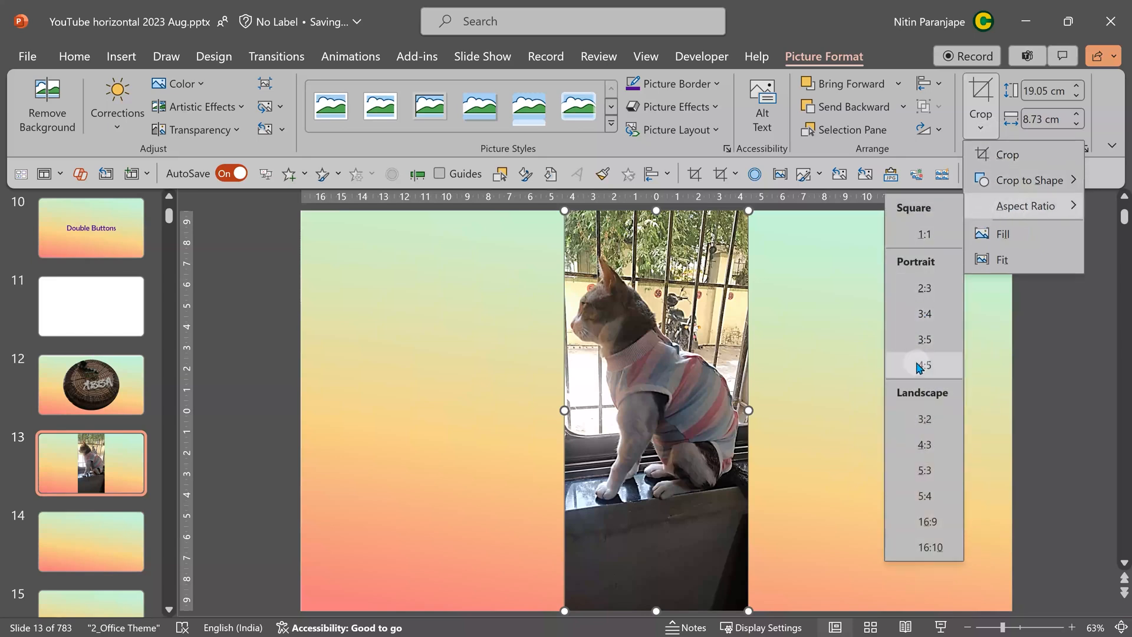
pyautogui.moveTo(927, 522)
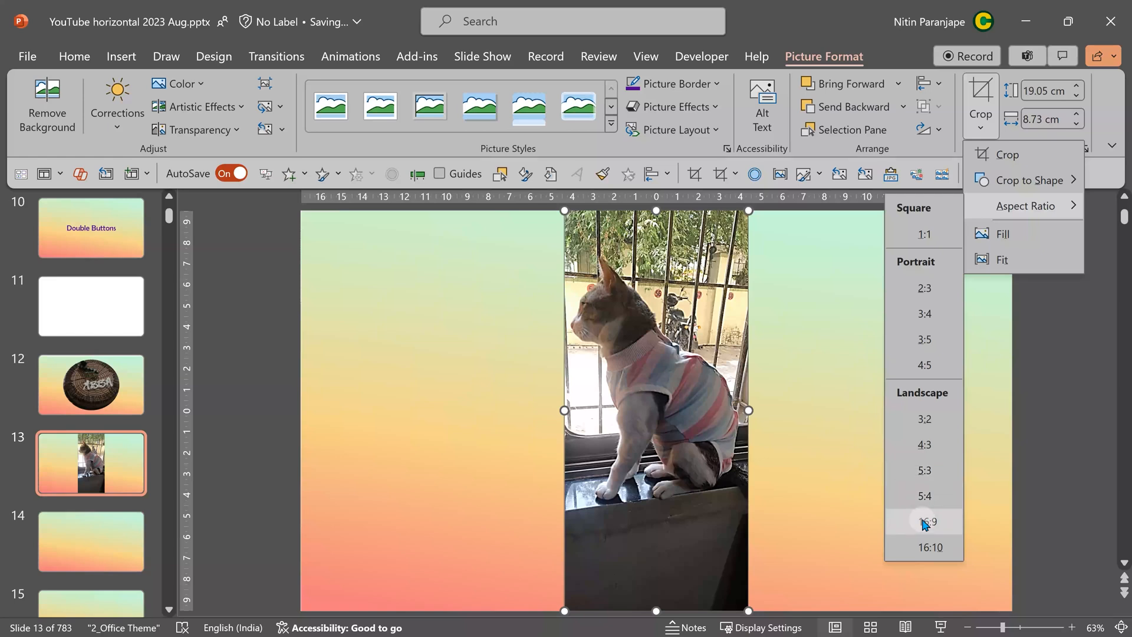
pyautogui.click(929, 521)
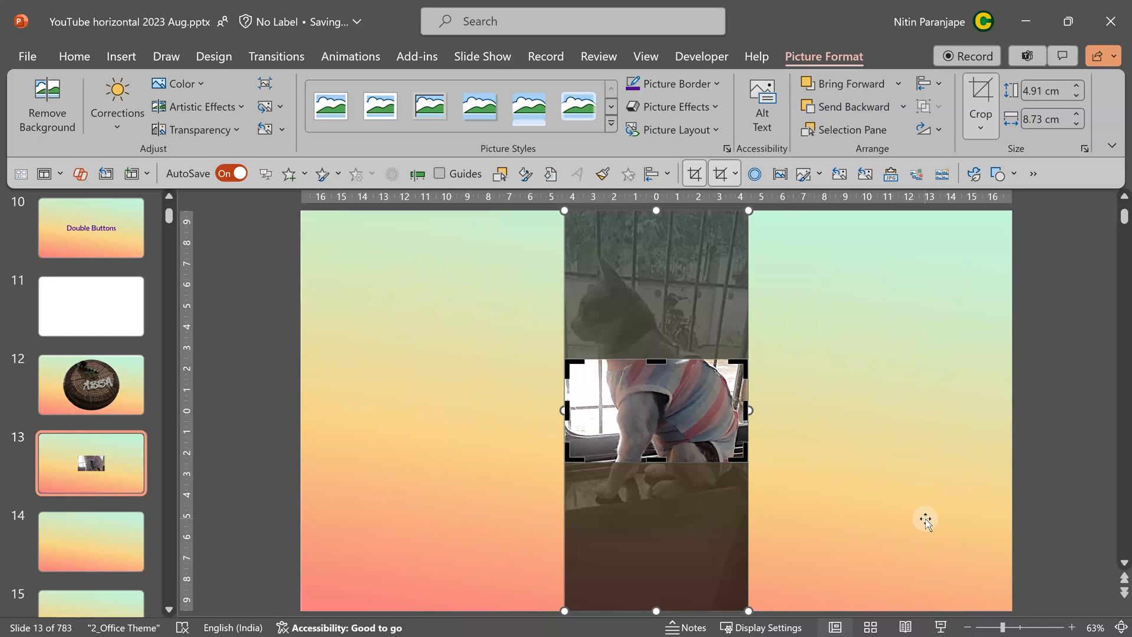
pyautogui.moveTo(835, 412)
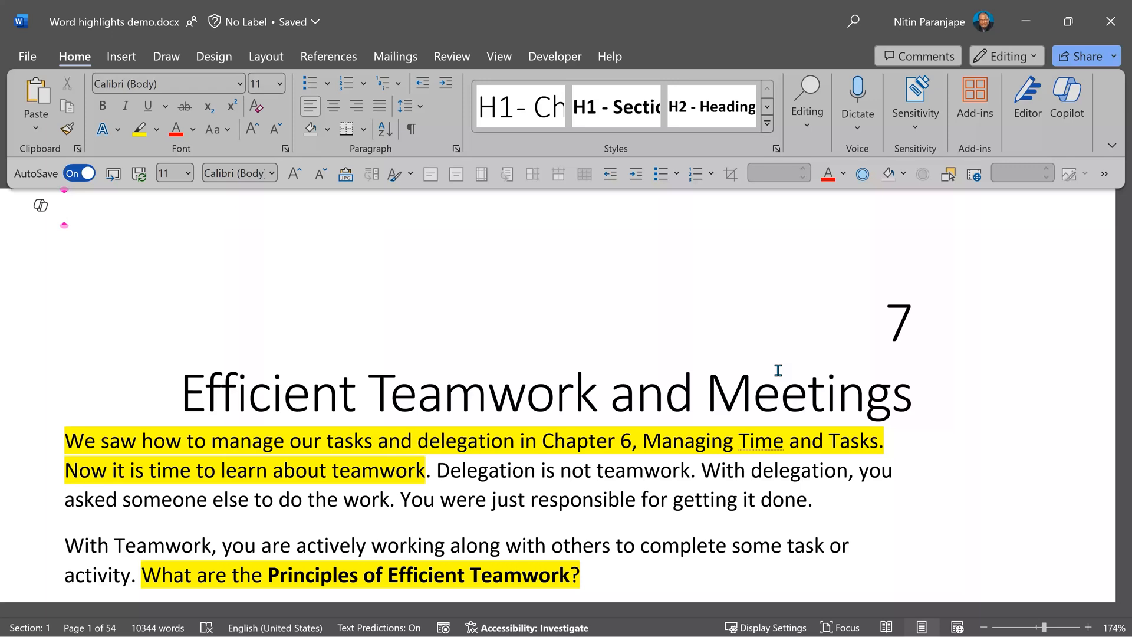
# Place the cursor at the document start and scroll into chapter 7.
pyautogui.click(64, 206)
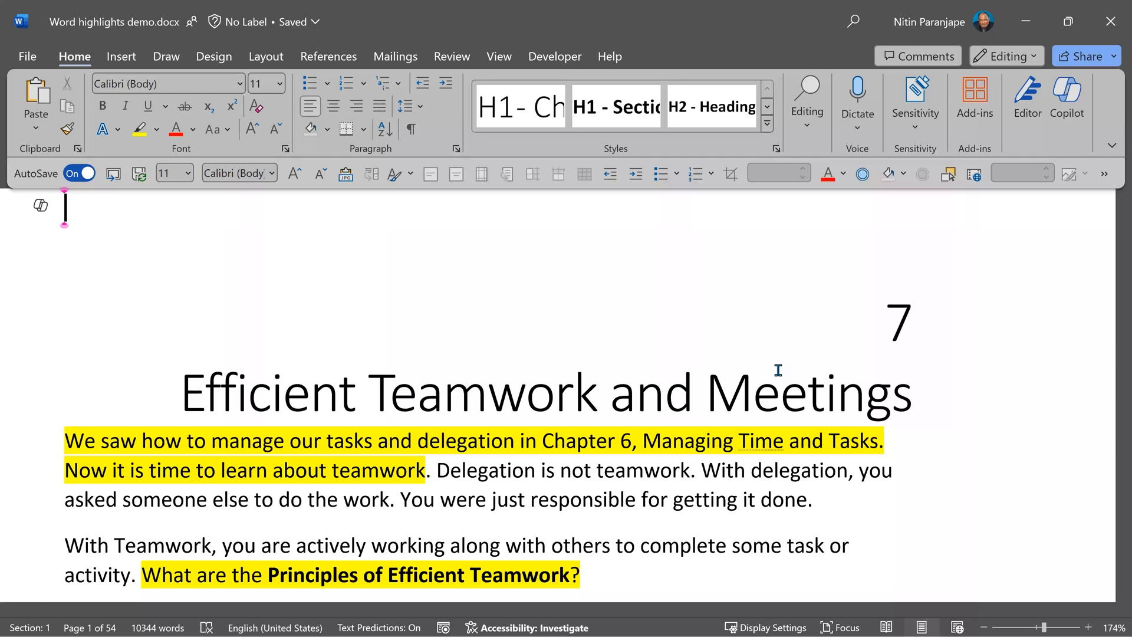
pyautogui.scroll(-3)
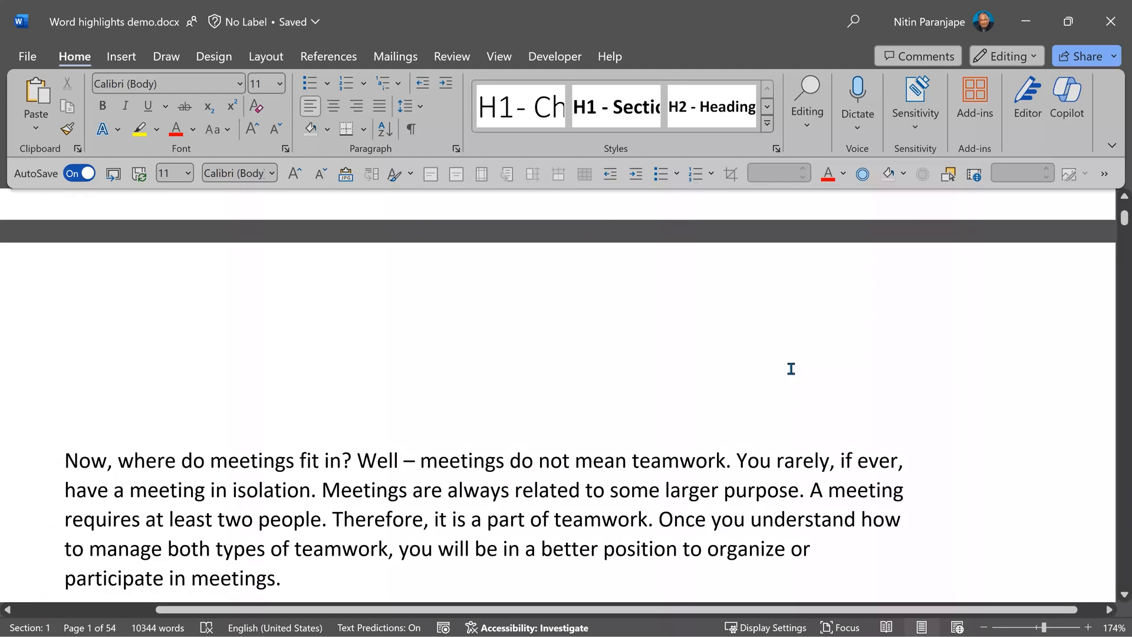
# Open Advanced Find from the search dropdown and browse More >> and Format options.
pyautogui.click(295, 238)
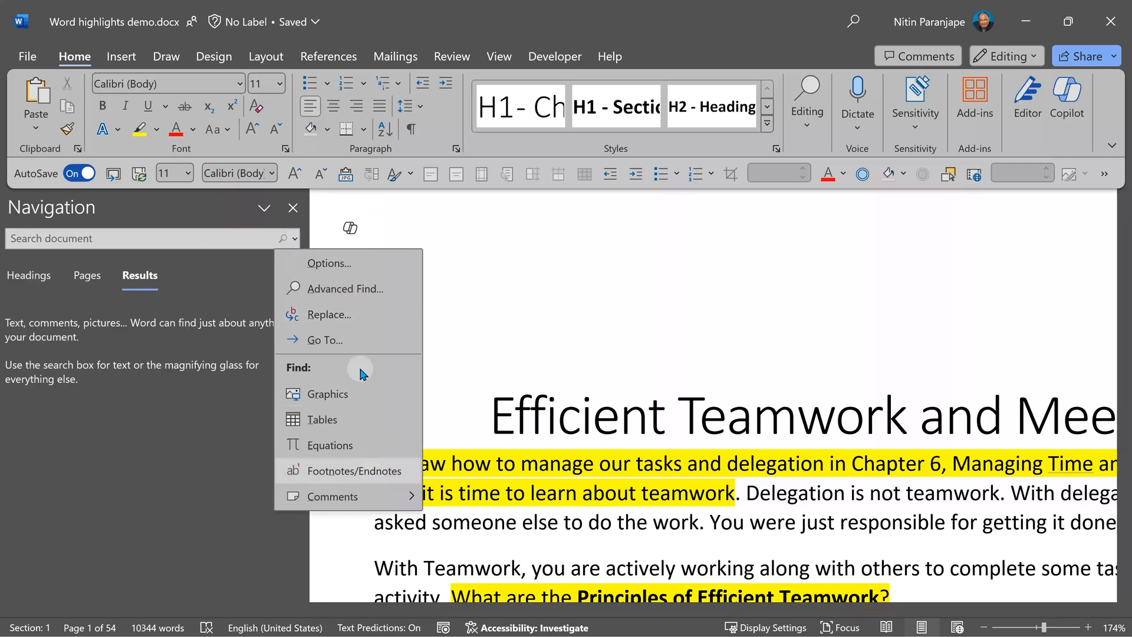
pyautogui.moveTo(364, 303)
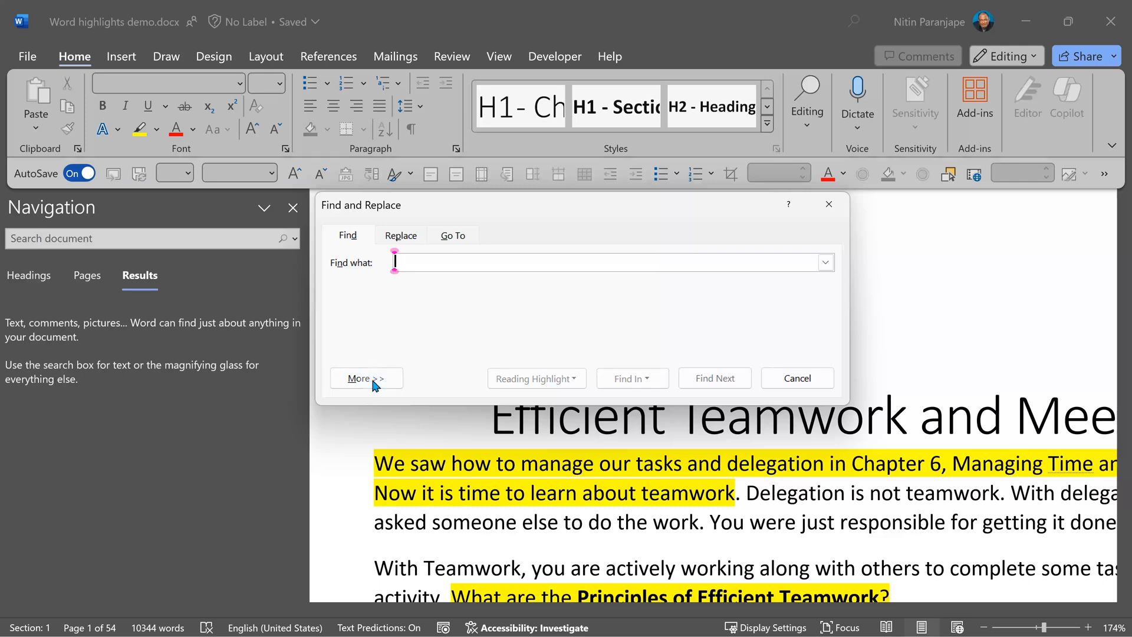
pyautogui.click(366, 378)
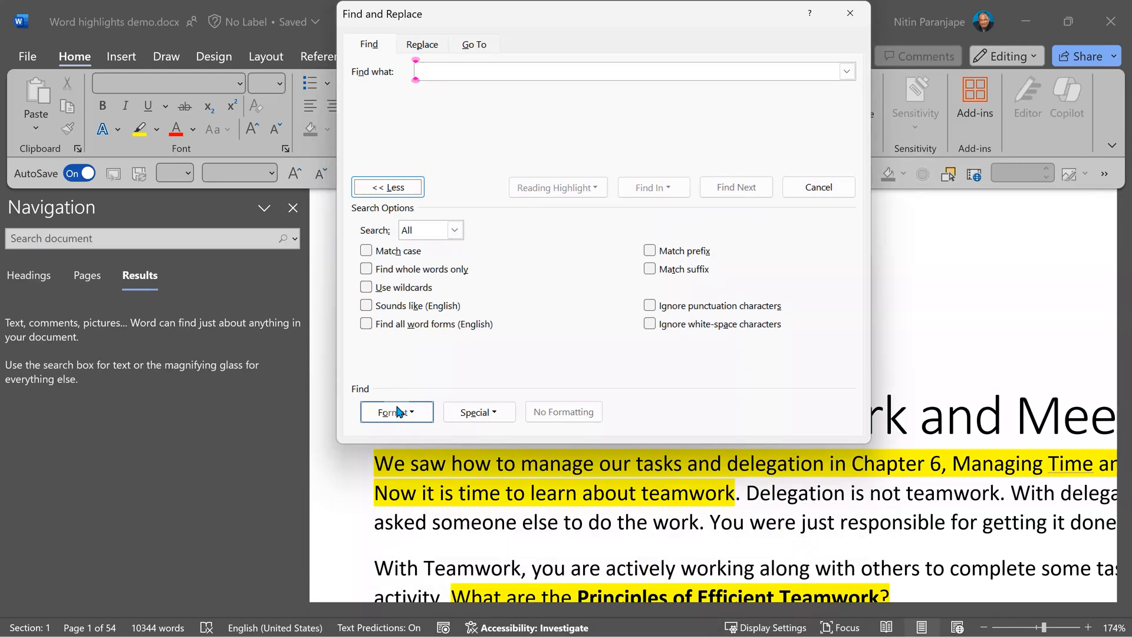
pyautogui.moveTo(399, 411)
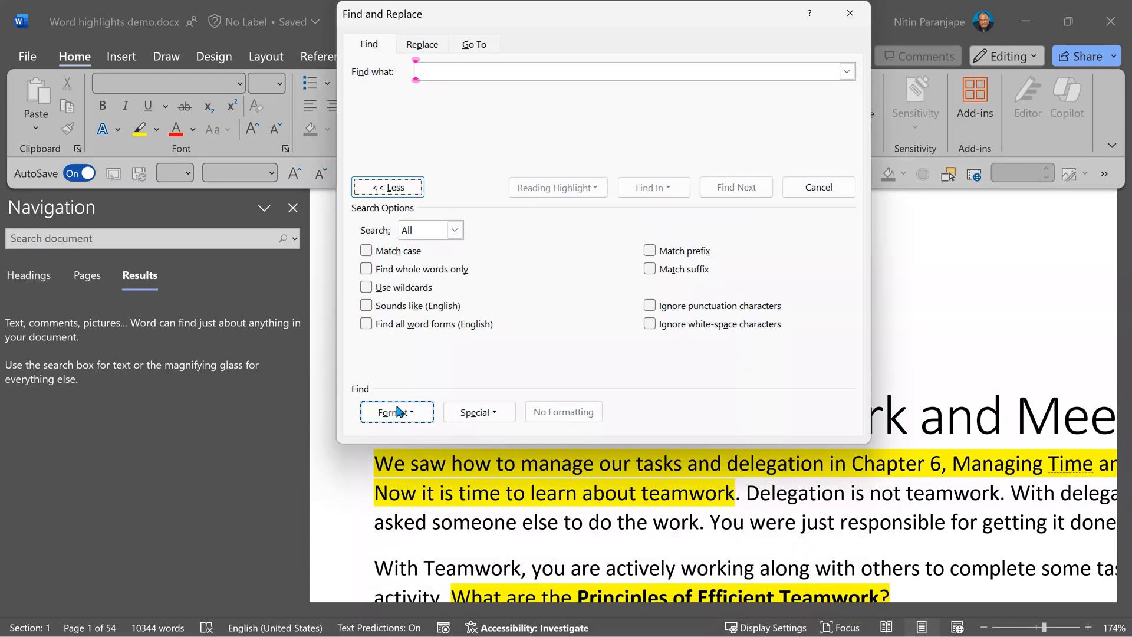
pyautogui.click(392, 412)
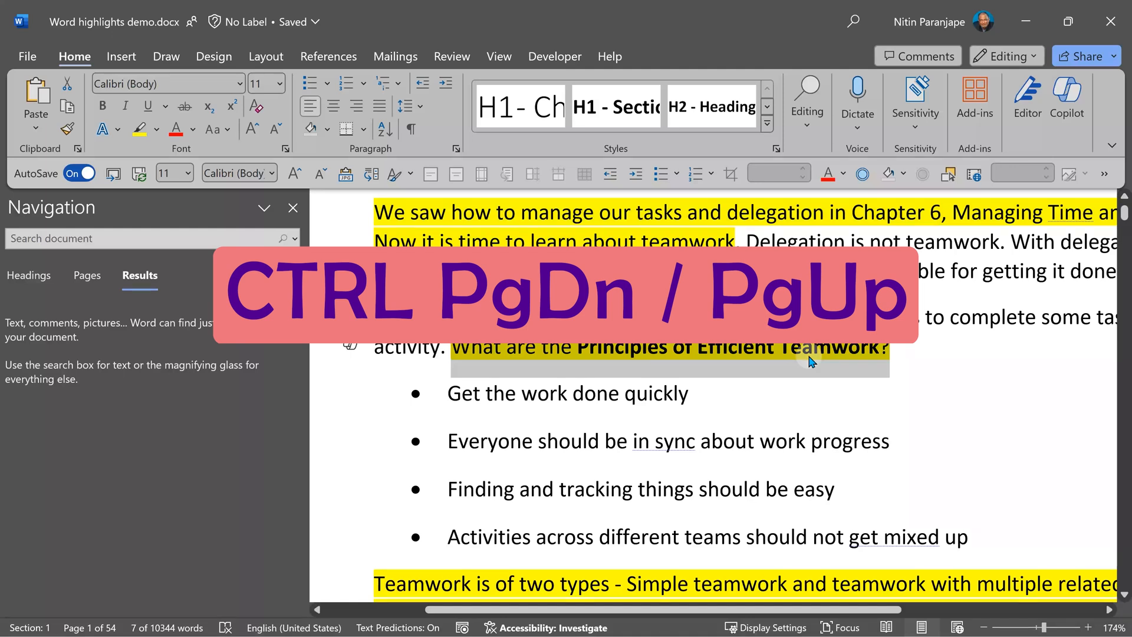
# Jump to the next highlighted passage with Ctrl+Page Down and scroll down.
pyautogui.press('ctrl+pagedown')
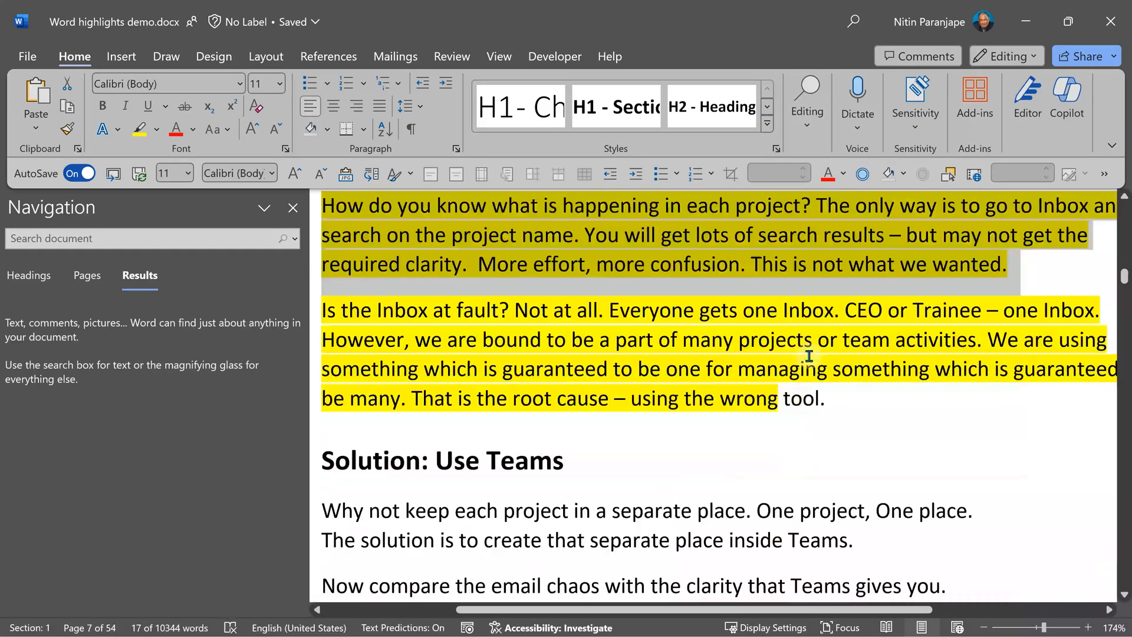
pyautogui.scroll(-3)
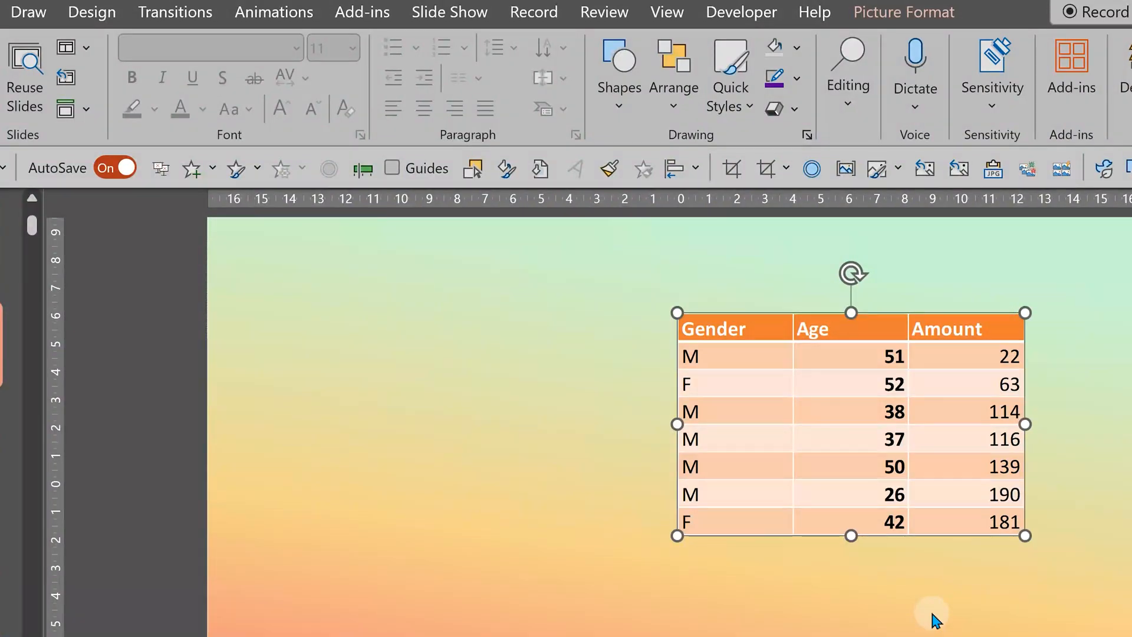
pyautogui.moveTo(975, 355)
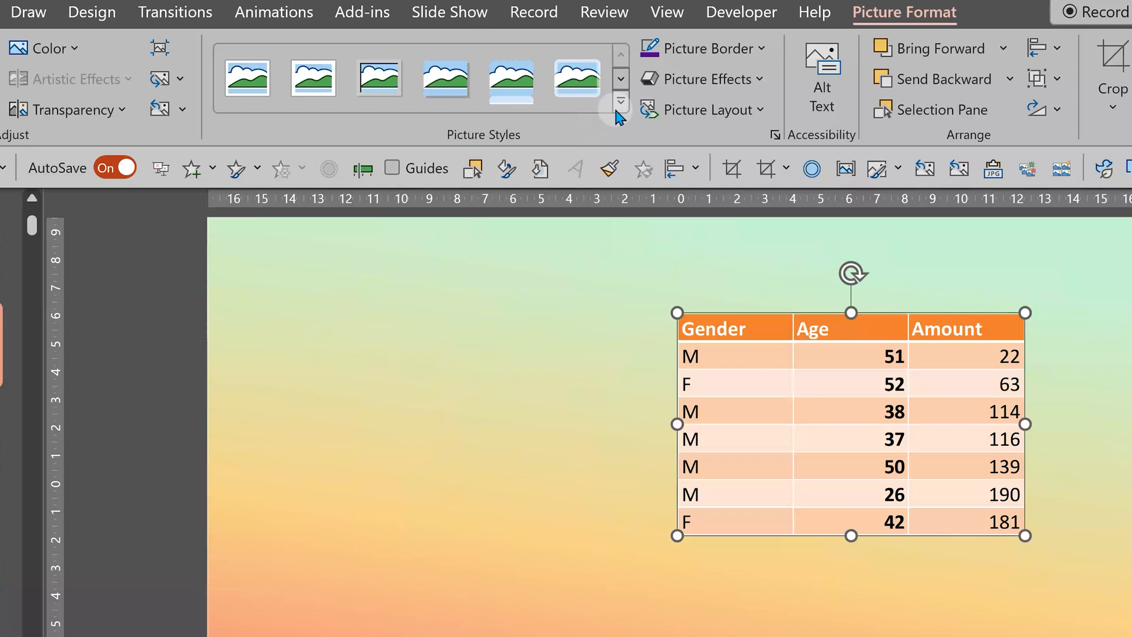
# Preview picture styles on the table, then apply the perspective style with reflection.
pyautogui.click(619, 100)
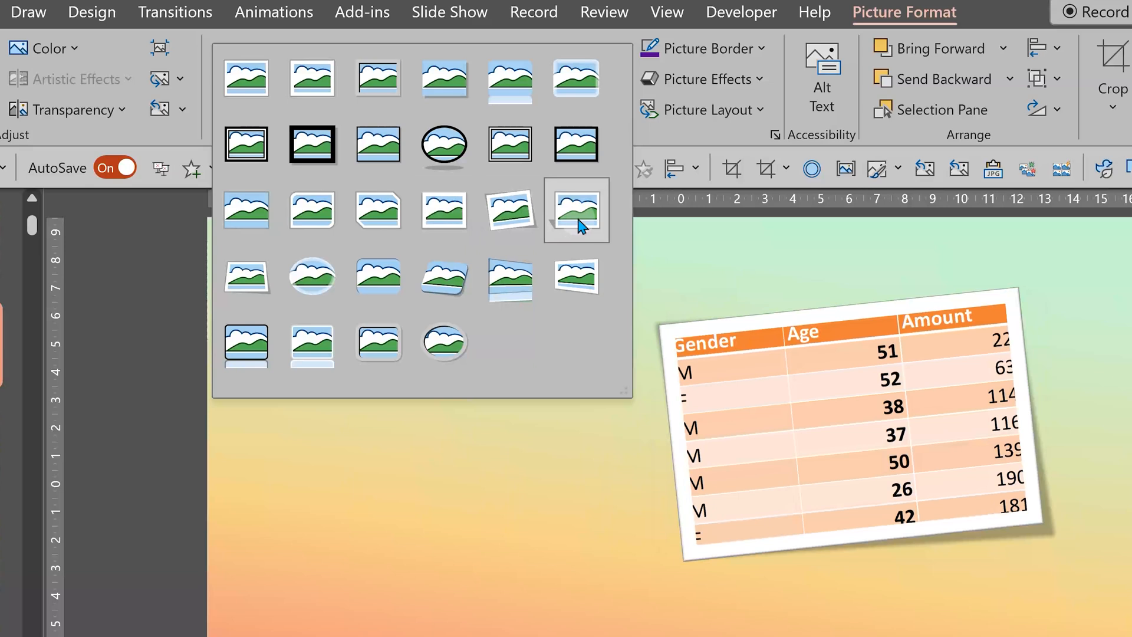
pyautogui.click(377, 277)
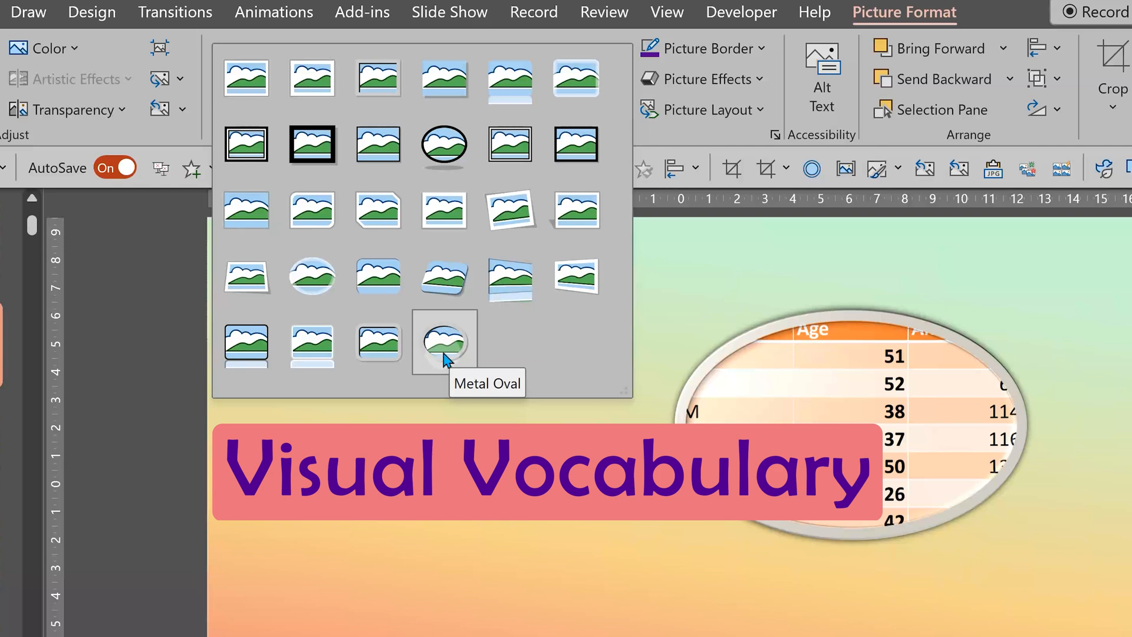
pyautogui.moveTo(451, 355)
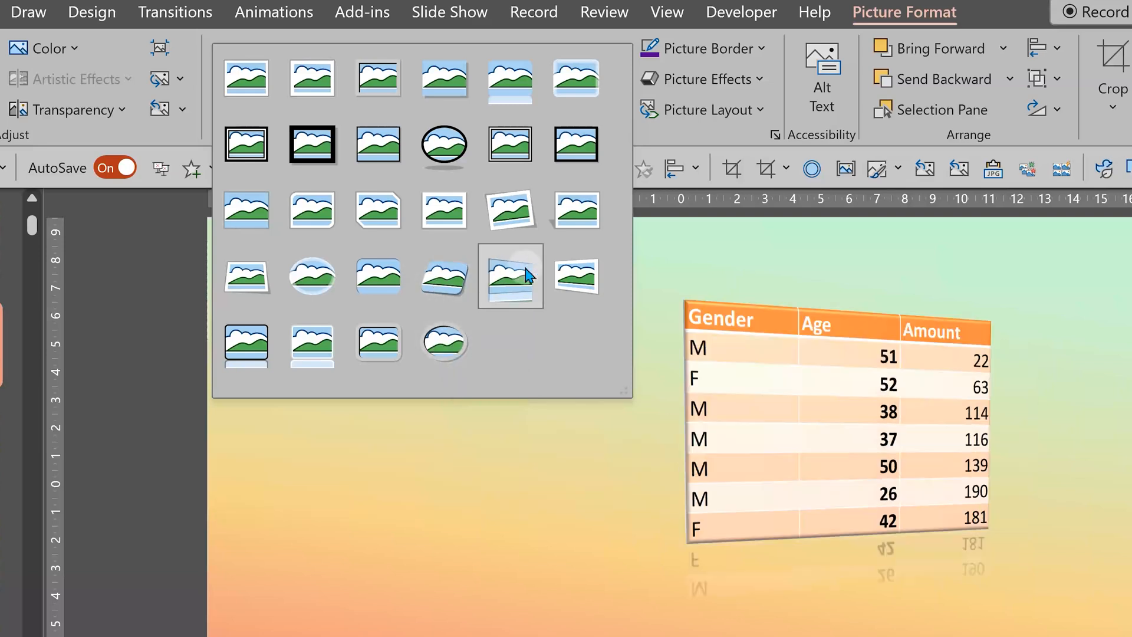
pyautogui.click(510, 277)
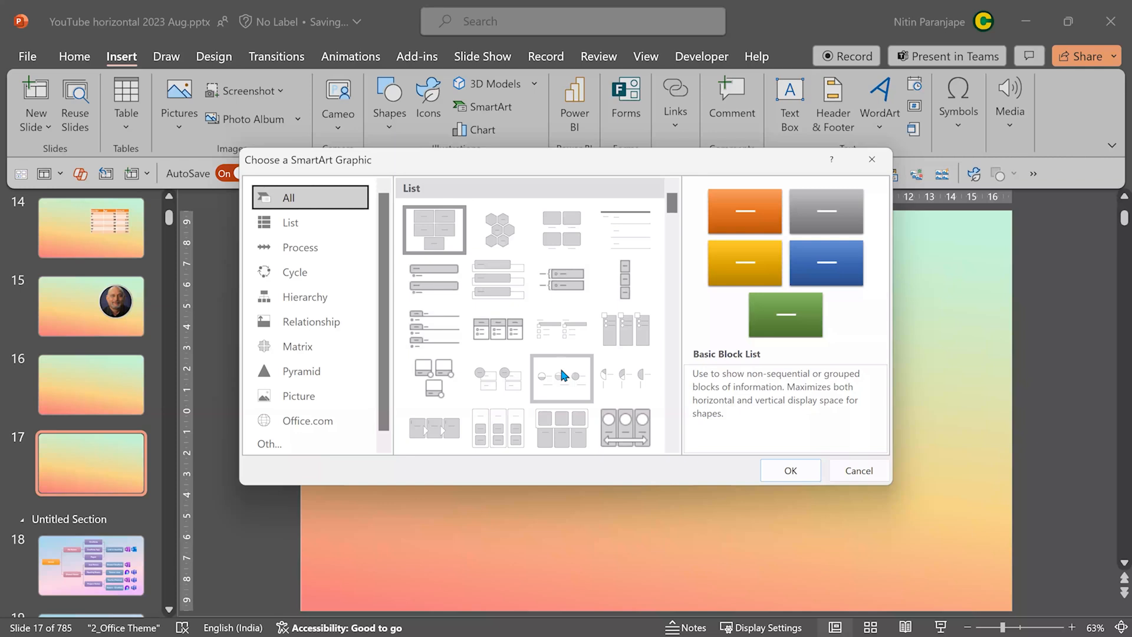
pyautogui.moveTo(562, 377)
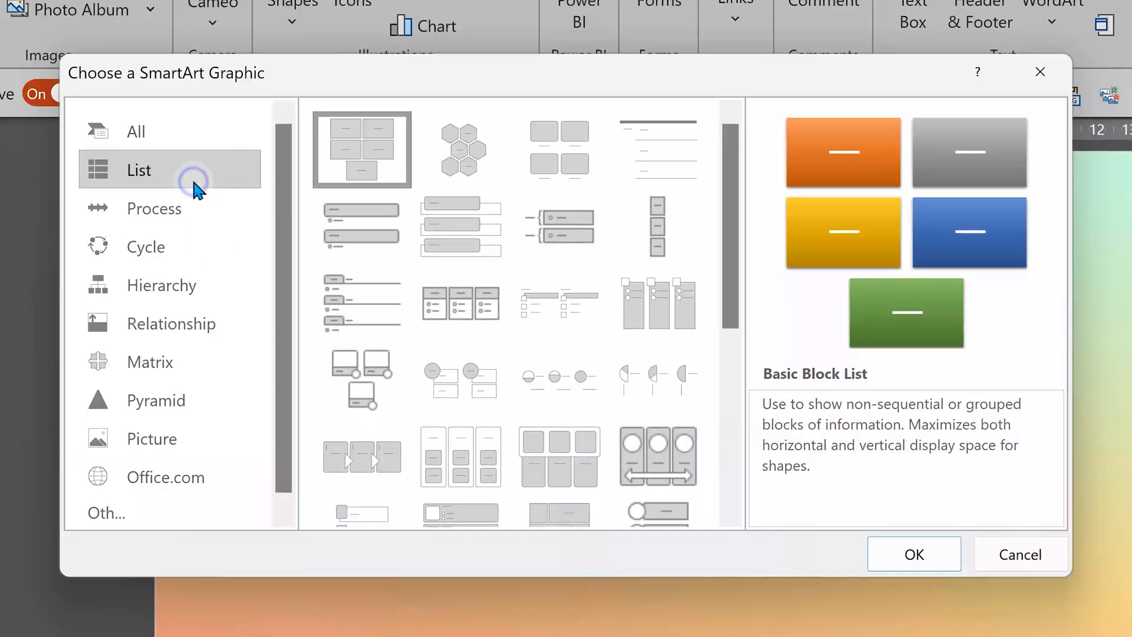
# Filter SmartArt to List layouts and read another layout's description.
pyautogui.click(461, 150)
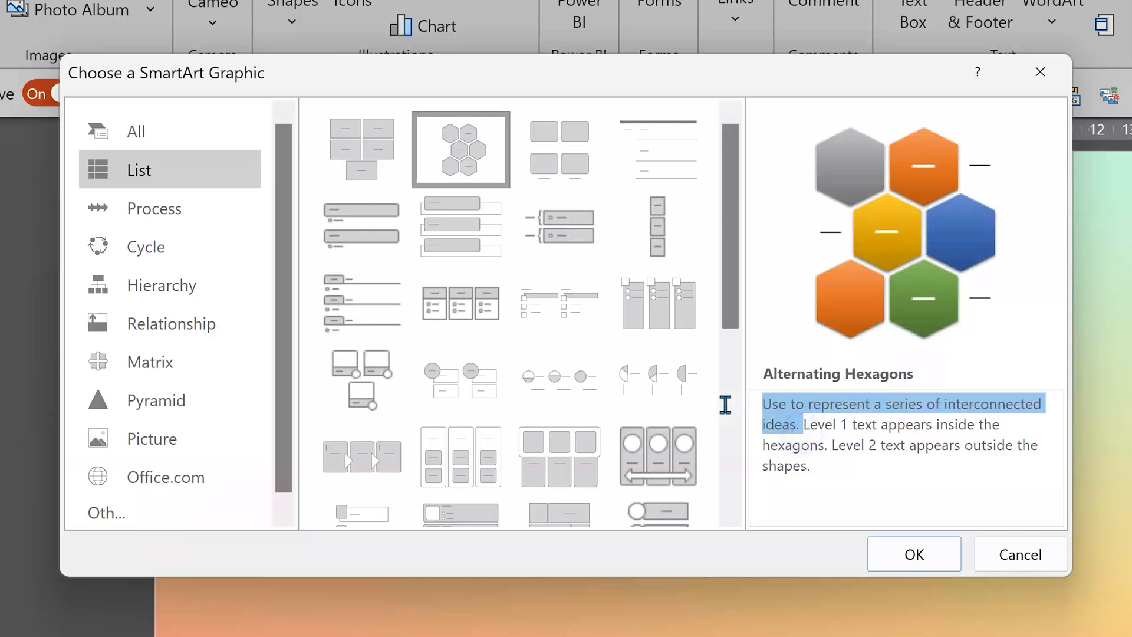
pyautogui.moveTo(734, 417)
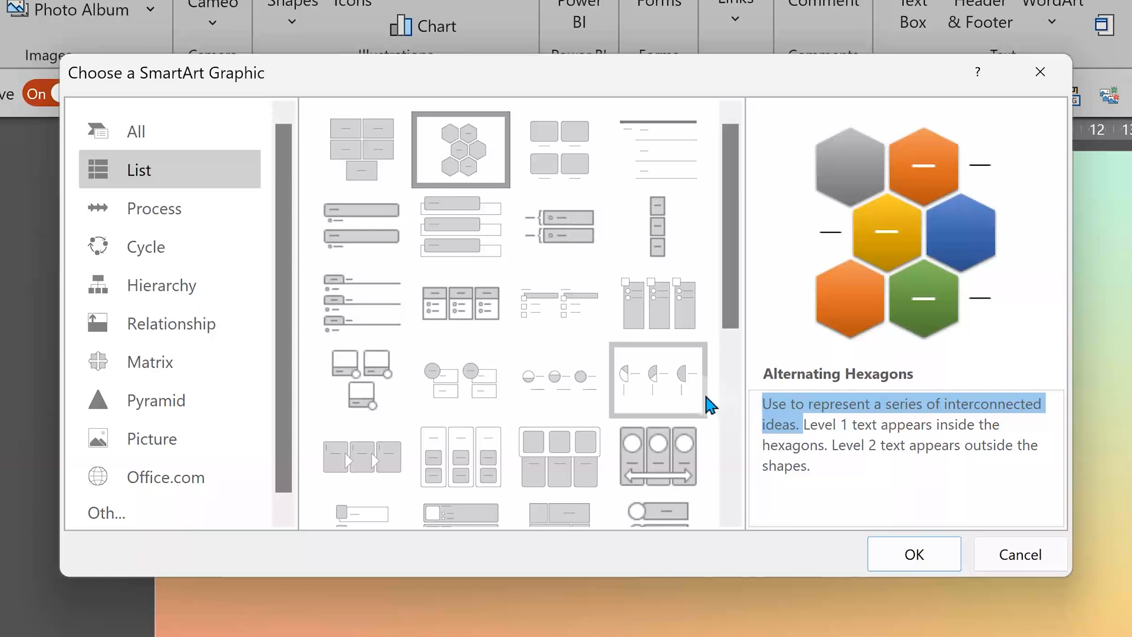
pyautogui.click(656, 379)
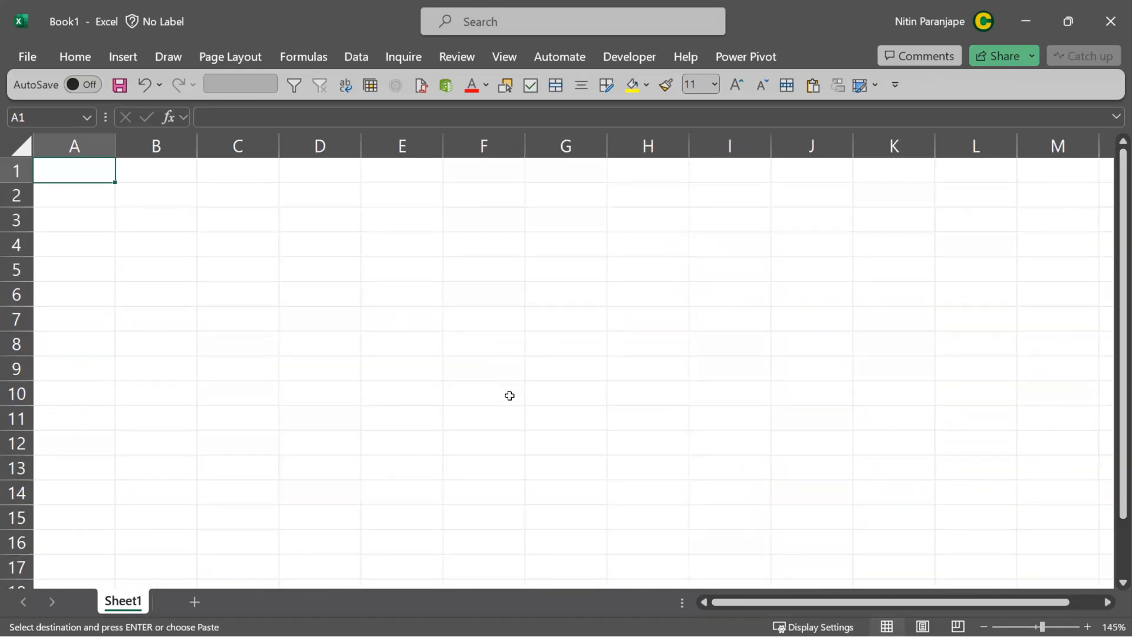
pyautogui.moveTo(517, 386)
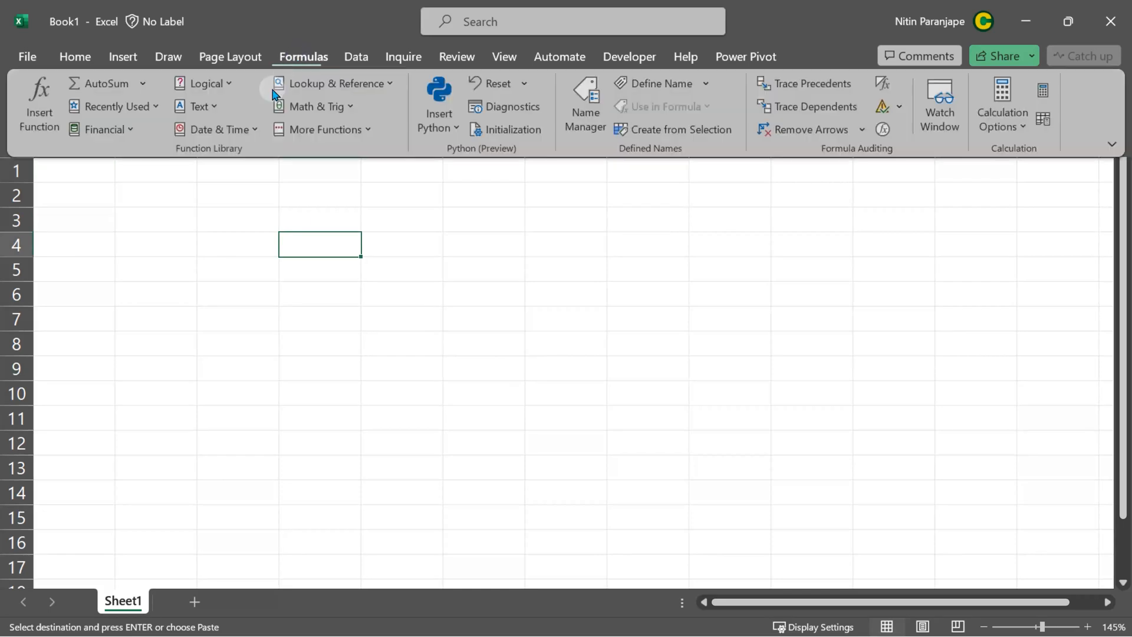
# Open the Insert Function dialog for cell D4 in Book1.
pyautogui.click(39, 105)
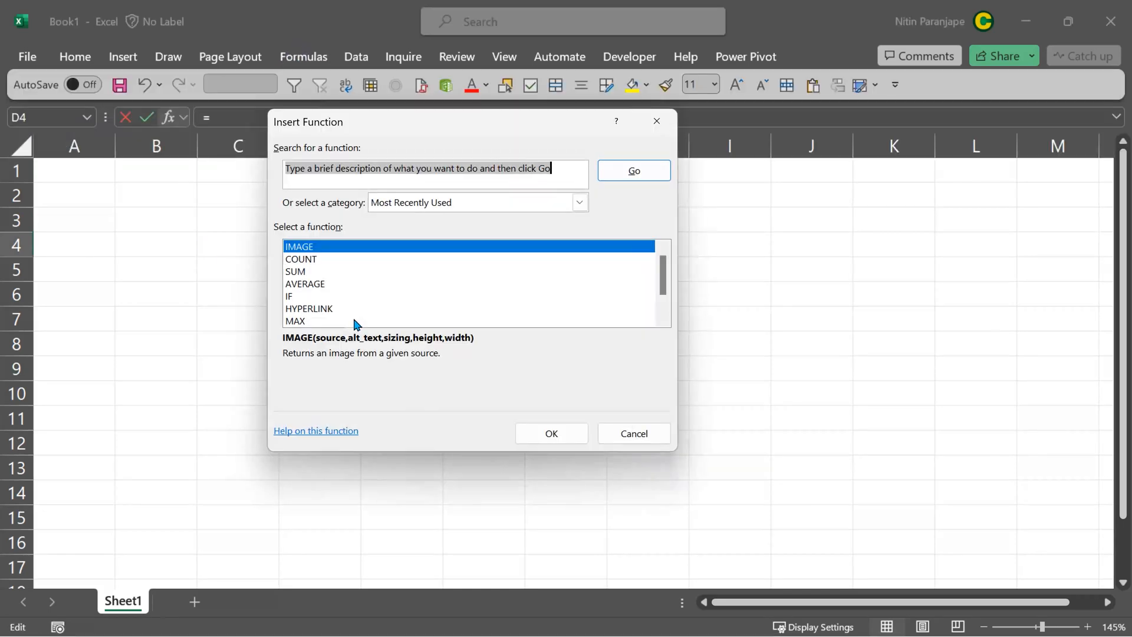